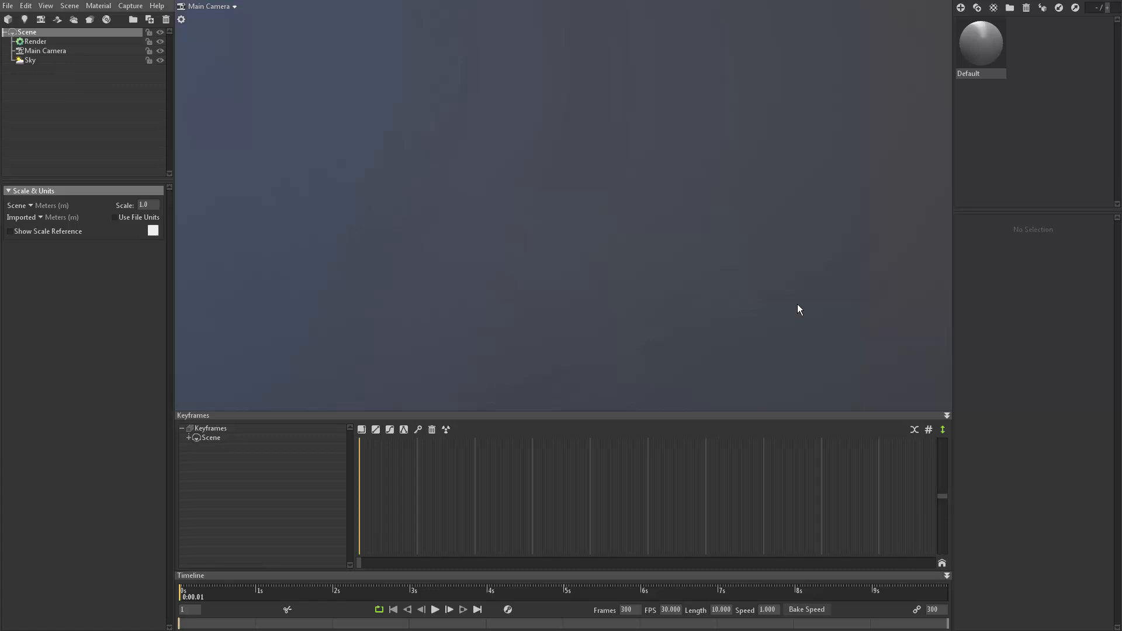
{"action": "mouse_move", "coordinate": [259, 96]}
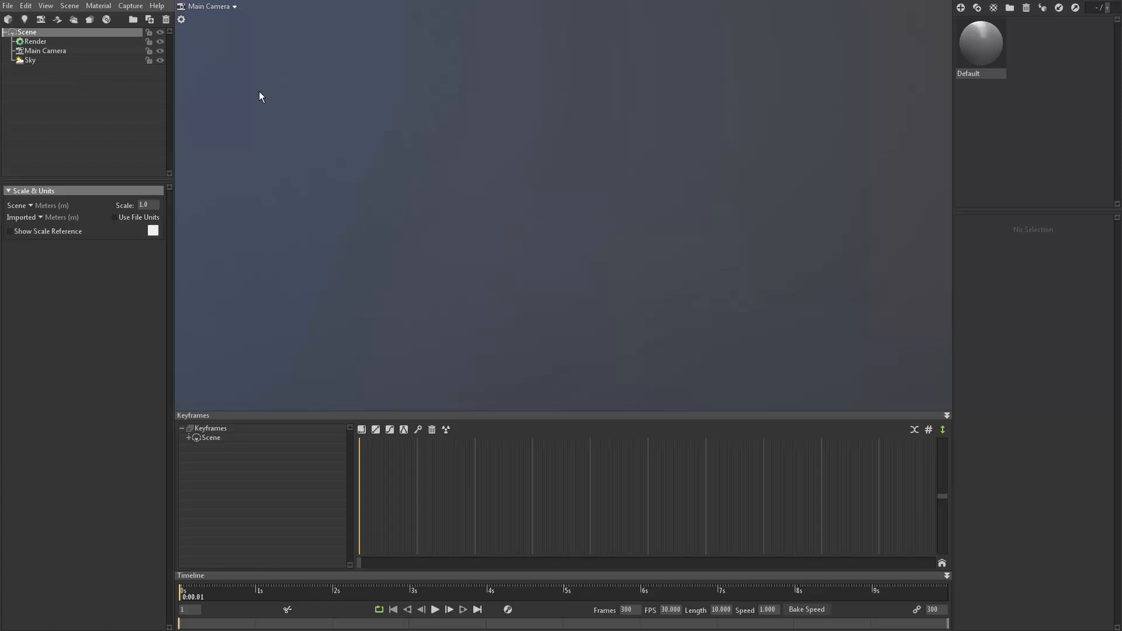
Step: Bring up the File menu to start importing a model into the empty scene
{"action": "left_click", "coordinate": [8, 6]}
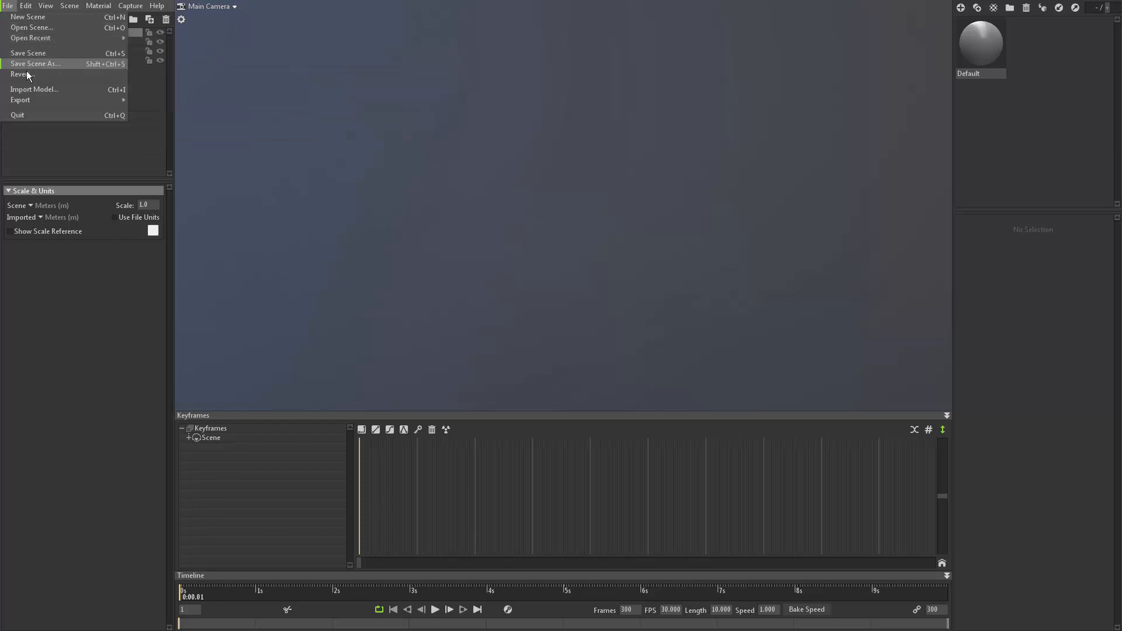
{"action": "mouse_move", "coordinate": [34, 89]}
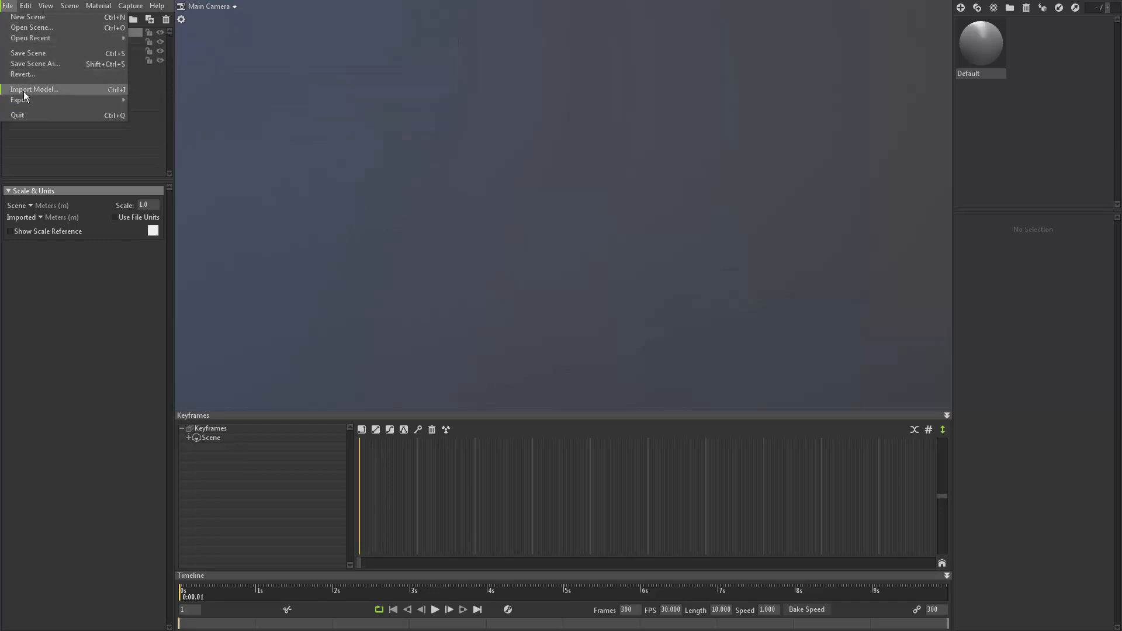
{"action": "mouse_move", "coordinate": [50, 98]}
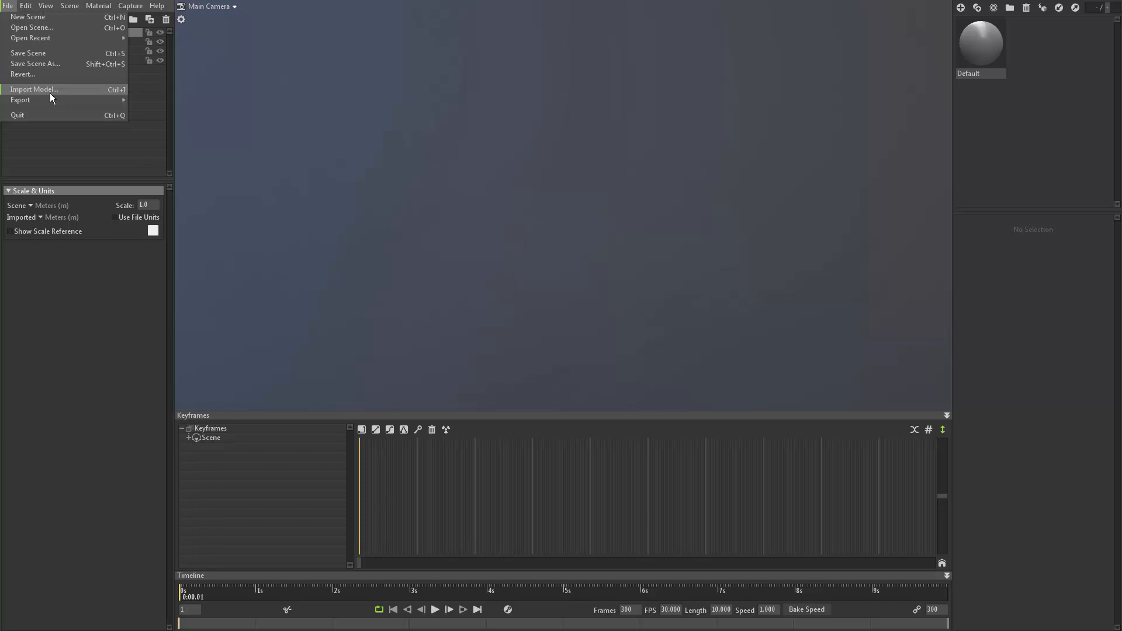
{"action": "mouse_move", "coordinate": [318, 232]}
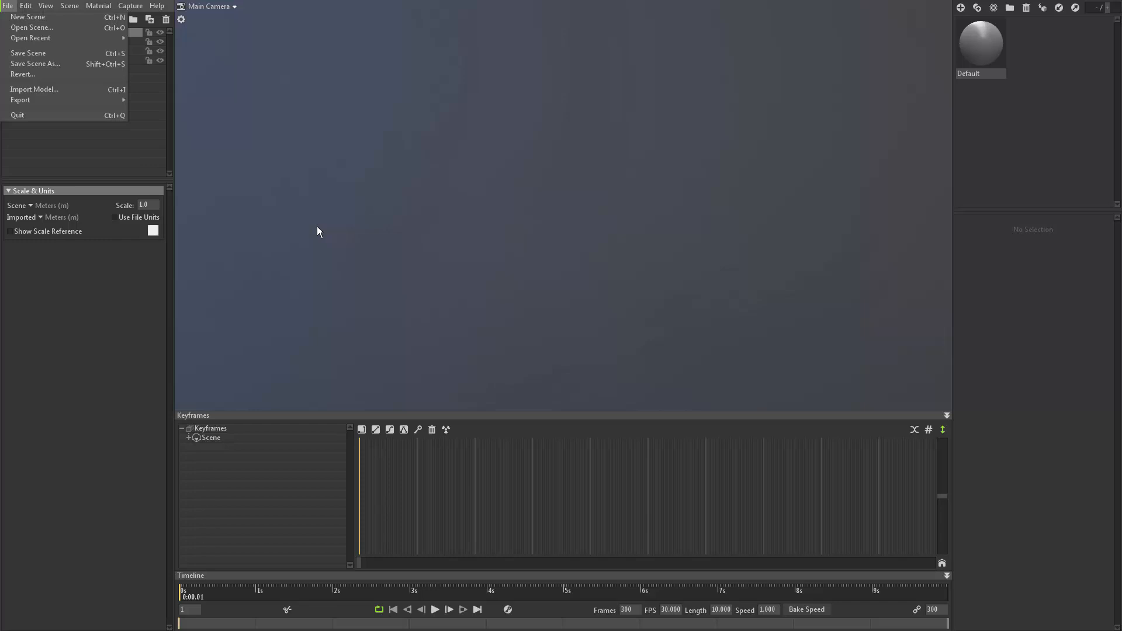
{"action": "mouse_move", "coordinate": [364, 209]}
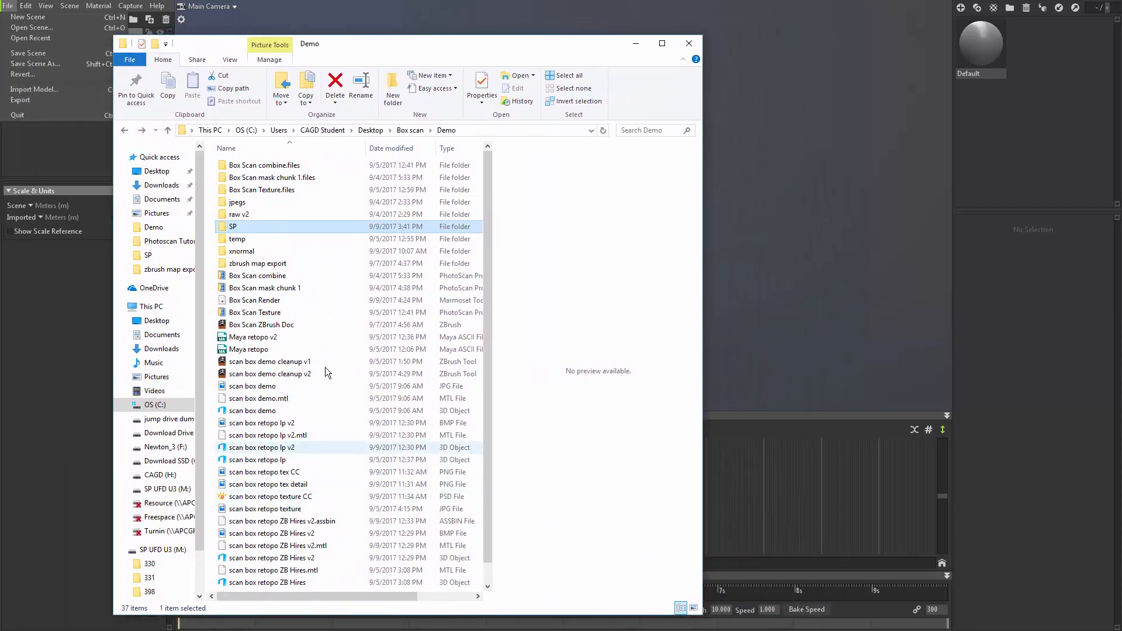
Step: Import the scan box retopo lp v2 model so the white chest mesh appears in the scene
{"action": "left_click", "coordinate": [269, 435]}
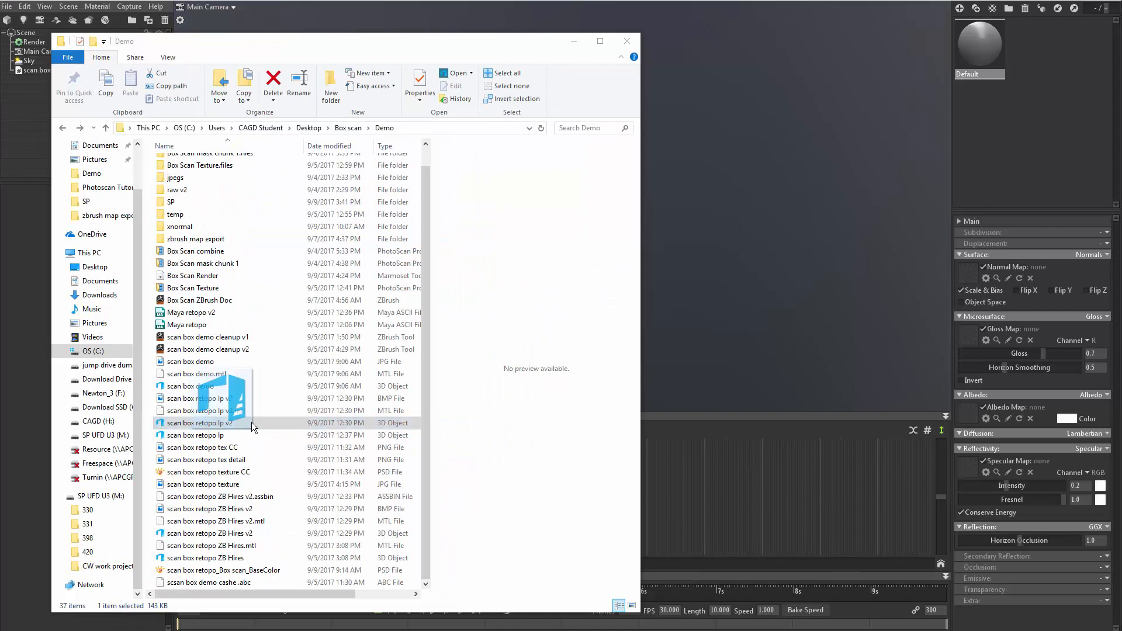
{"action": "double_click", "coordinate": [200, 424]}
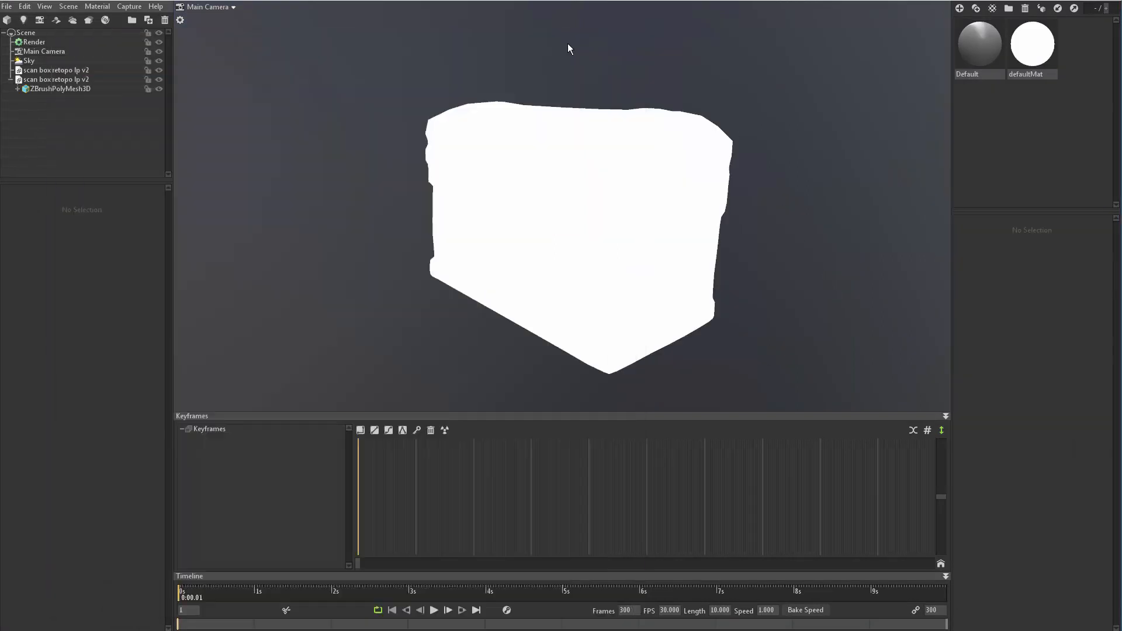
{"action": "mouse_move", "coordinate": [710, 169]}
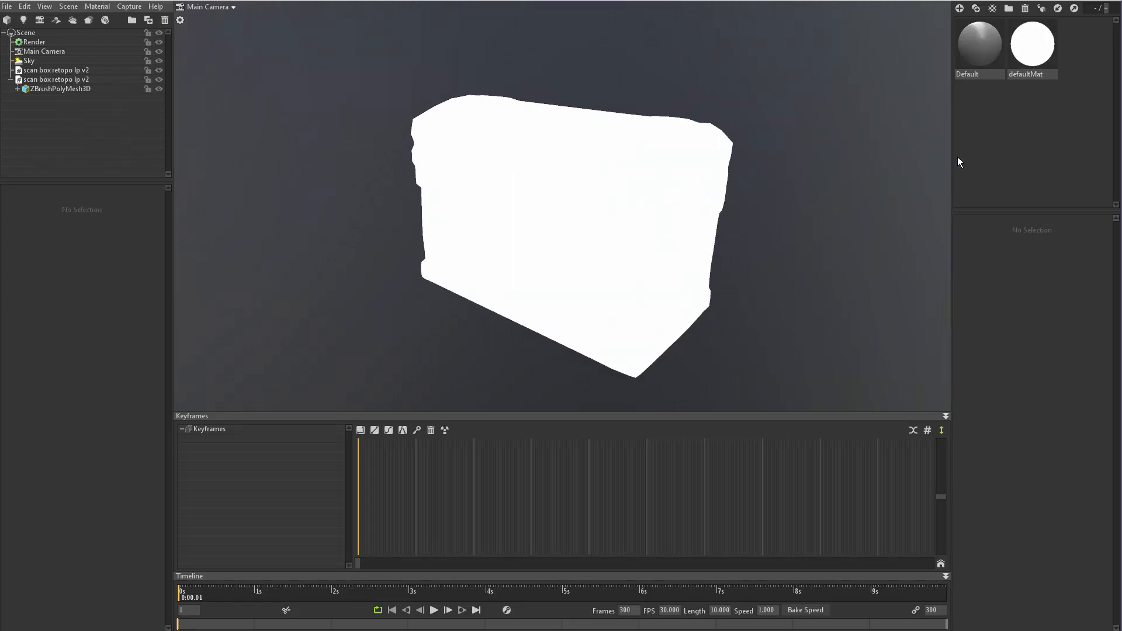
Step: Select the ZBrushPolyMesh3D chest and give it the grey Default material with its settings shown
{"action": "left_click", "coordinate": [61, 89]}
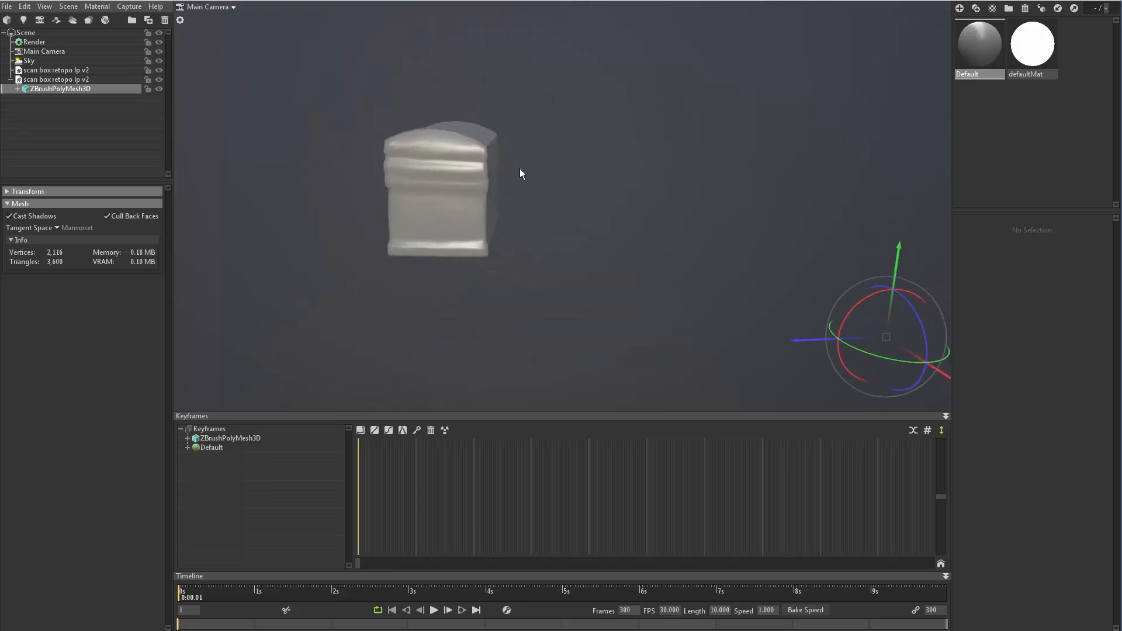
{"action": "left_click_drag", "start_coordinate": [521, 173], "coordinate": [691, 286]}
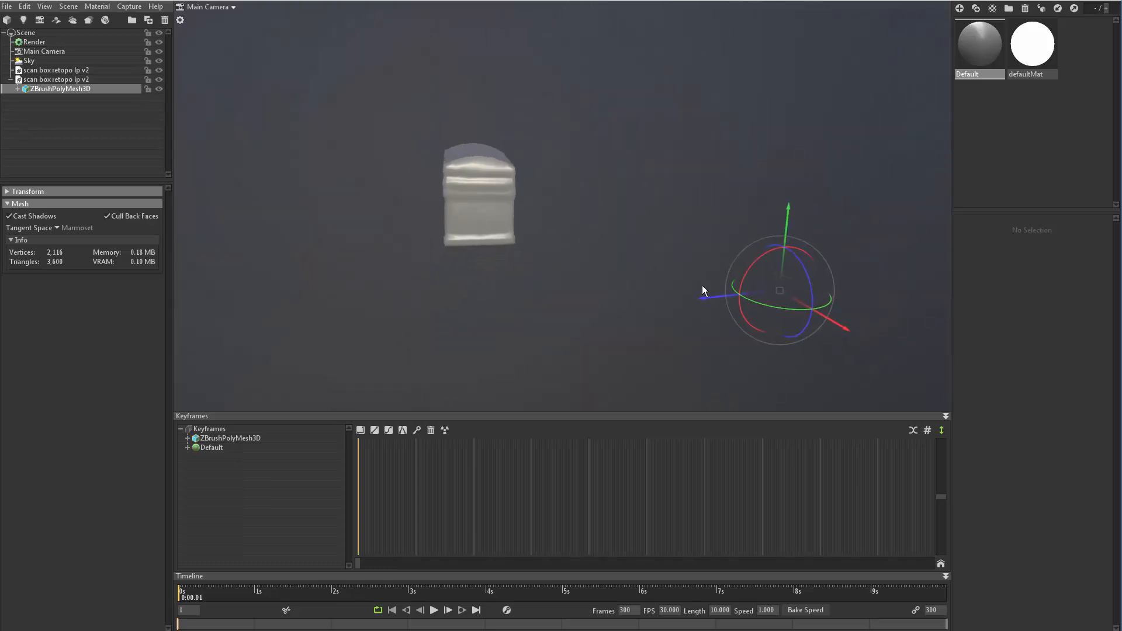
{"action": "left_click_drag", "start_coordinate": [704, 291], "coordinate": [452, 191]}
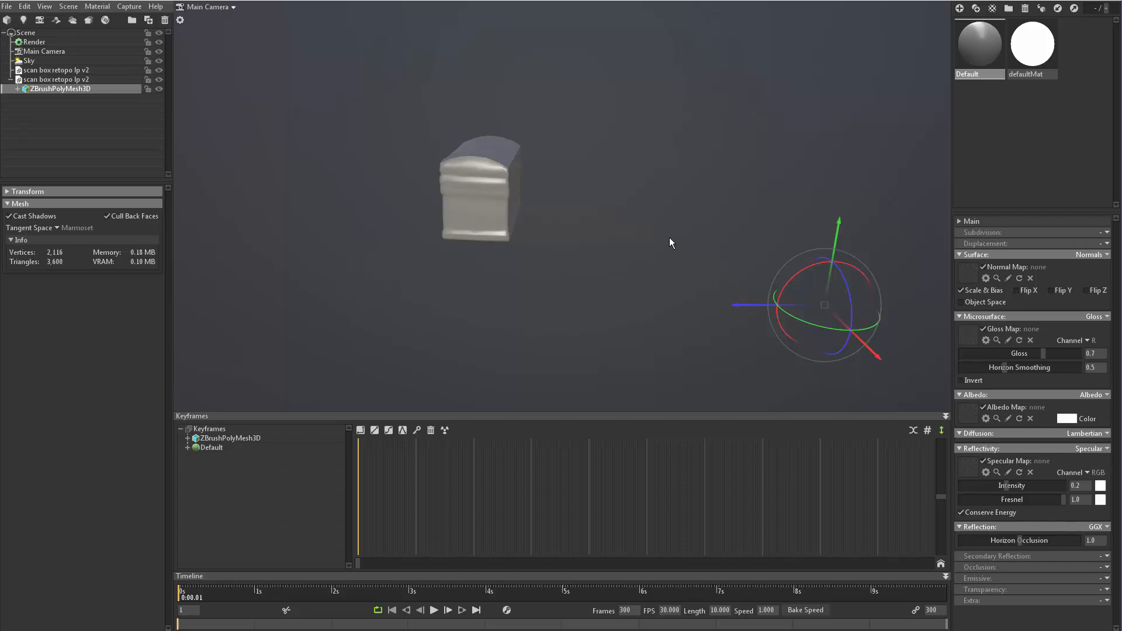
{"action": "mouse_move", "coordinate": [511, 184]}
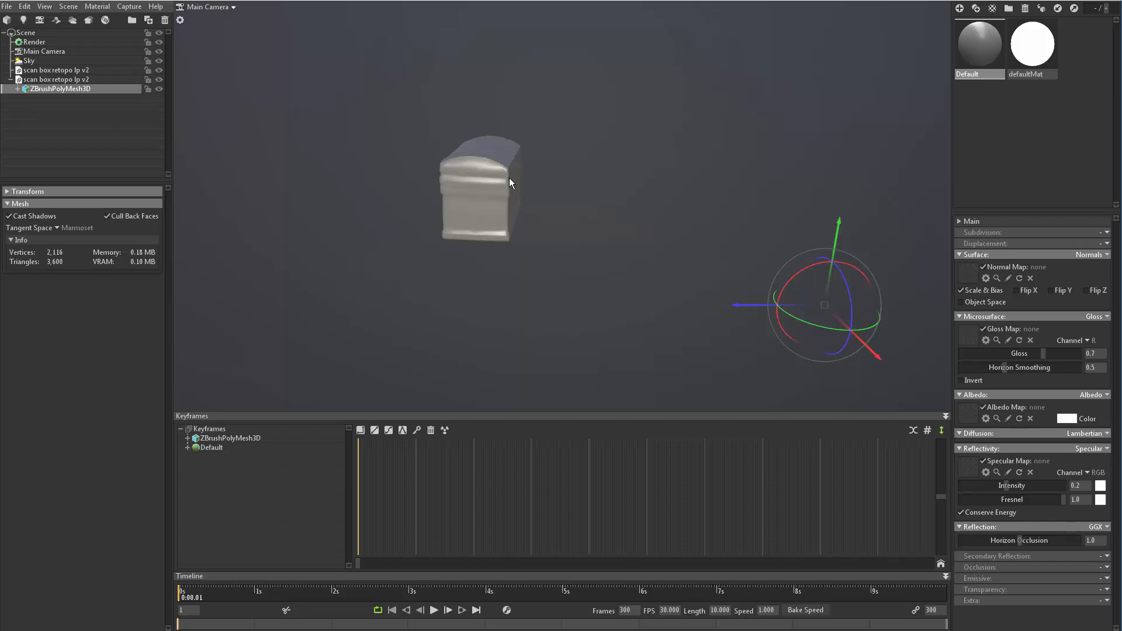
{"action": "left_click_drag", "start_coordinate": [824, 305], "coordinate": [832, 311]}
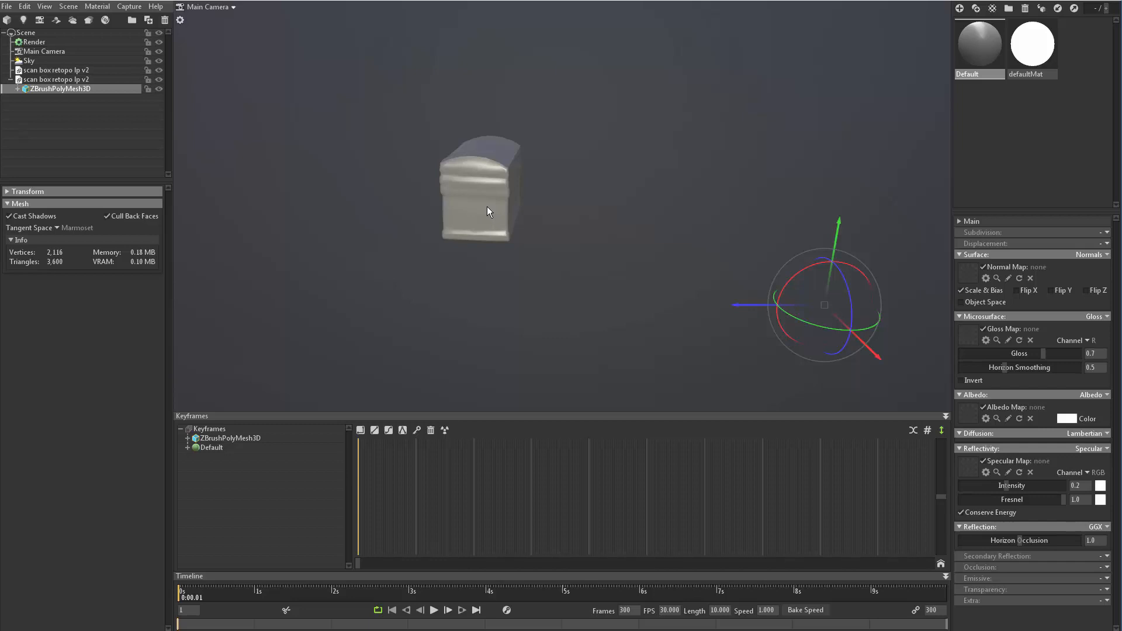
{"action": "mouse_move", "coordinate": [491, 201]}
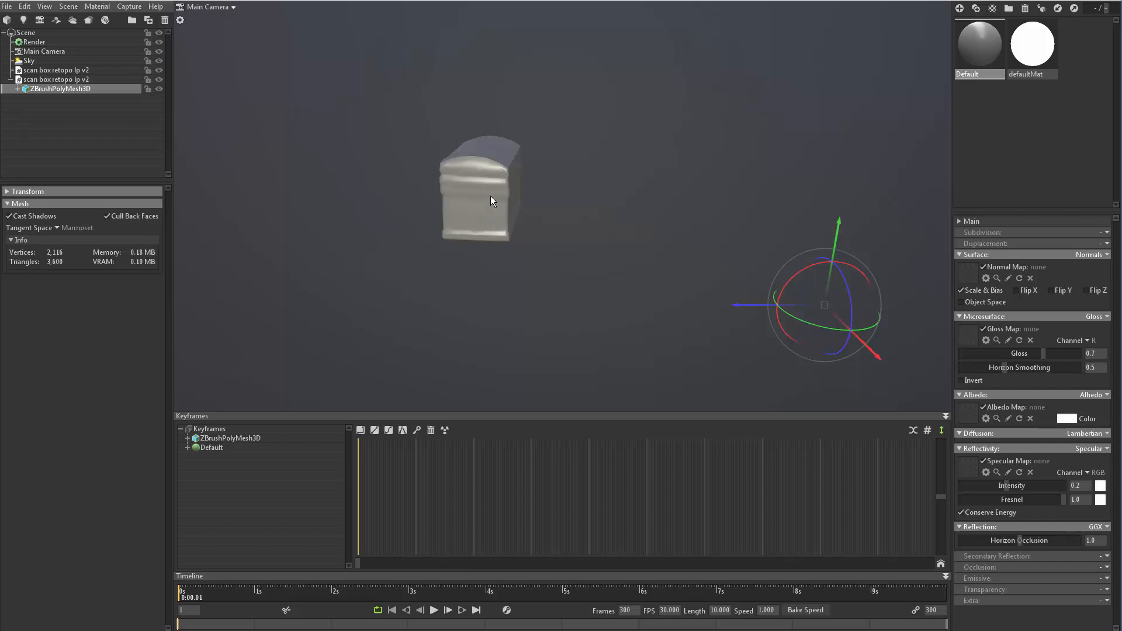
{"action": "left_click_drag", "start_coordinate": [490, 200], "coordinate": [694, 259]}
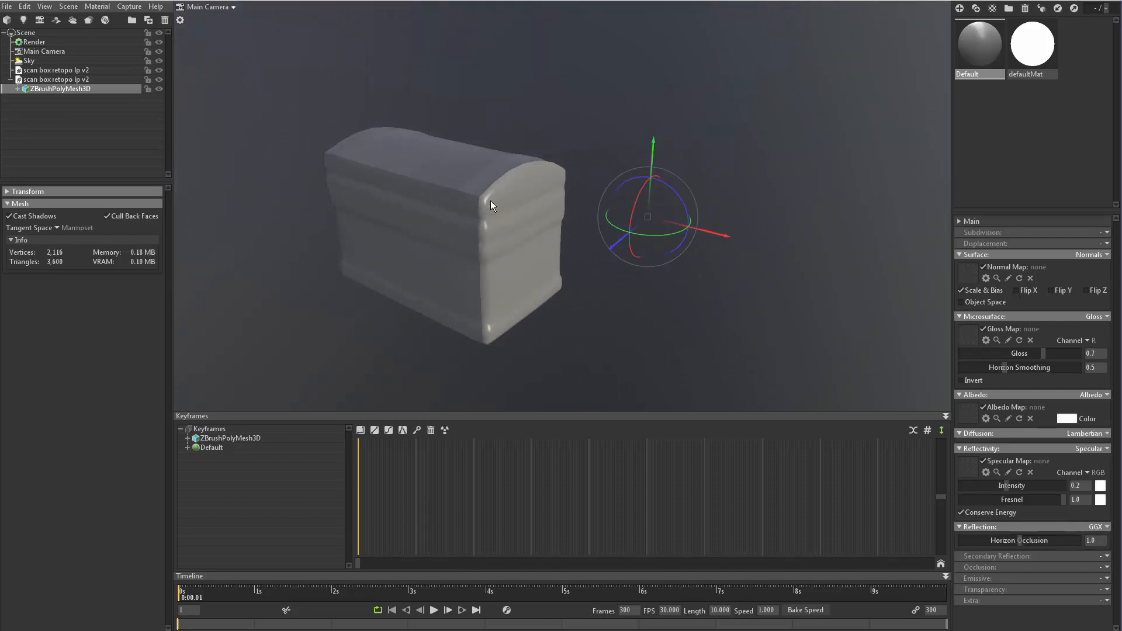
{"action": "mouse_move", "coordinate": [471, 191]}
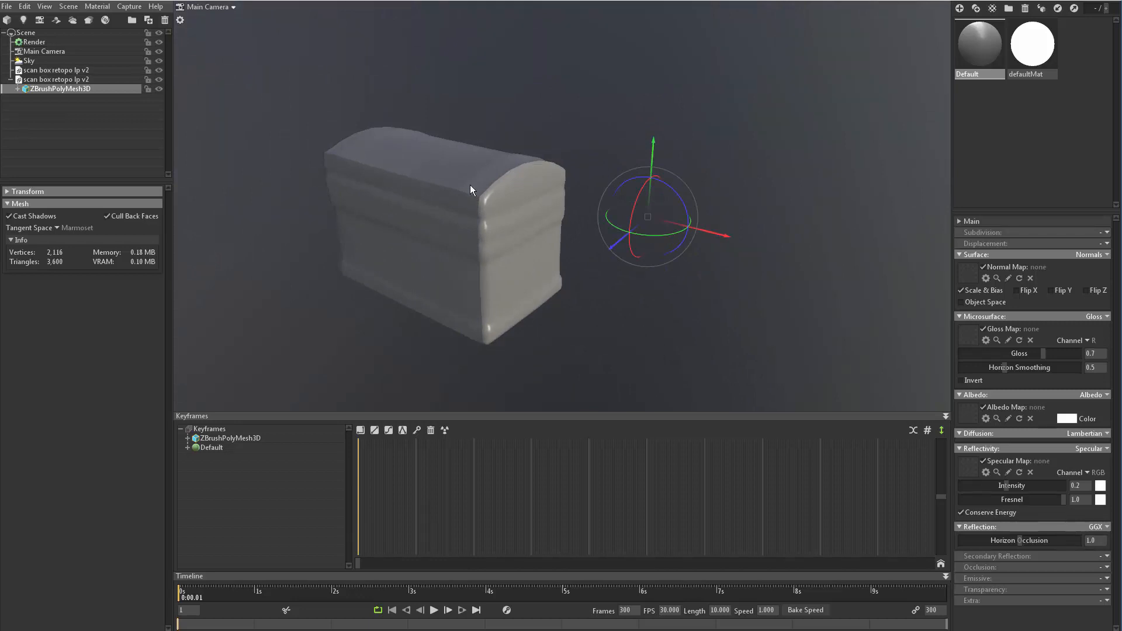
{"action": "mouse_move", "coordinate": [465, 223]}
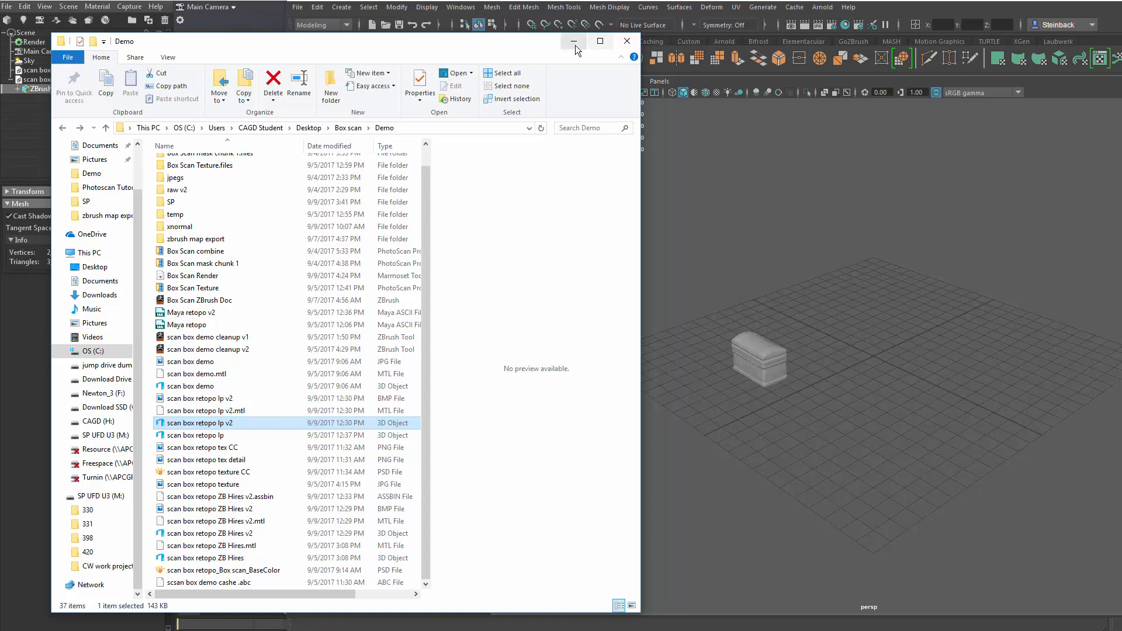
Step: Minimize the File Explorer window to reveal the Maya viewport with the chest on the grid
{"action": "left_click", "coordinate": [573, 41]}
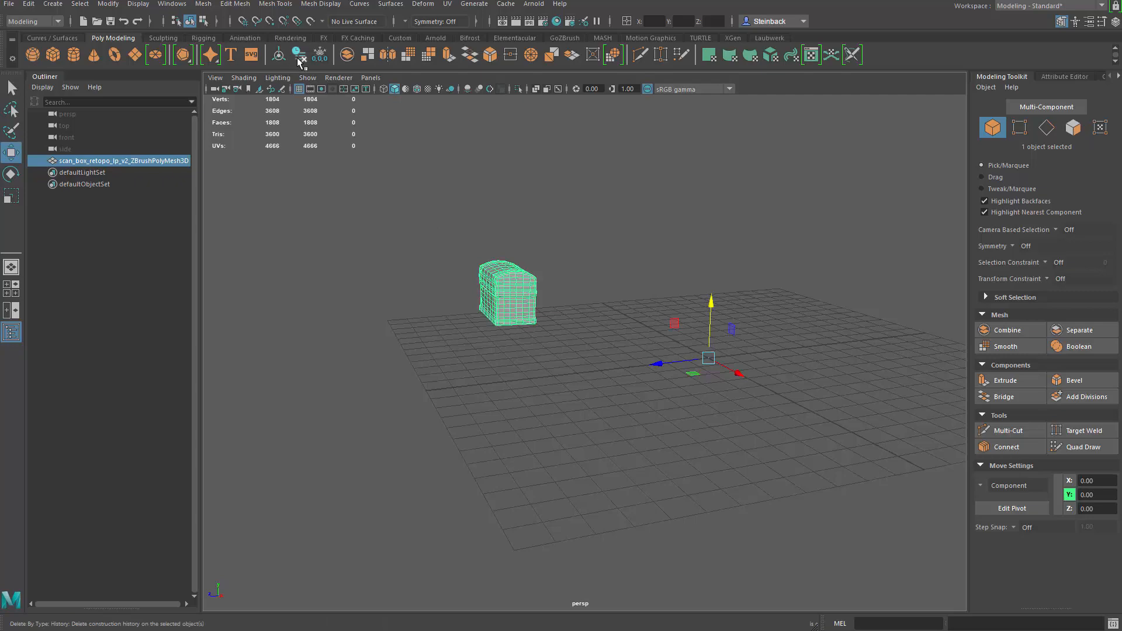
{"action": "mouse_move", "coordinate": [278, 56]}
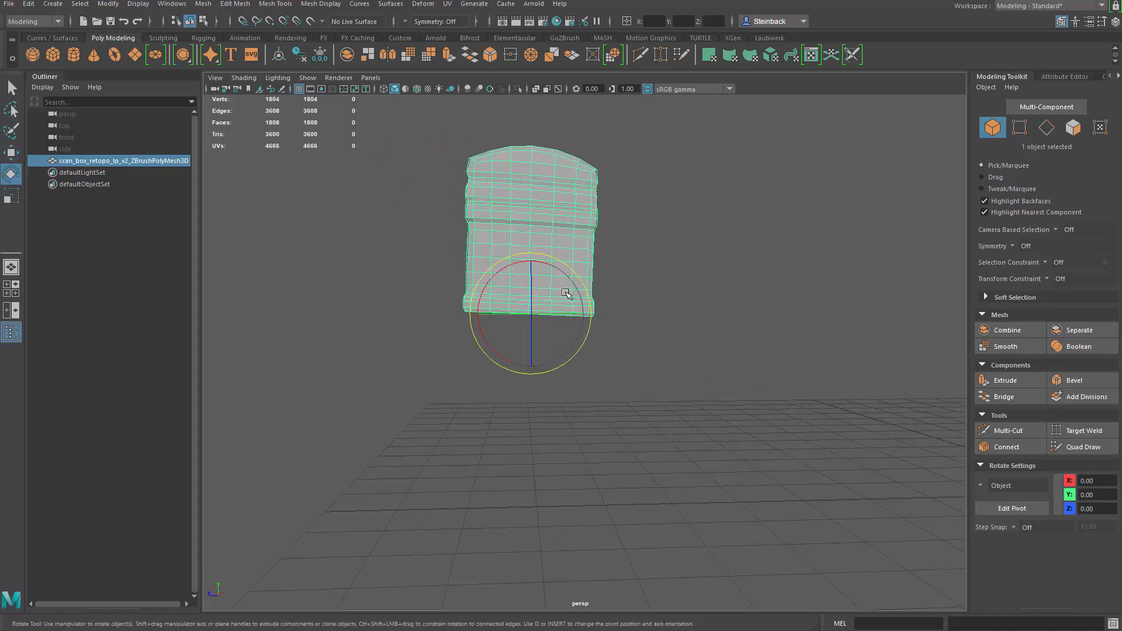
Step: Rotate the chest mesh by a few degrees with the Rotate tool and fine-tune it
{"action": "left_click_drag", "start_coordinate": [565, 292], "coordinate": [505, 266]}
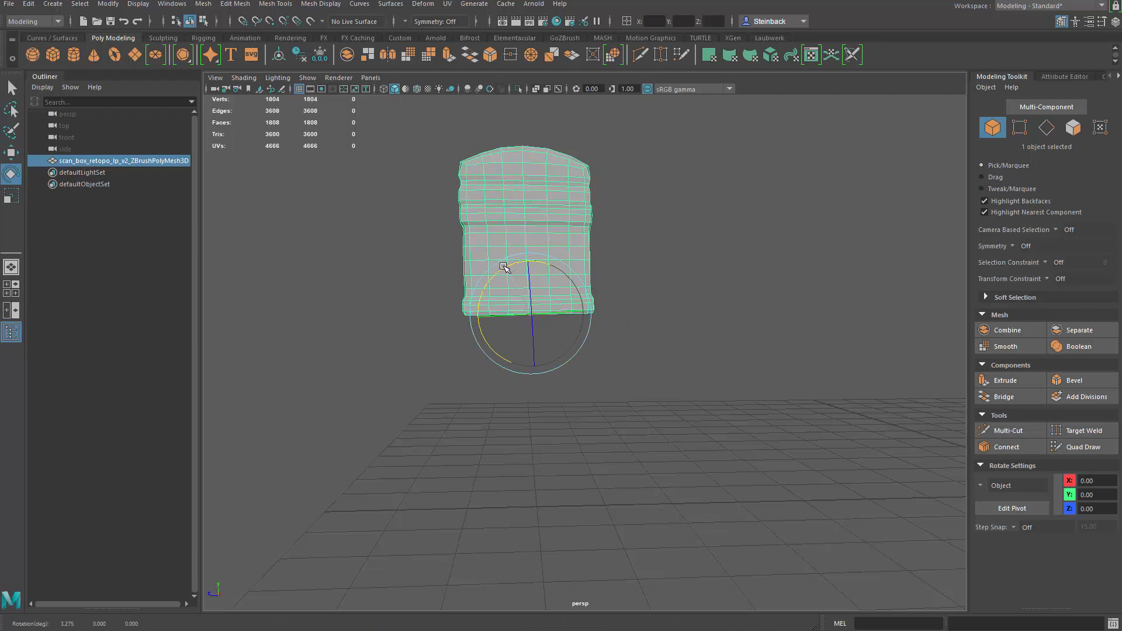
{"action": "left_click_drag", "start_coordinate": [515, 269], "coordinate": [509, 267]}
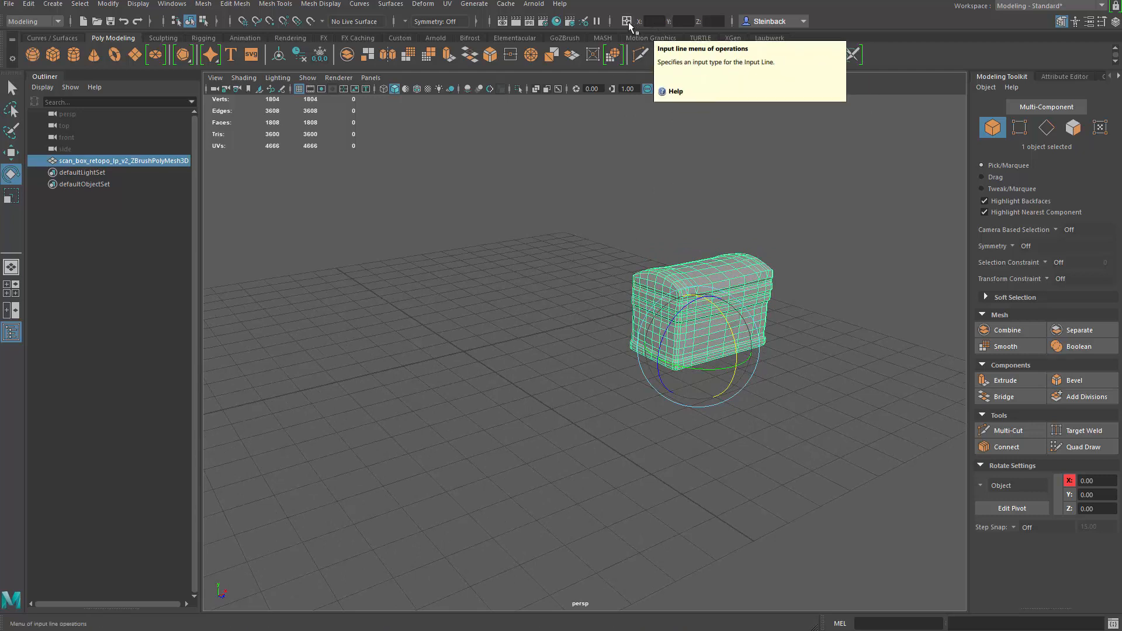
Step: Switch the status-line numeric input to Absolute transform values
{"action": "left_click", "coordinate": [634, 21]}
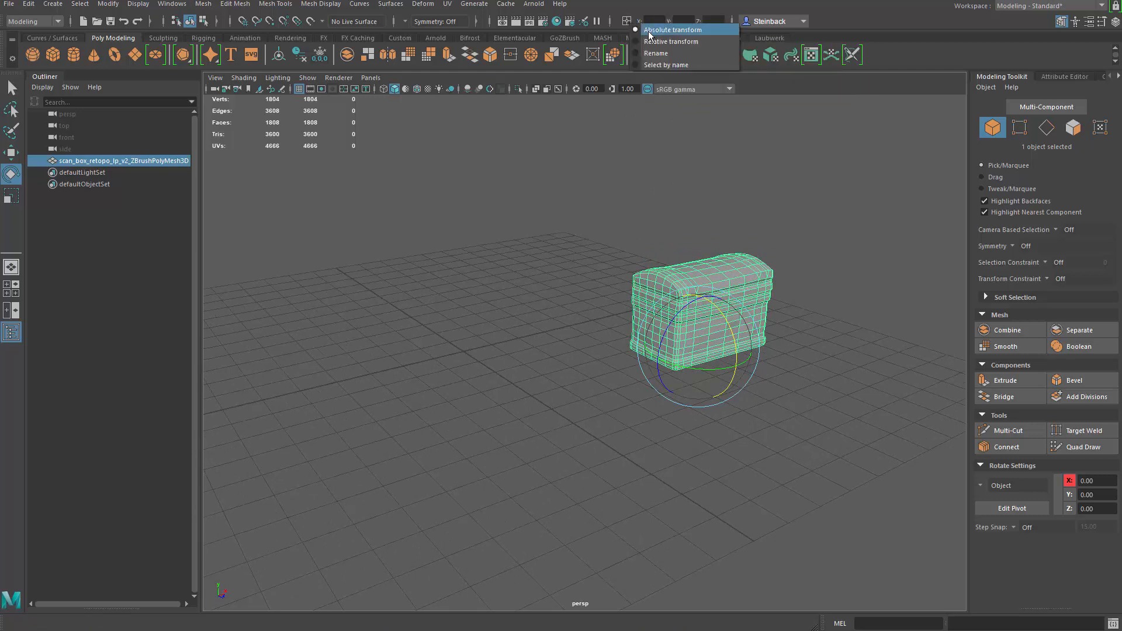
{"action": "left_click", "coordinate": [673, 30]}
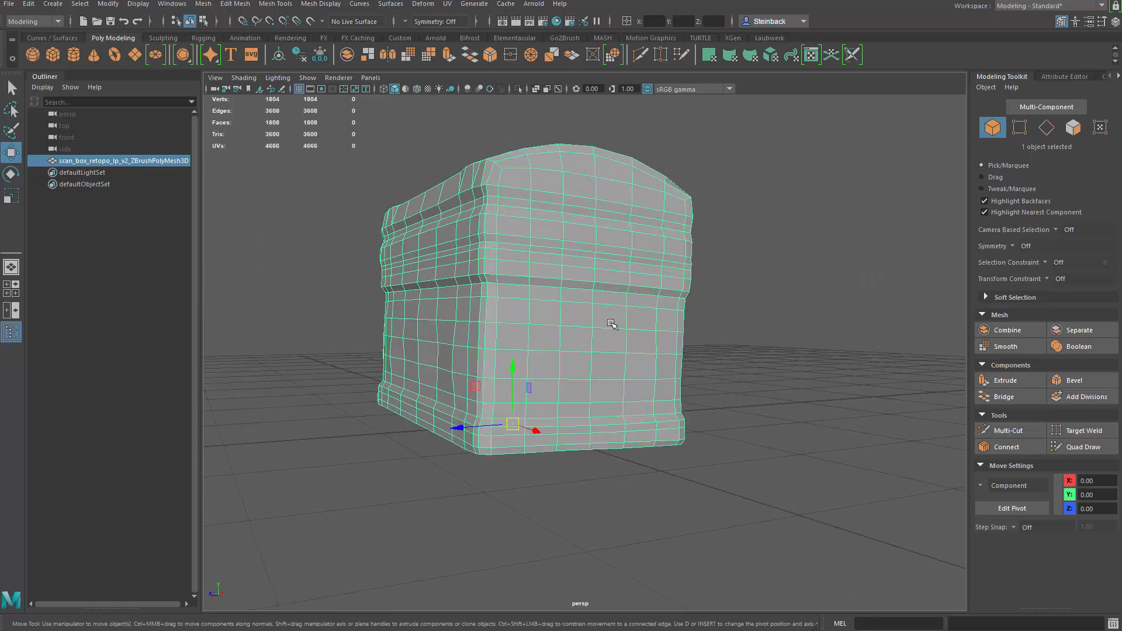
{"action": "left_click_drag", "start_coordinate": [611, 323], "coordinate": [505, 272]}
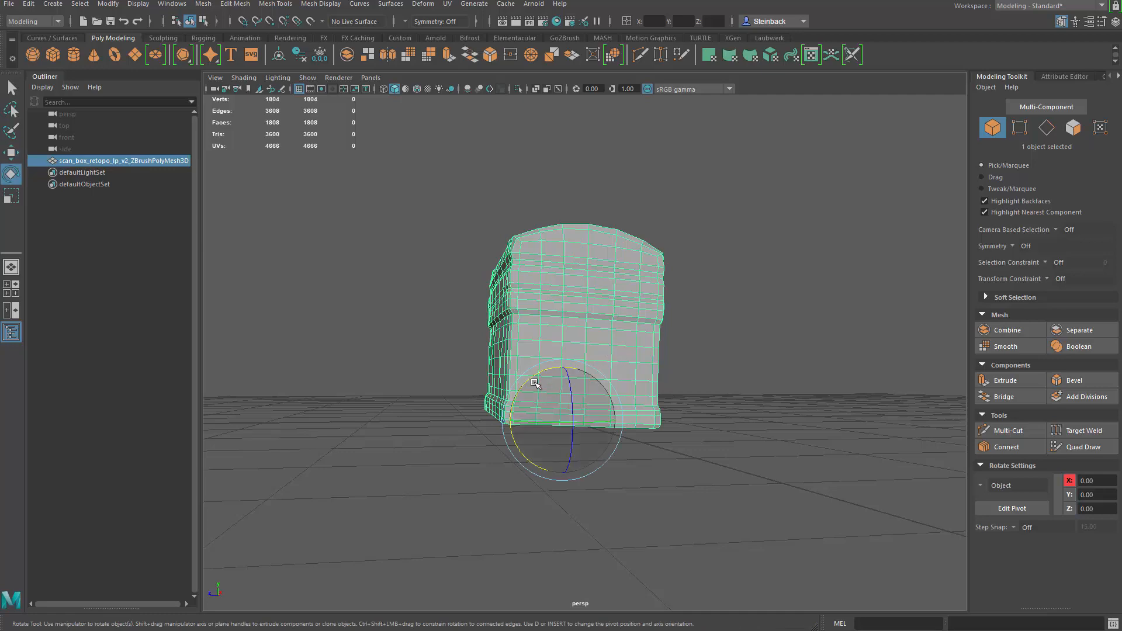
{"action": "left_click_drag", "start_coordinate": [535, 384], "coordinate": [458, 359]}
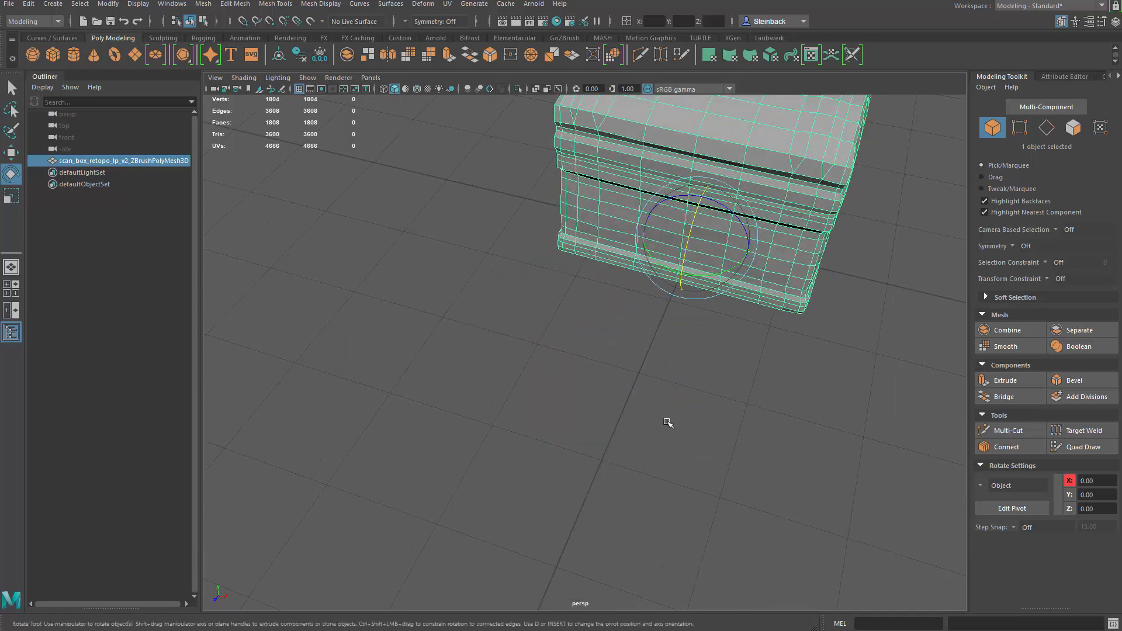
{"action": "left_click_drag", "start_coordinate": [669, 422], "coordinate": [543, 471]}
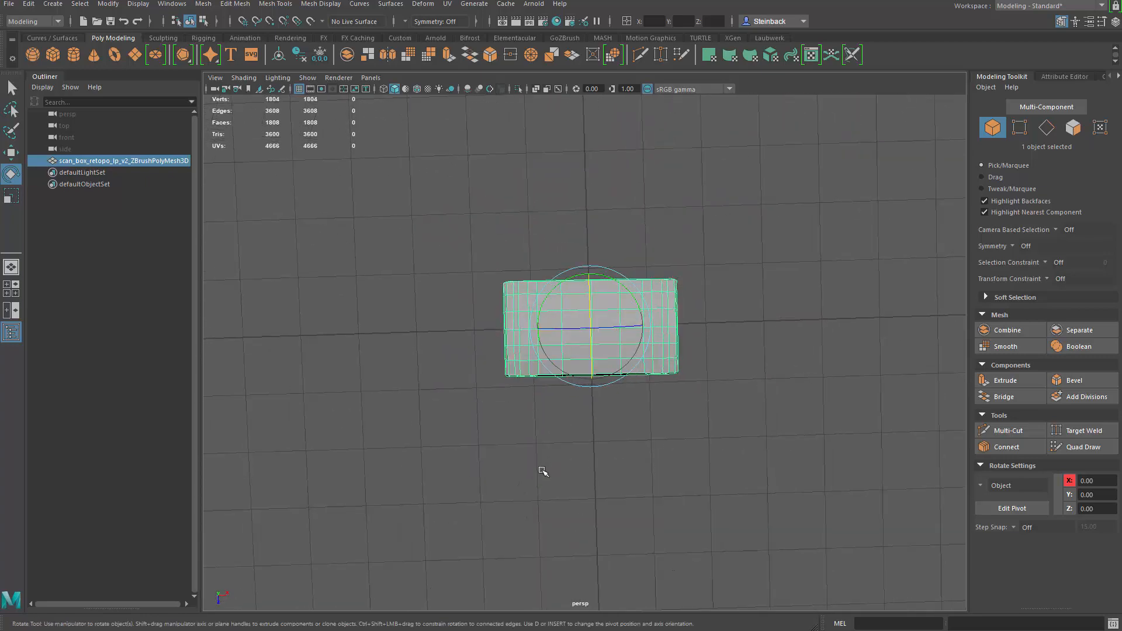
{"action": "left_click_drag", "start_coordinate": [543, 472], "coordinate": [620, 381]}
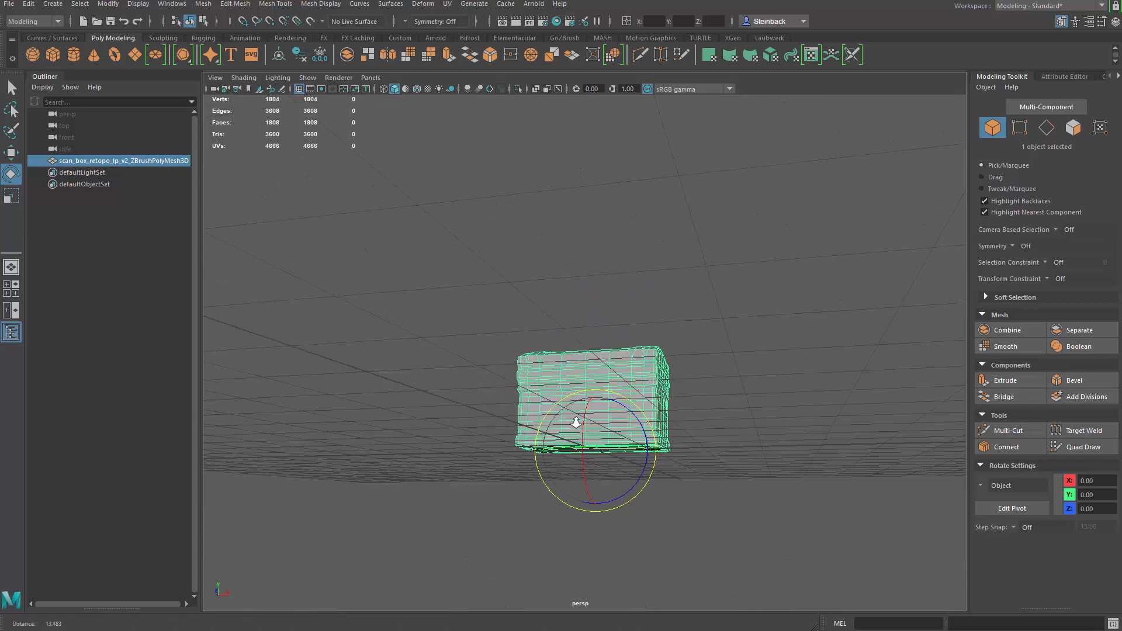
{"action": "left_click", "coordinate": [318, 55]}
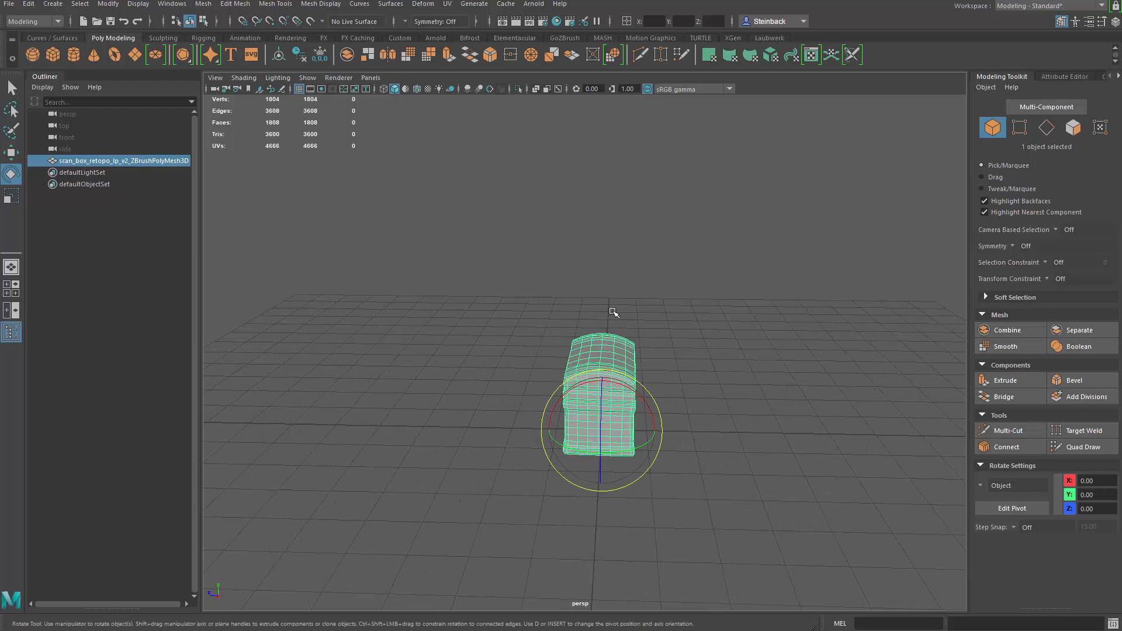
{"action": "left_click", "coordinate": [684, 359]}
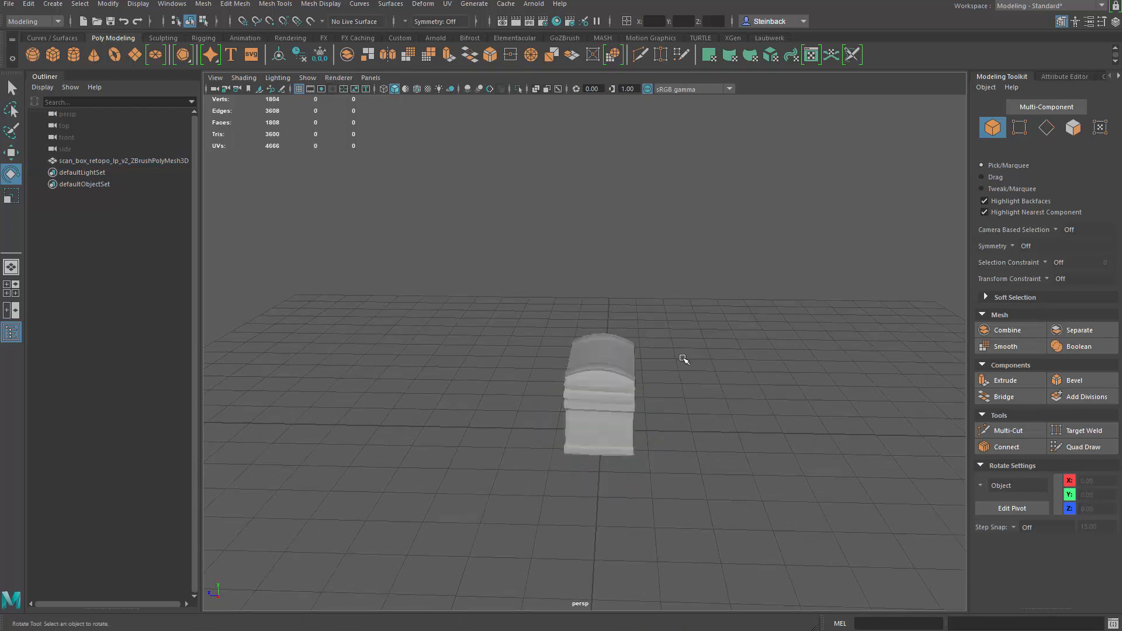
{"action": "left_click", "coordinate": [599, 394]}
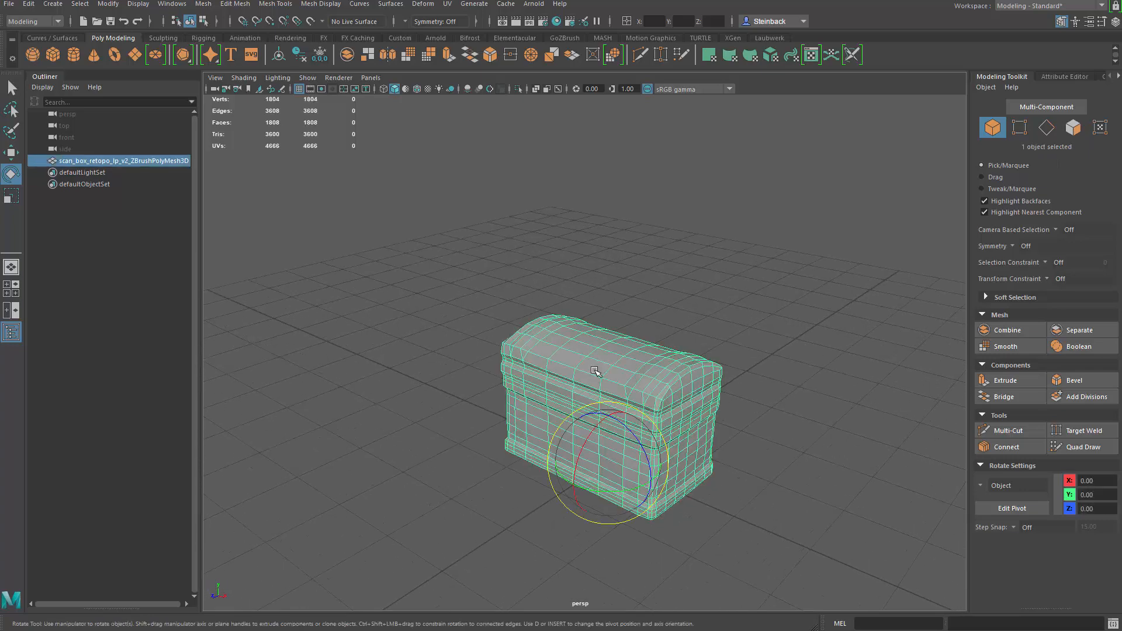
{"action": "mouse_move", "coordinate": [260, 64]}
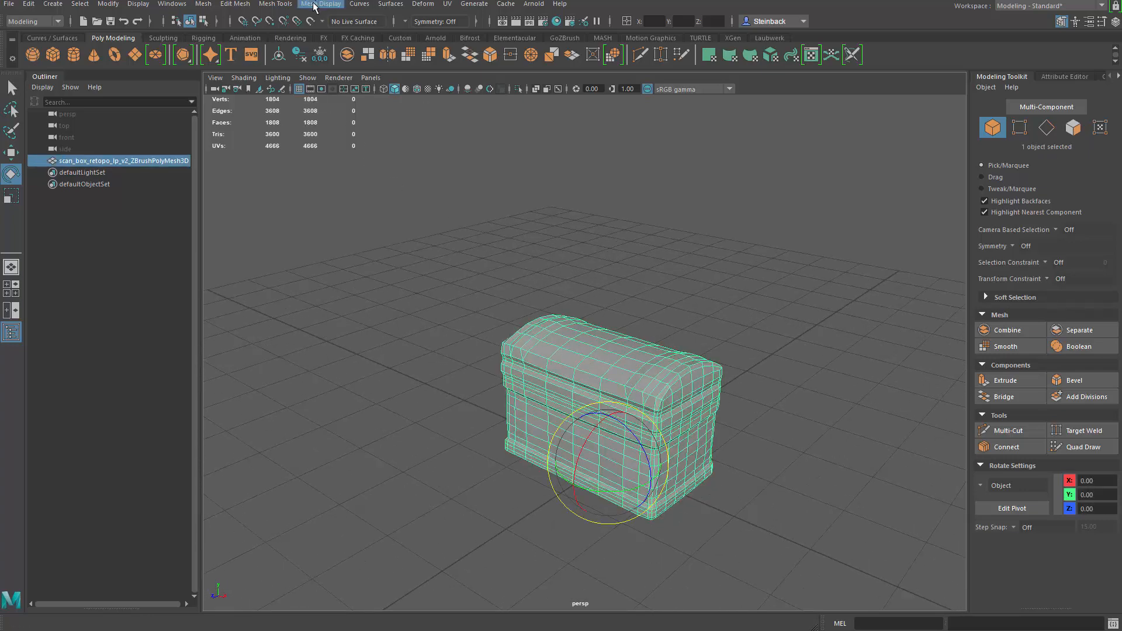
Step: Soften all edges of the chest mesh so it shades smoothly via the marking menu
{"action": "left_click", "coordinate": [333, 4]}
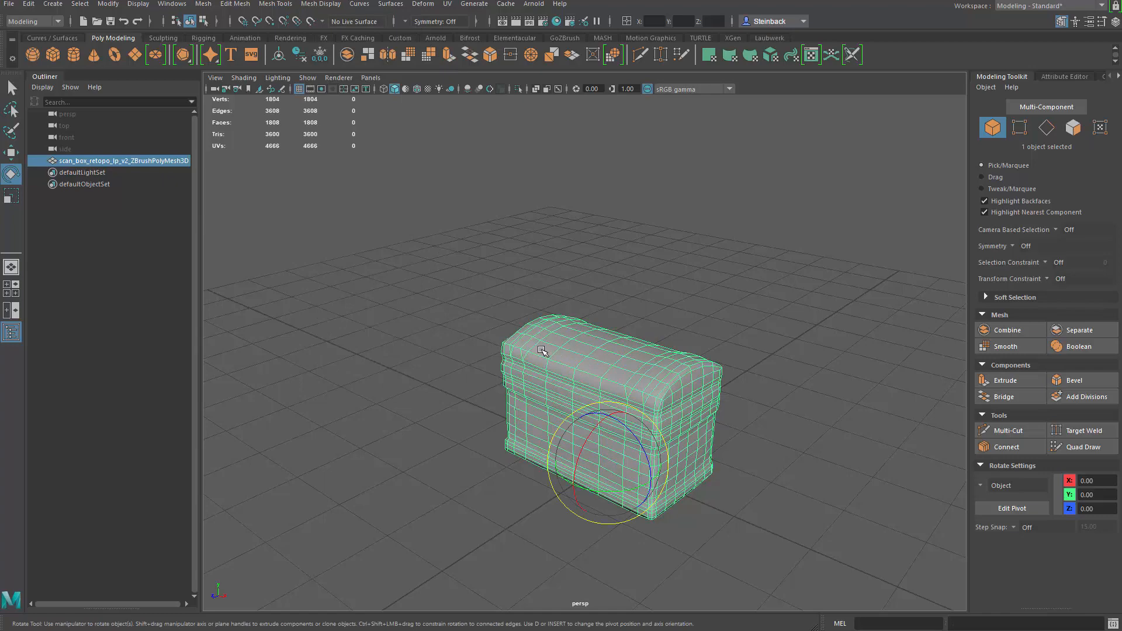
{"action": "right_click", "coordinate": [542, 350]}
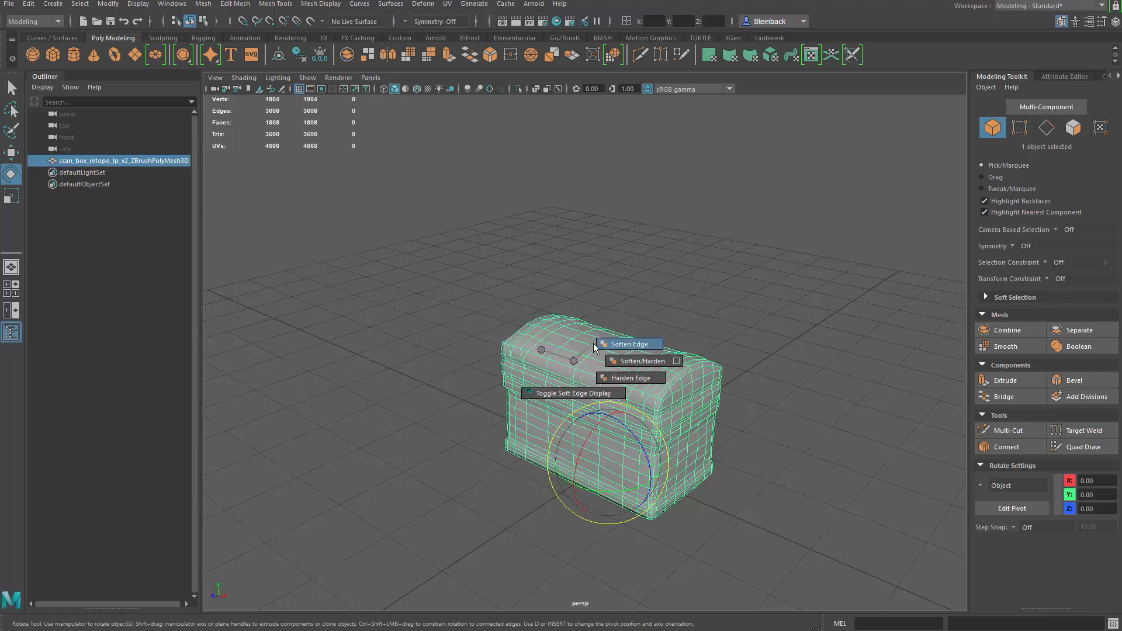
{"action": "left_click", "coordinate": [629, 344]}
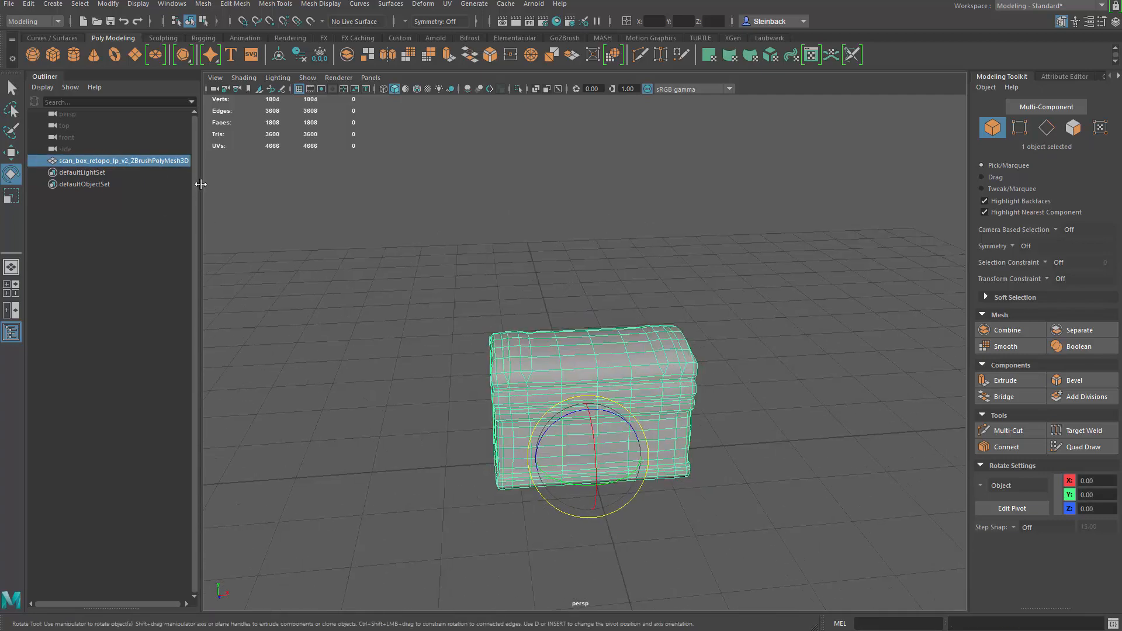
Step: Rename the chest object to scan_box_retopo_lp_v2, then replace v2 with final
{"action": "double_click", "coordinate": [118, 161]}
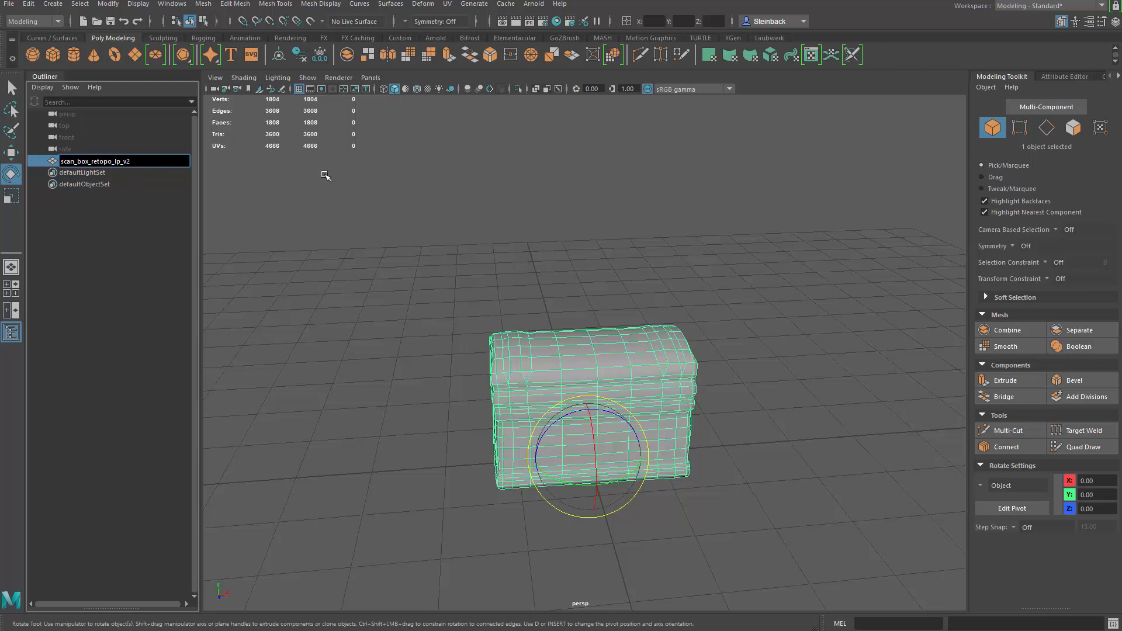
{"action": "key", "text": "Return"}
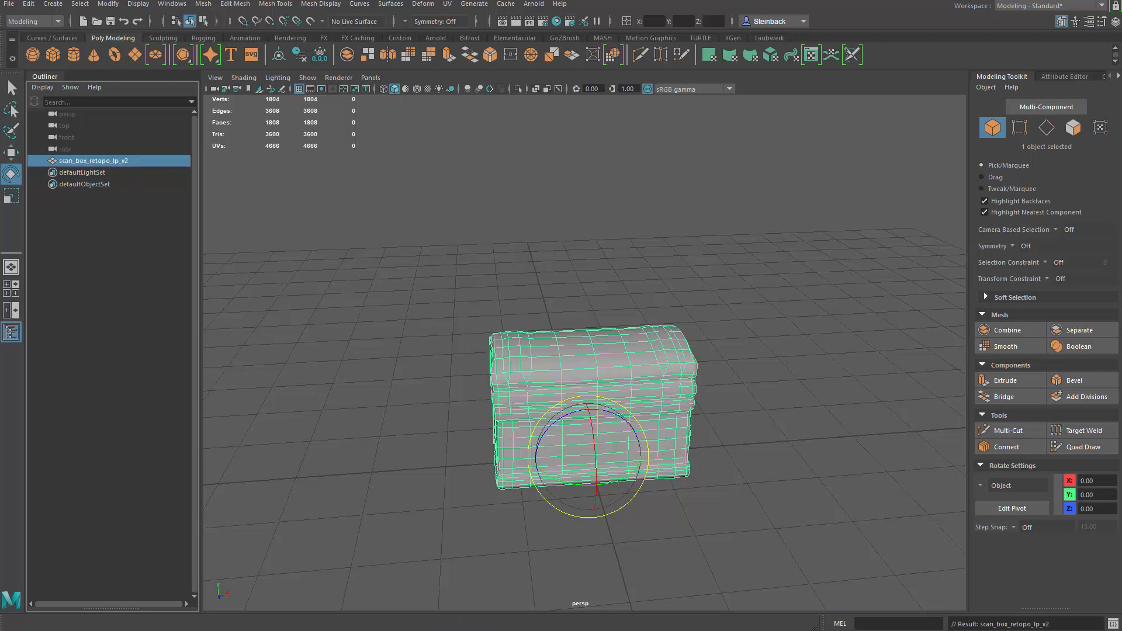
{"action": "double_click", "coordinate": [92, 160]}
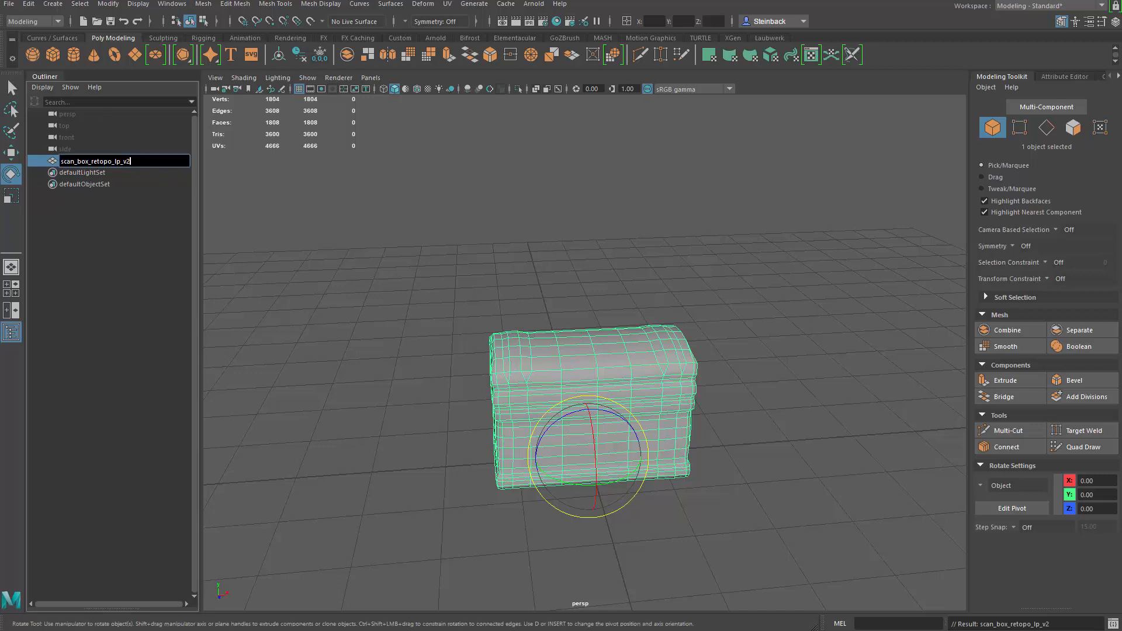
{"action": "key", "text": "Backspace"}
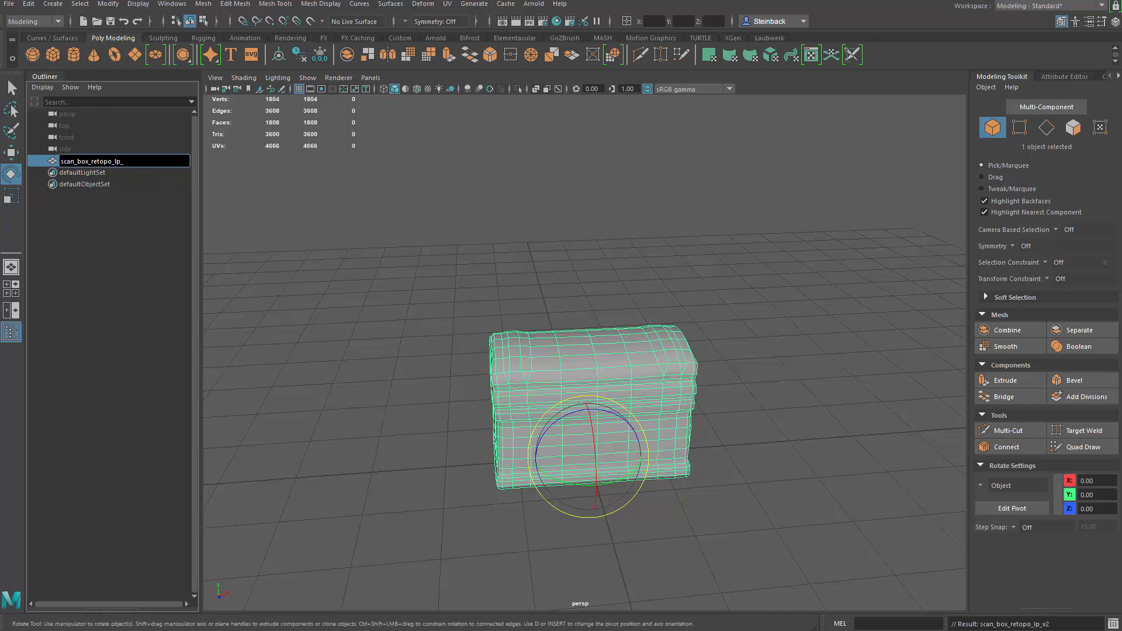
{"action": "type", "text": "final"}
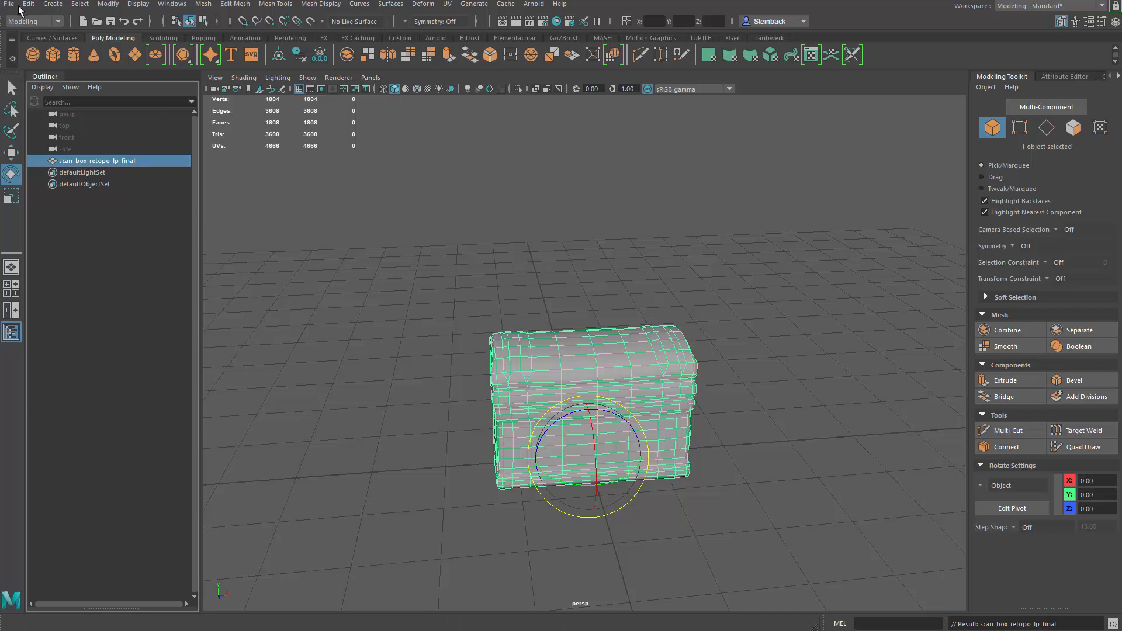
Step: Start Export Selection for the chest with Groups and Materials turned off
{"action": "left_click", "coordinate": [8, 3]}
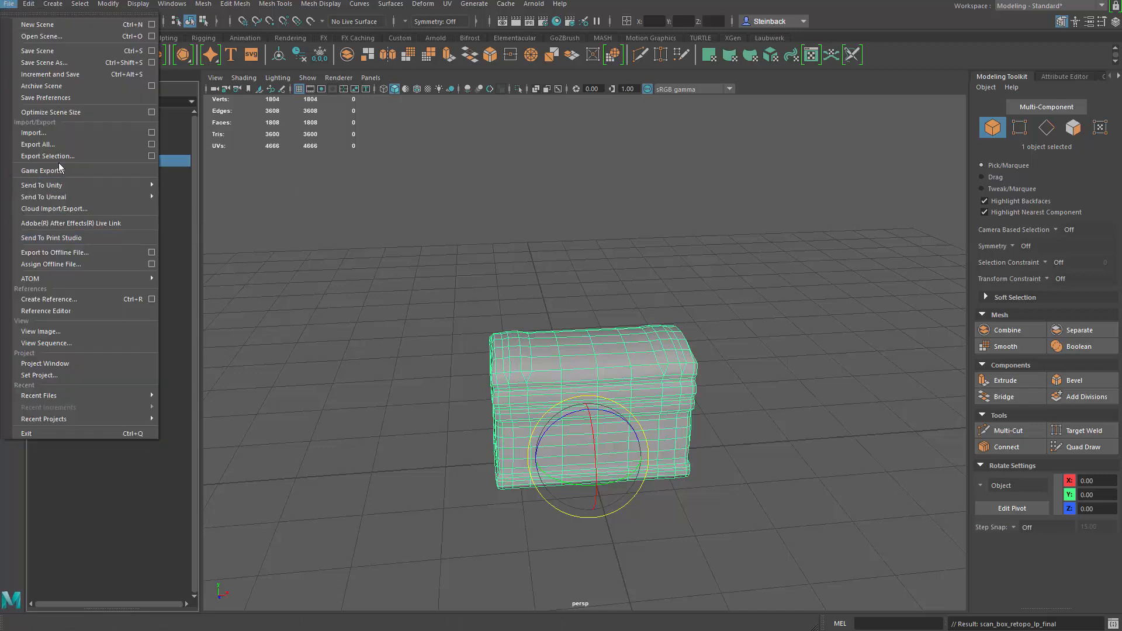
{"action": "left_click", "coordinate": [46, 155]}
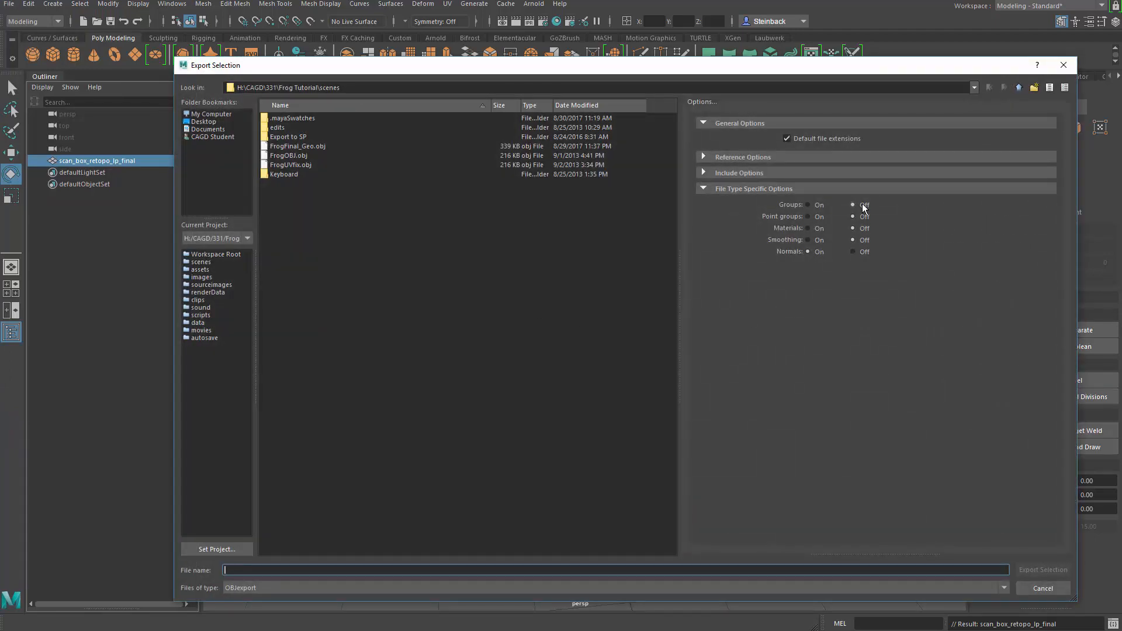
{"action": "left_click", "coordinate": [854, 205]}
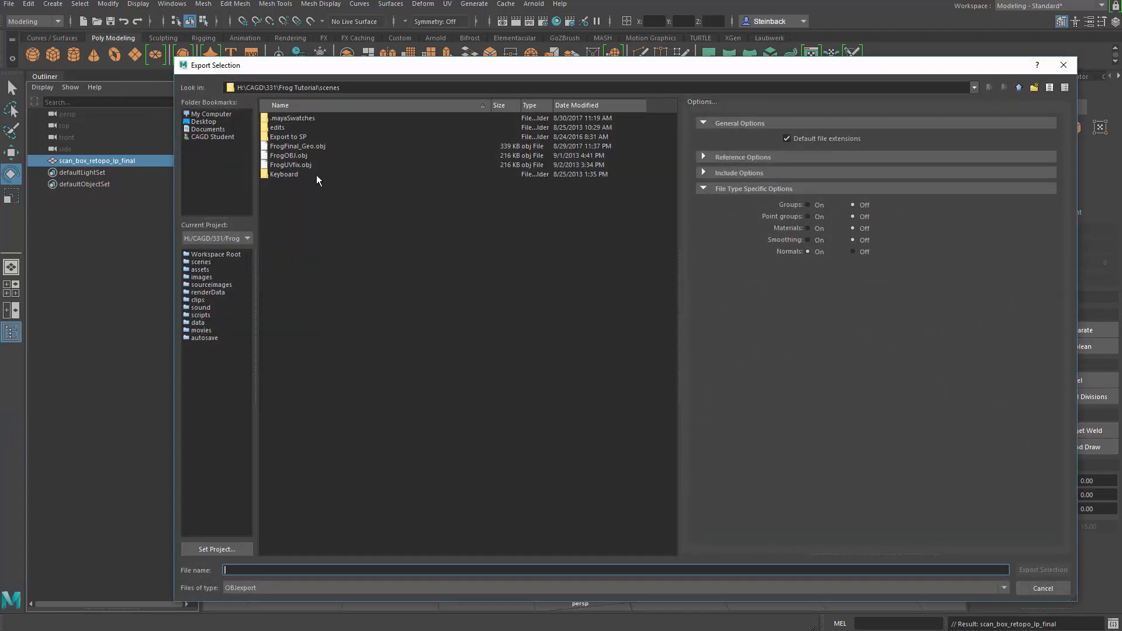
{"action": "mouse_move", "coordinate": [344, 217]}
{"action": "type", "text": "C:\\Users\\CAGD Student\\Desktop\\Box scan\\Demo"}
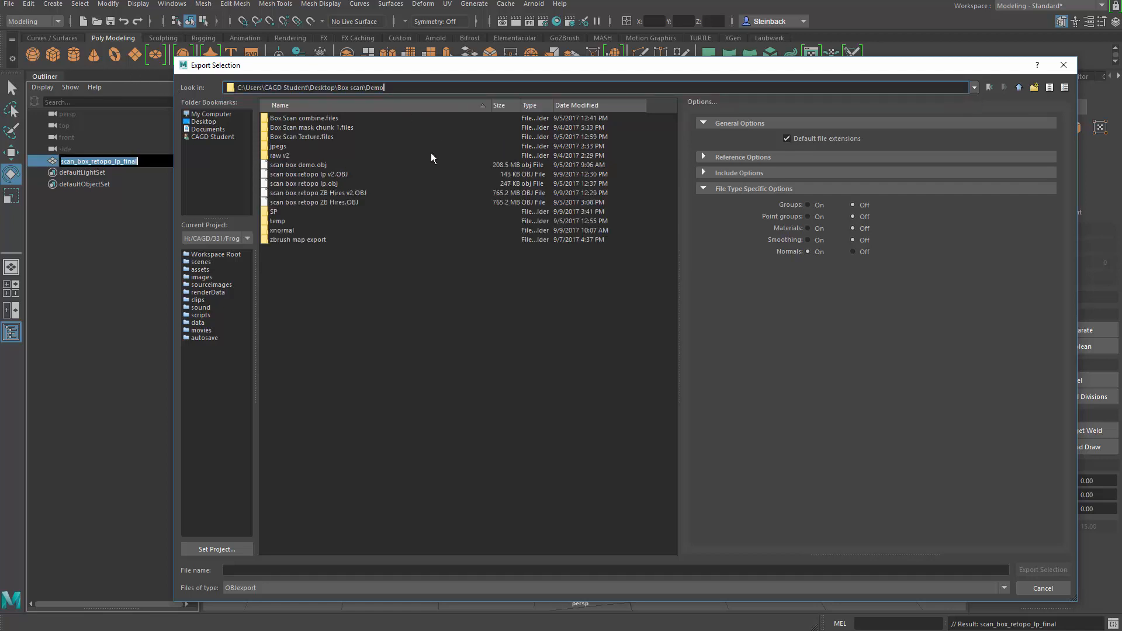
{"action": "mouse_move", "coordinate": [340, 206]}
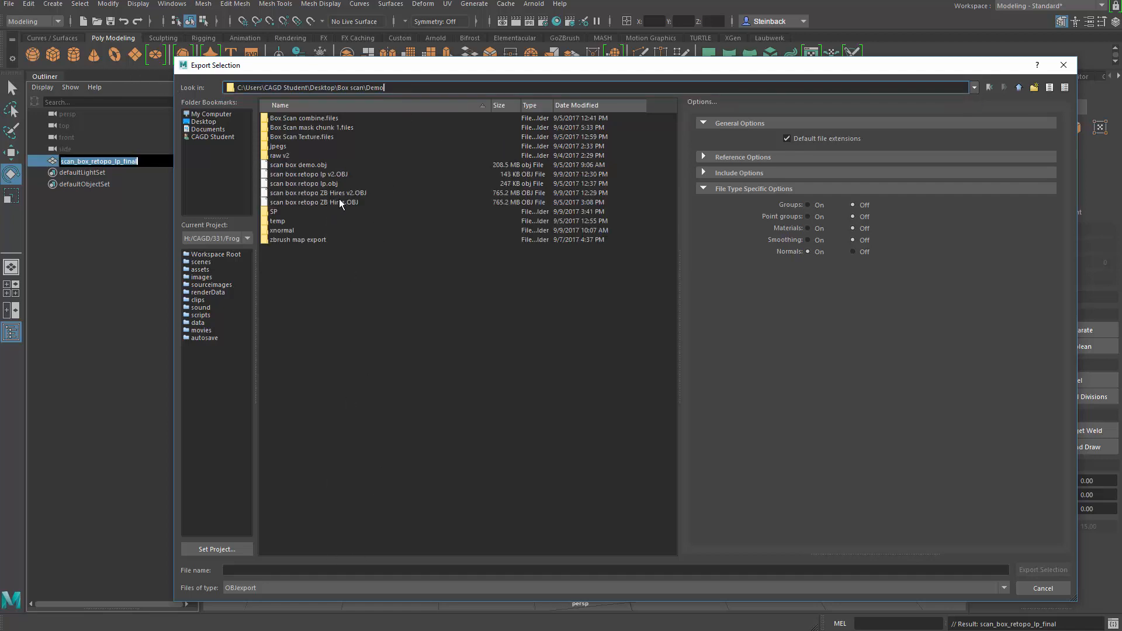
Step: Export the chest as scan box retopo lp final OBJ into the Demo folder
{"action": "left_click", "coordinate": [309, 174]}
{"action": "type", "text": "scan box retopo lp"}
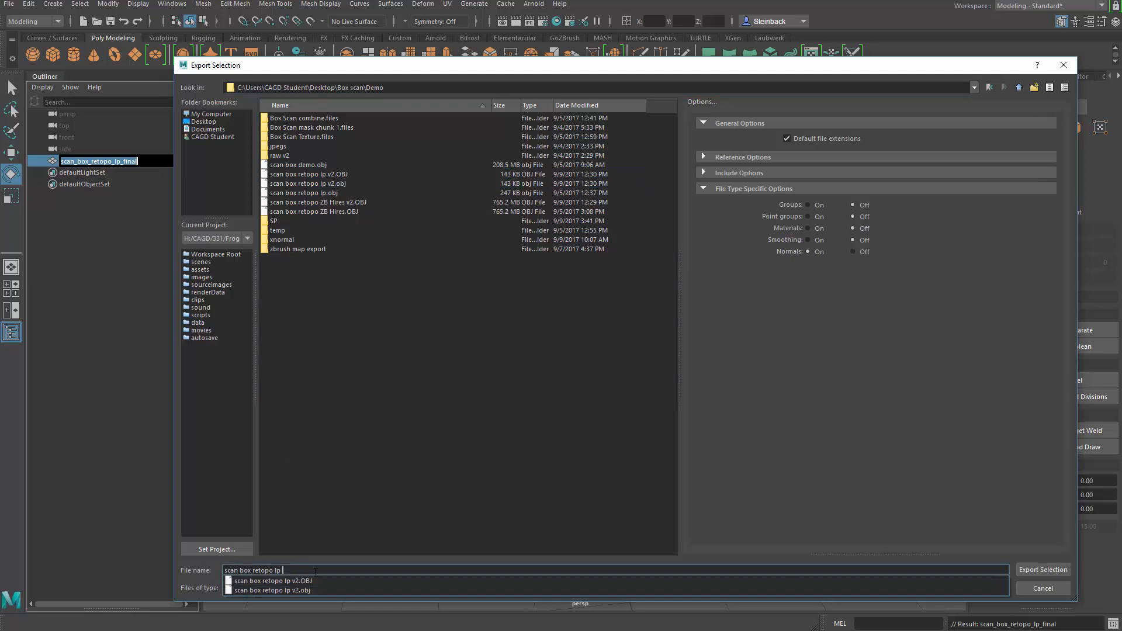
{"action": "type", "text": "final"}
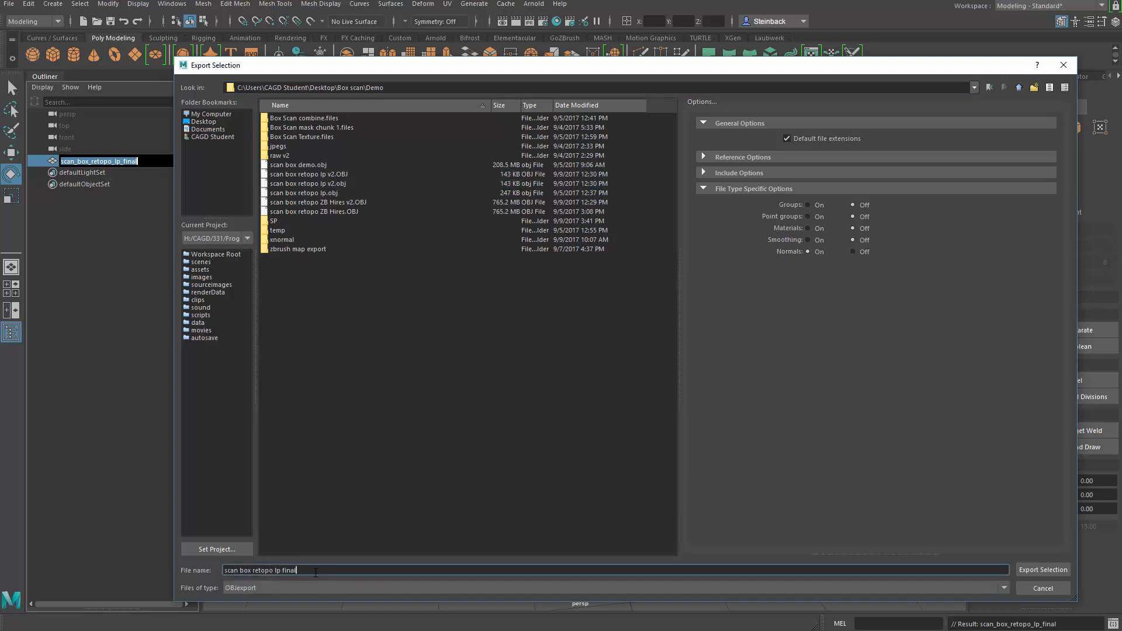
{"action": "left_click", "coordinate": [1043, 569]}
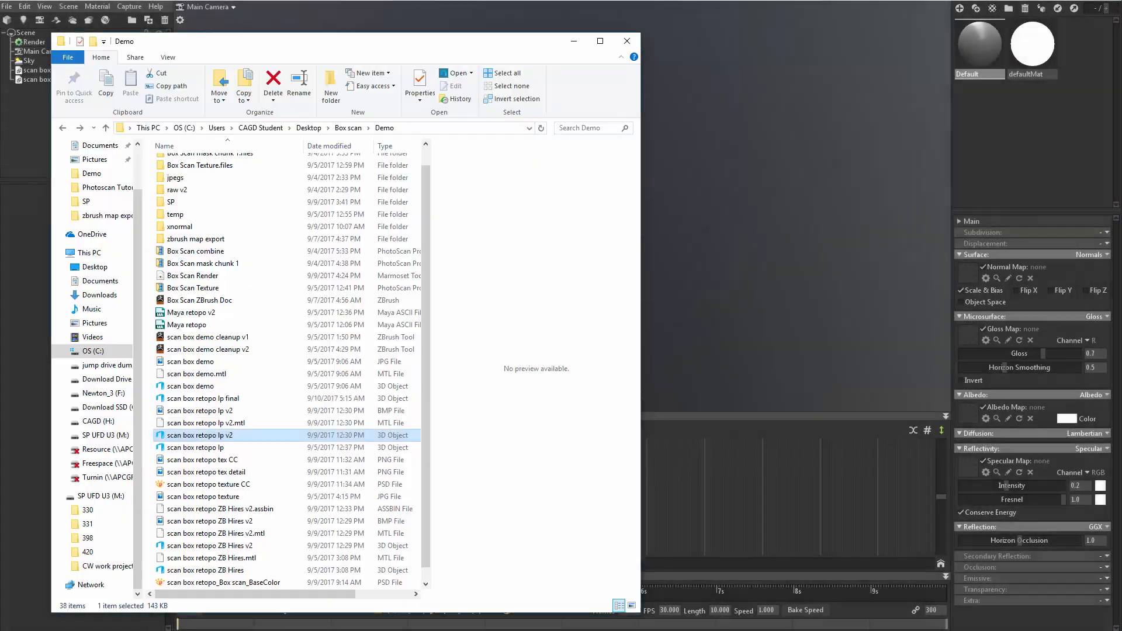
Step: Pick out the newly exported scan box retopo lp final.obj in the Demo folder
{"action": "scroll", "scroll_direction": "down", "scroll_amount": 3}
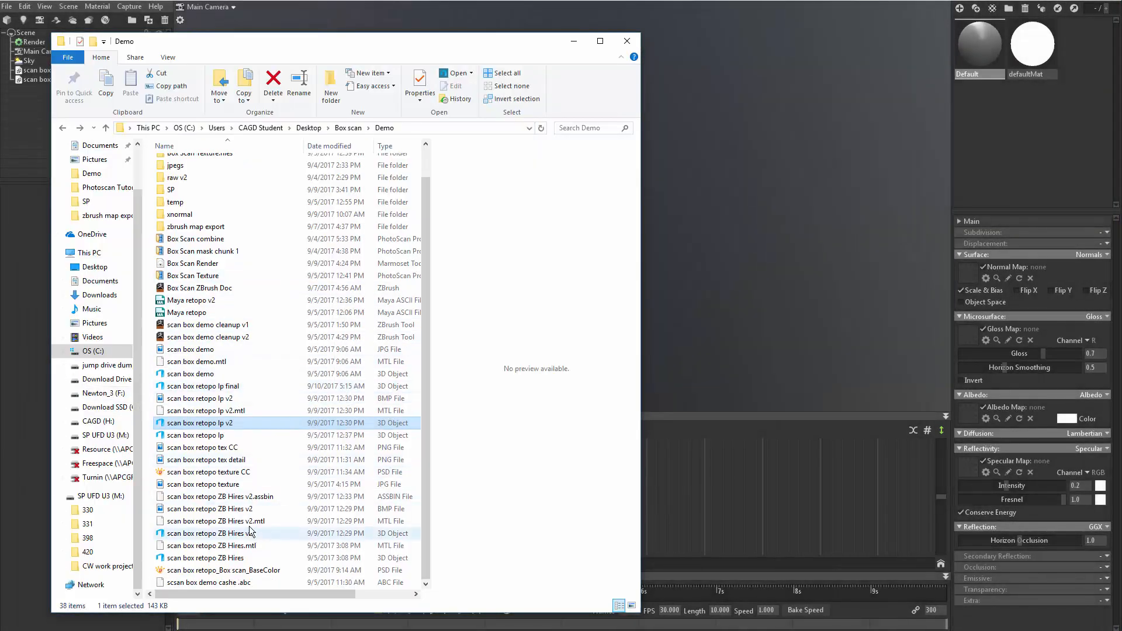
{"action": "left_click", "coordinate": [203, 385]}
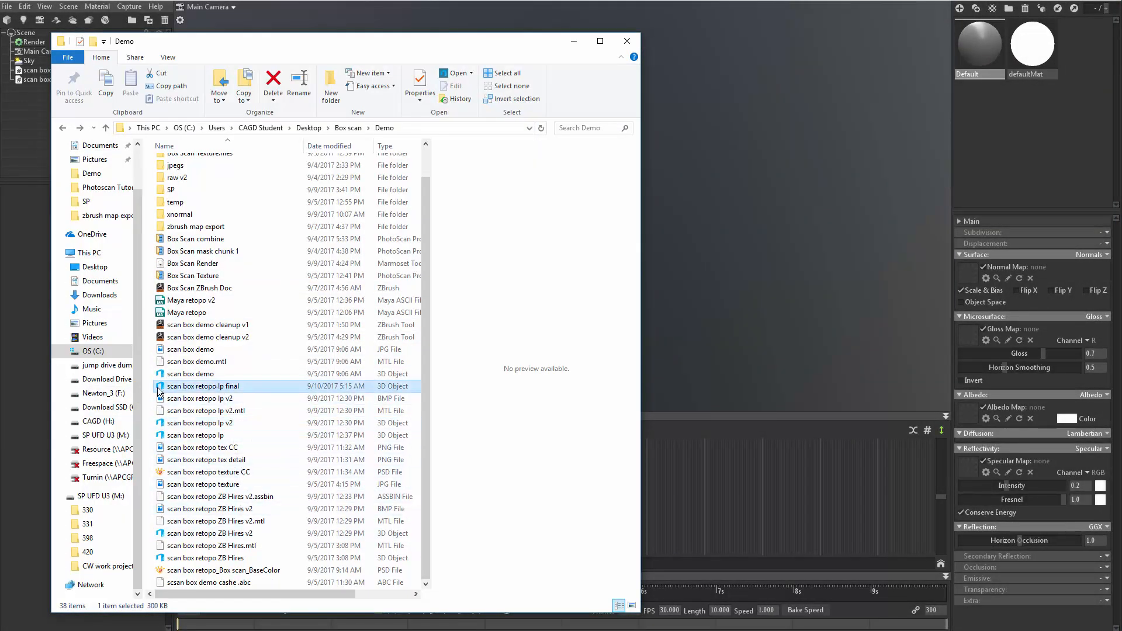
{"action": "mouse_move", "coordinate": [776, 287]}
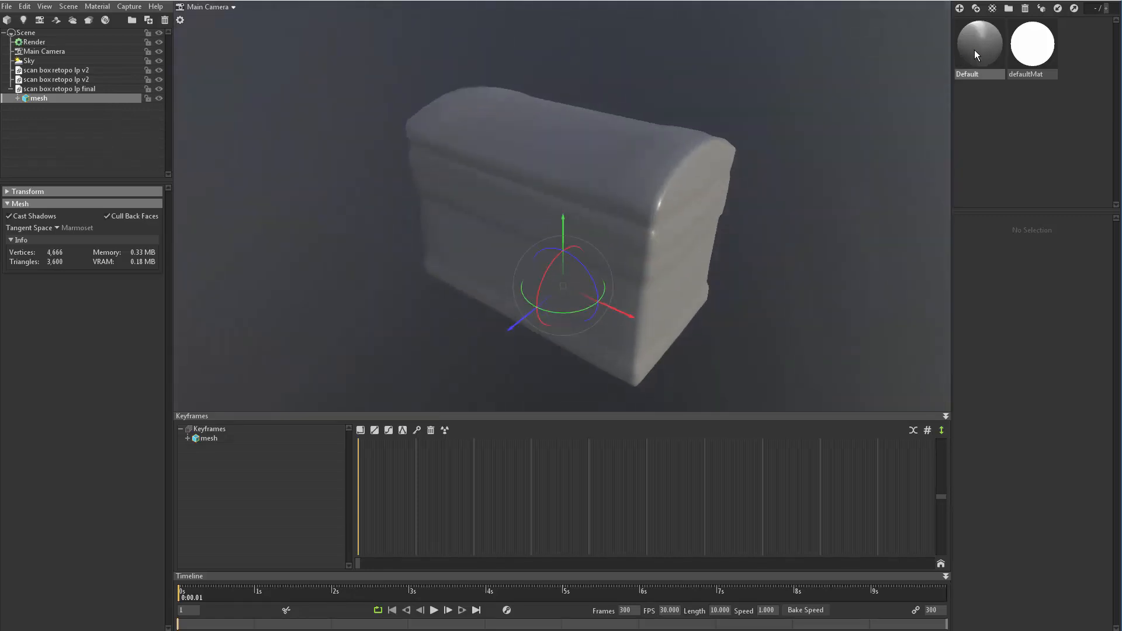
Step: Delete the extra defaultMat material, keeping only the grey Default material on the chest
{"action": "left_click", "coordinate": [1032, 43]}
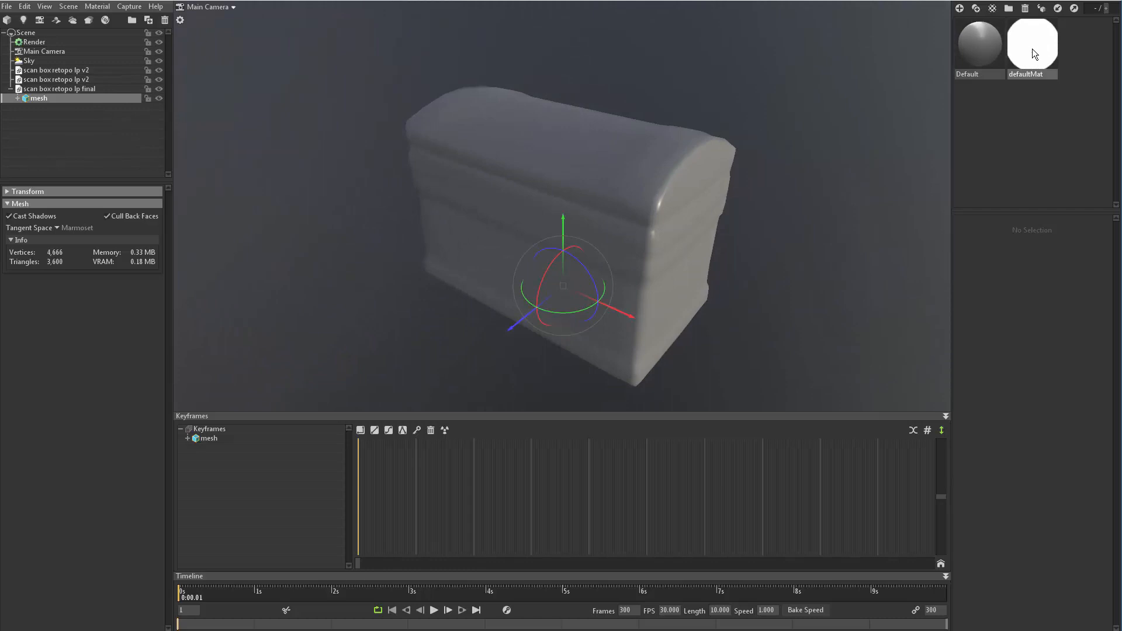
{"action": "right_click", "coordinate": [1033, 44]}
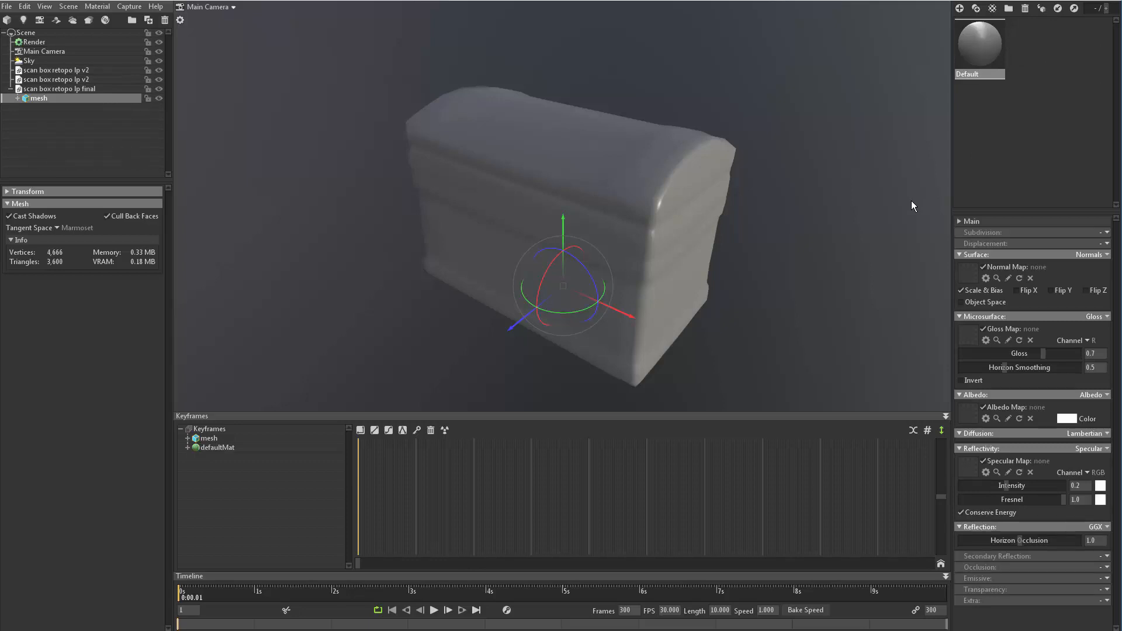
{"action": "mouse_move", "coordinate": [593, 198]}
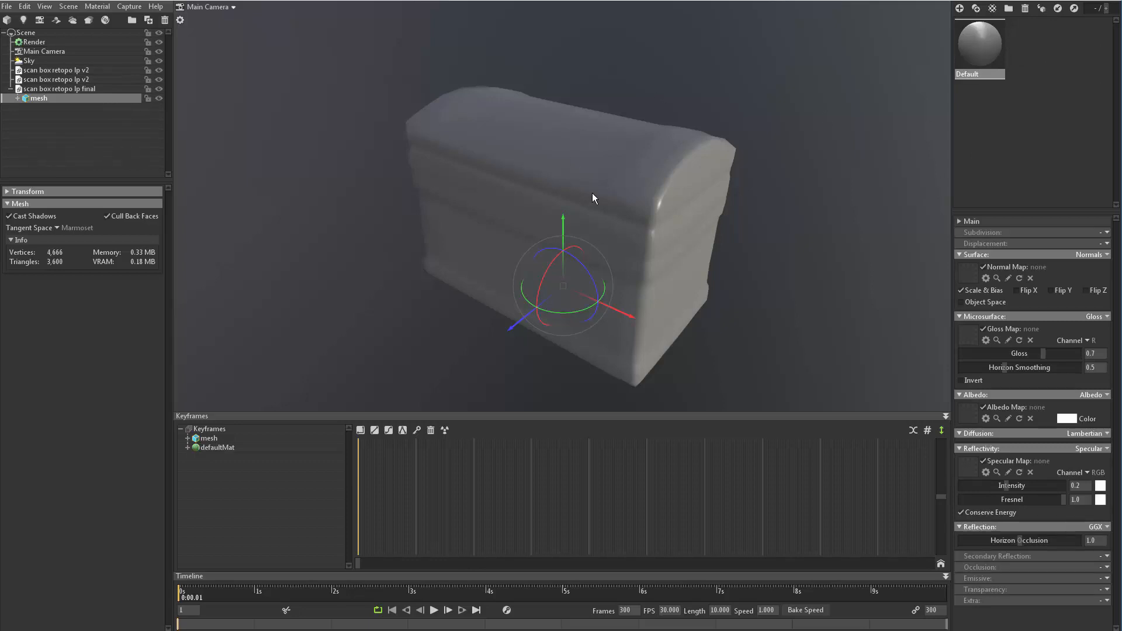
{"action": "mouse_move", "coordinate": [349, 270]}
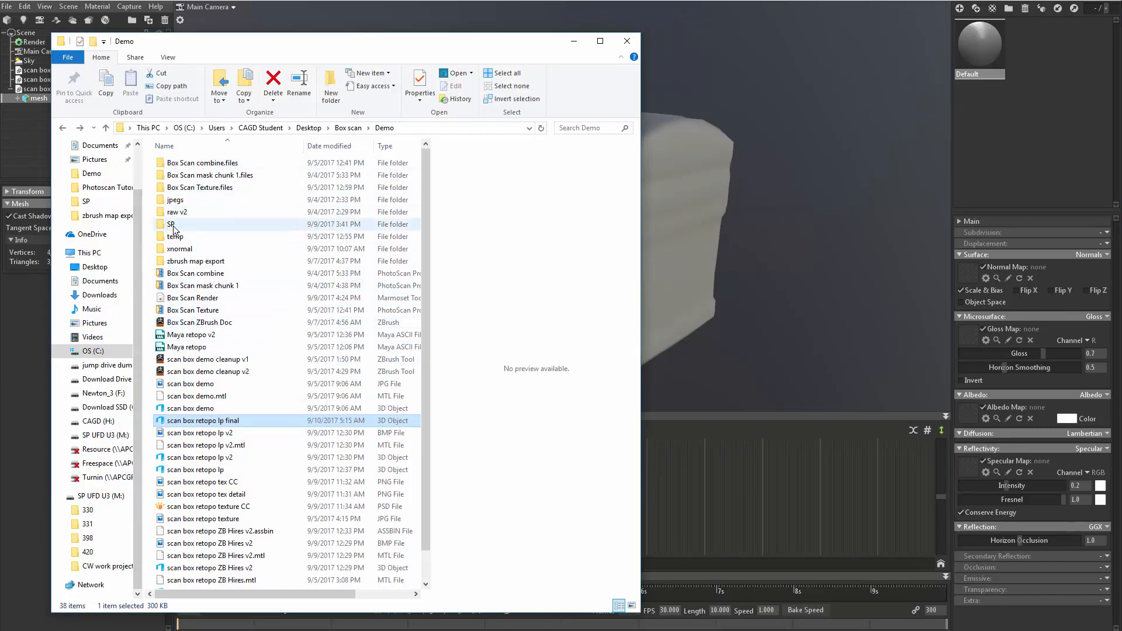
Step: Apply the BaseColor texture from the SP folder as the Default material's albedo map
{"action": "double_click", "coordinate": [173, 225]}
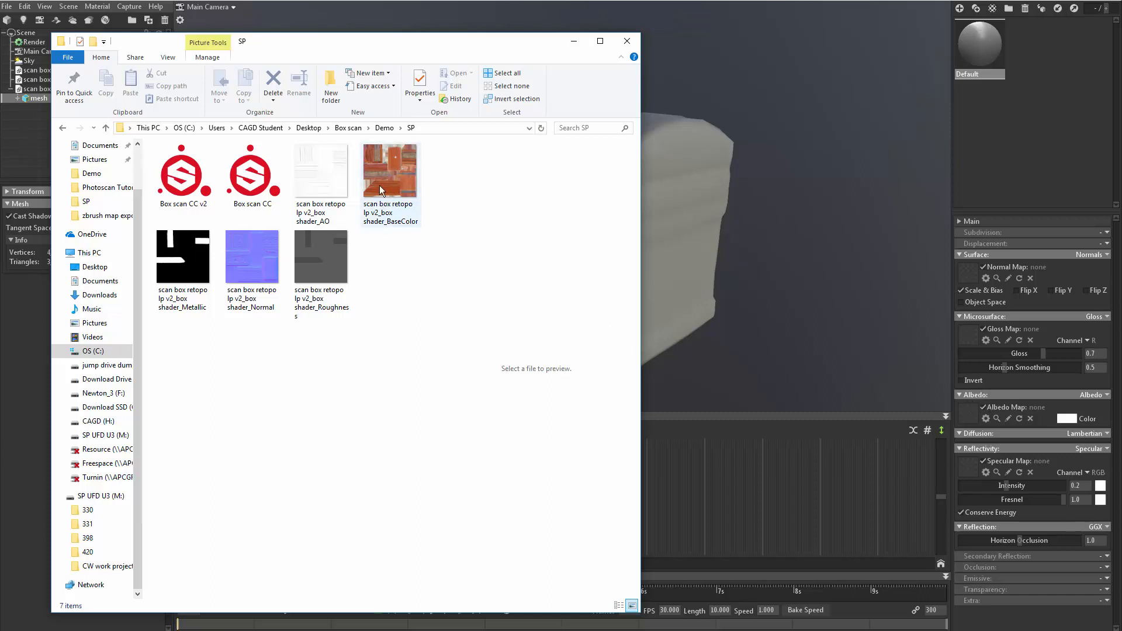
{"action": "left_click", "coordinate": [390, 169]}
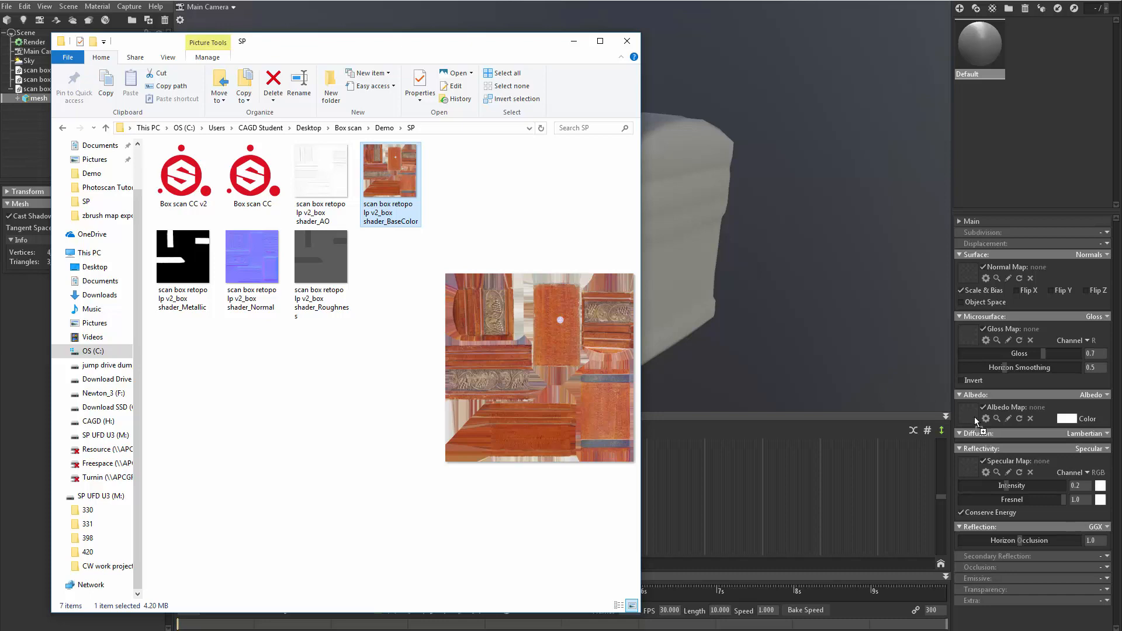
{"action": "left_click", "coordinate": [986, 418]}
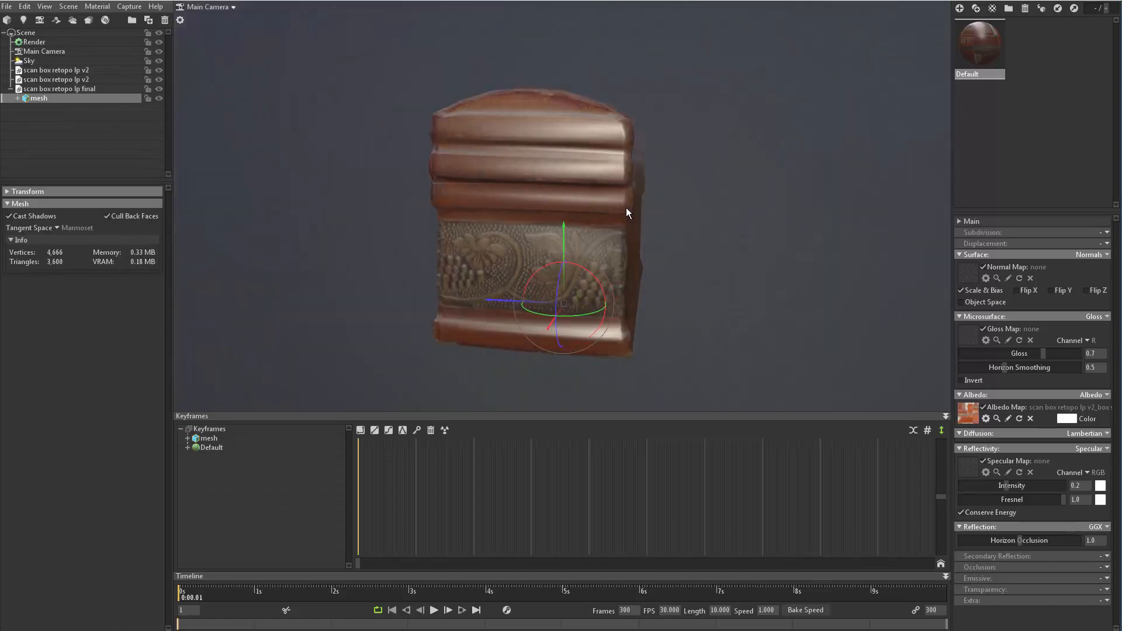
{"action": "left_click_drag", "start_coordinate": [627, 212], "coordinate": [812, 230]}
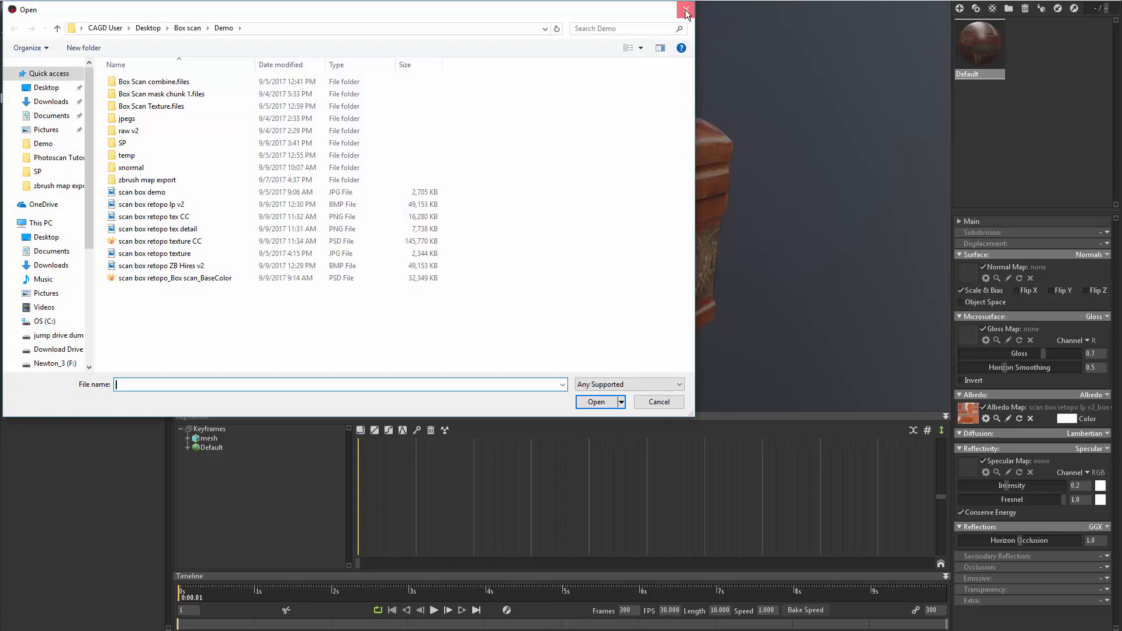
Step: Apply the Normal texture as the surface normal map with its Y (green) channel flipped
{"action": "left_click", "coordinate": [685, 10]}
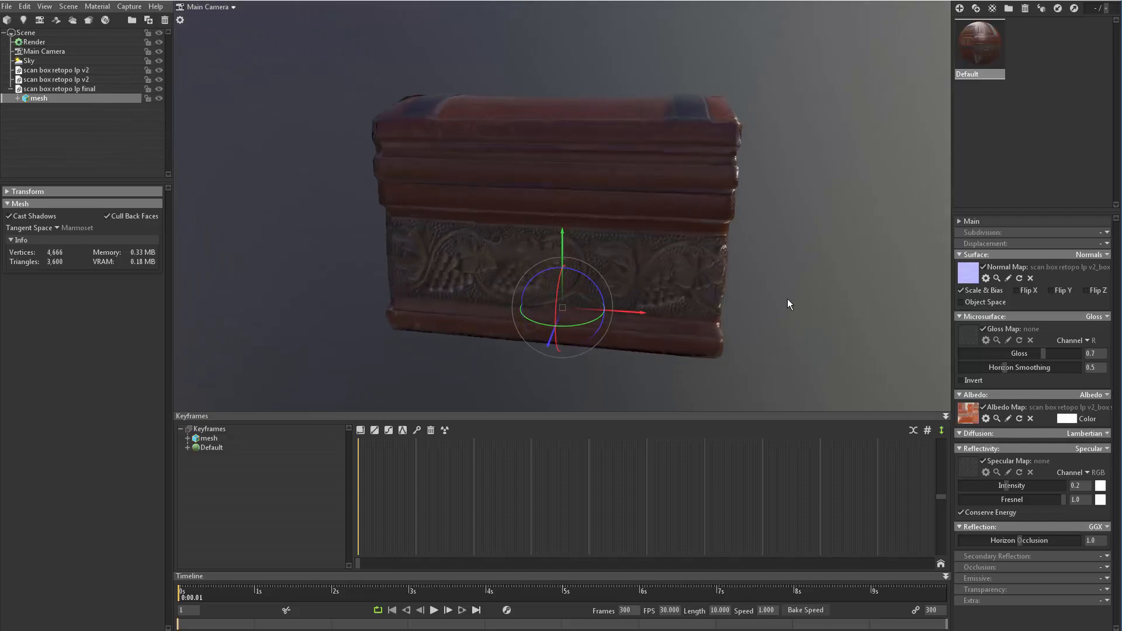
{"action": "left_click_drag", "start_coordinate": [787, 304], "coordinate": [620, 233]}
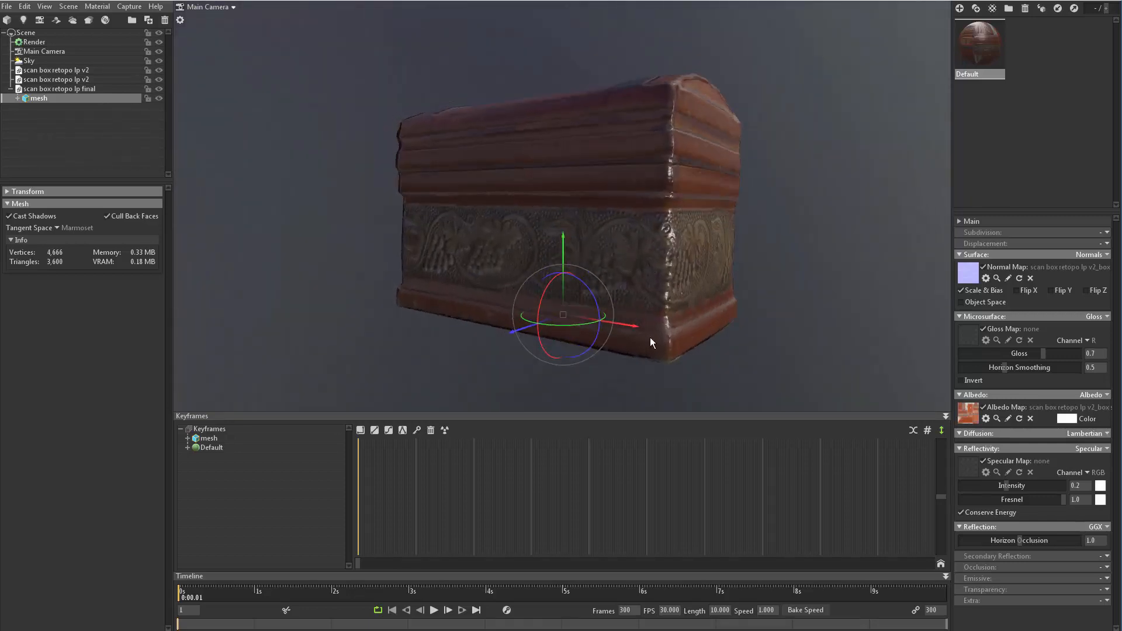
{"action": "left_click_drag", "start_coordinate": [651, 342], "coordinate": [724, 268]}
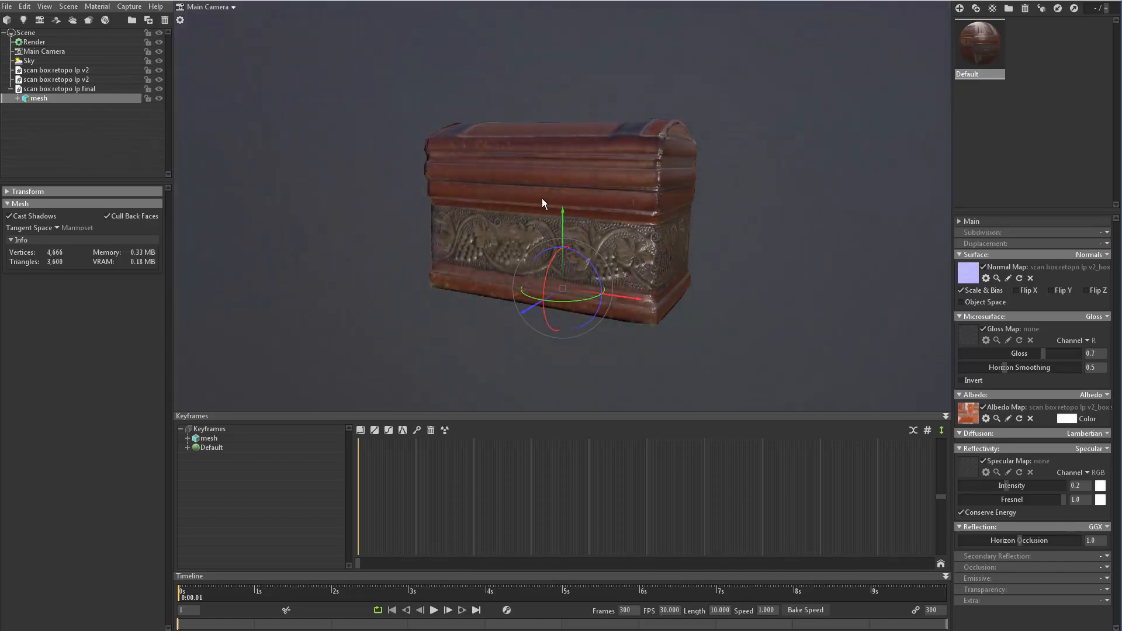
{"action": "left_click_drag", "start_coordinate": [543, 202], "coordinate": [505, 200]}
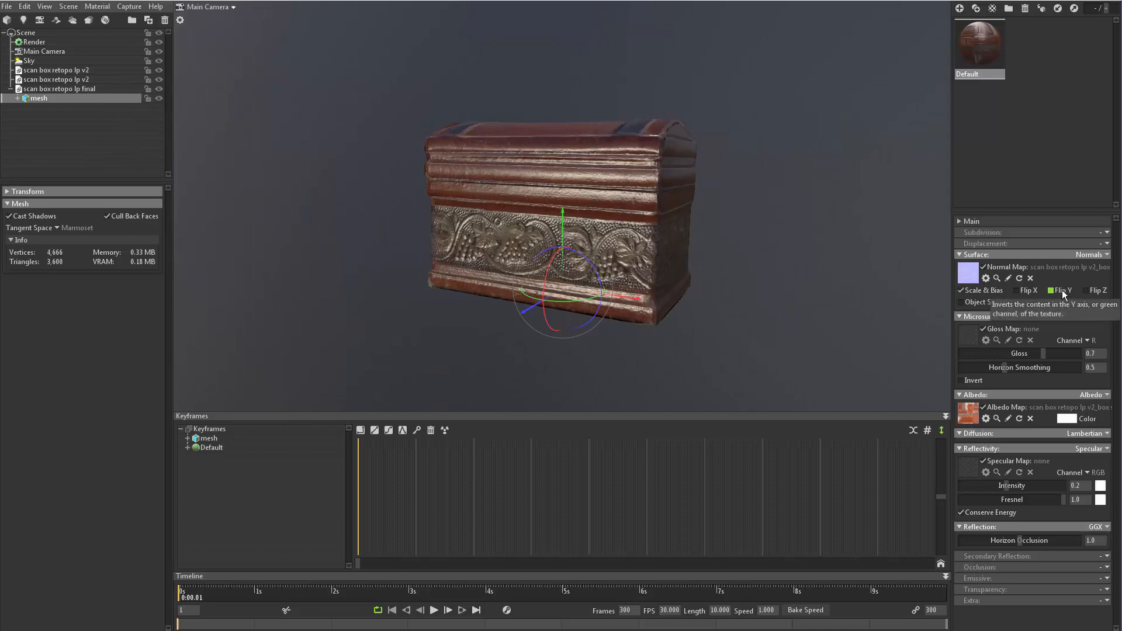
{"action": "left_click", "coordinate": [1051, 290]}
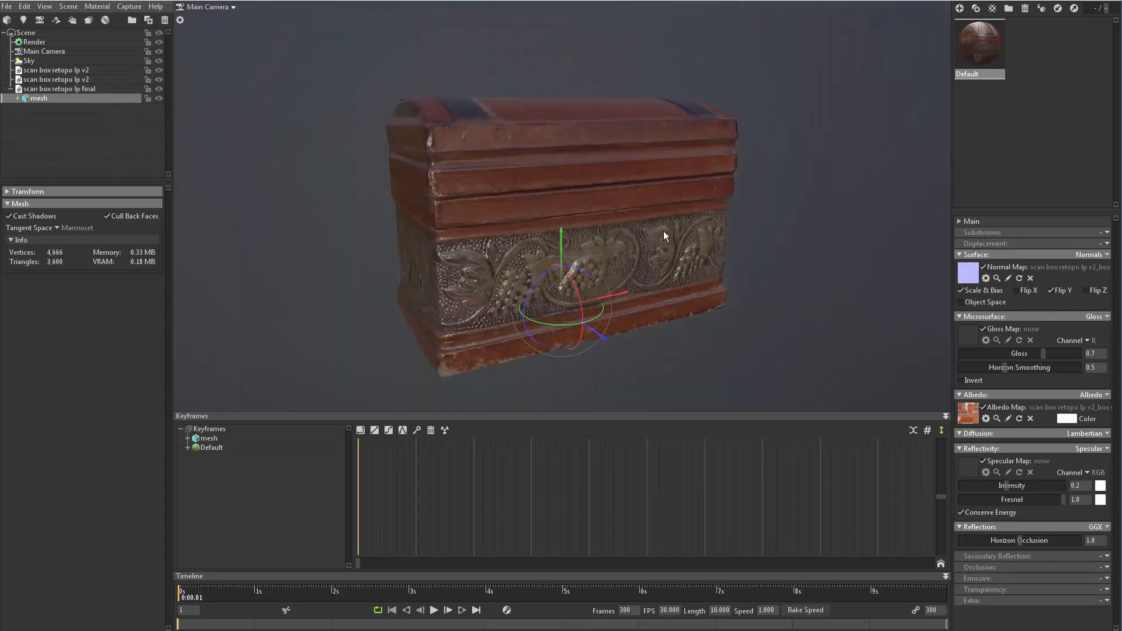
{"action": "left_click_drag", "start_coordinate": [664, 237], "coordinate": [479, 199]}
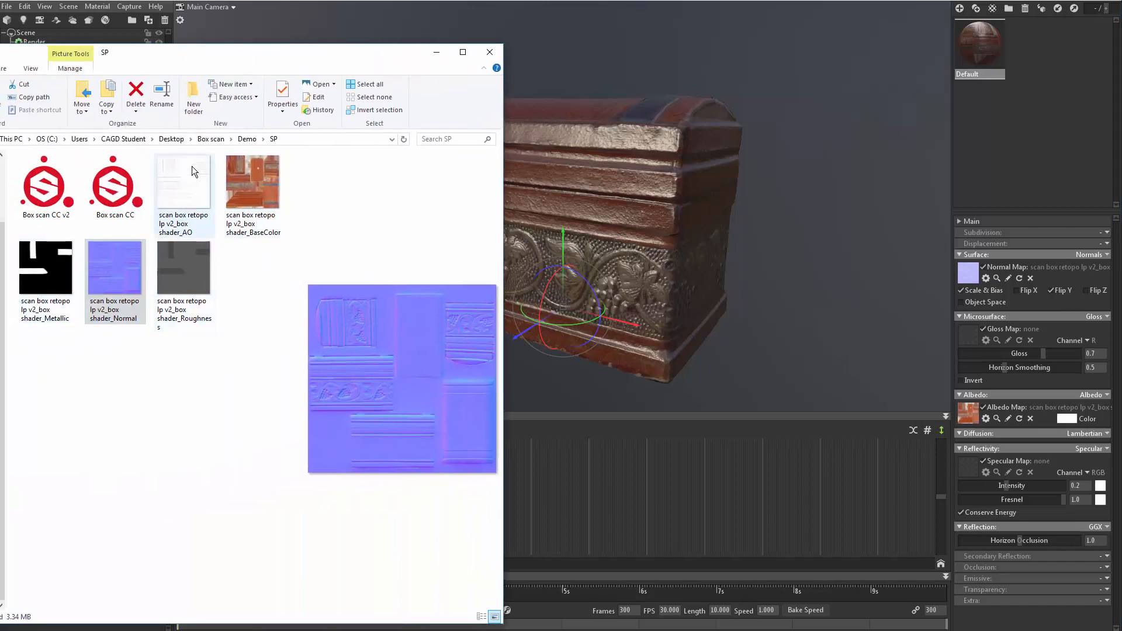
Step: Load the Roughness texture as the Microsurface gloss map, keeping the mode on Gloss
{"action": "left_click", "coordinate": [184, 269]}
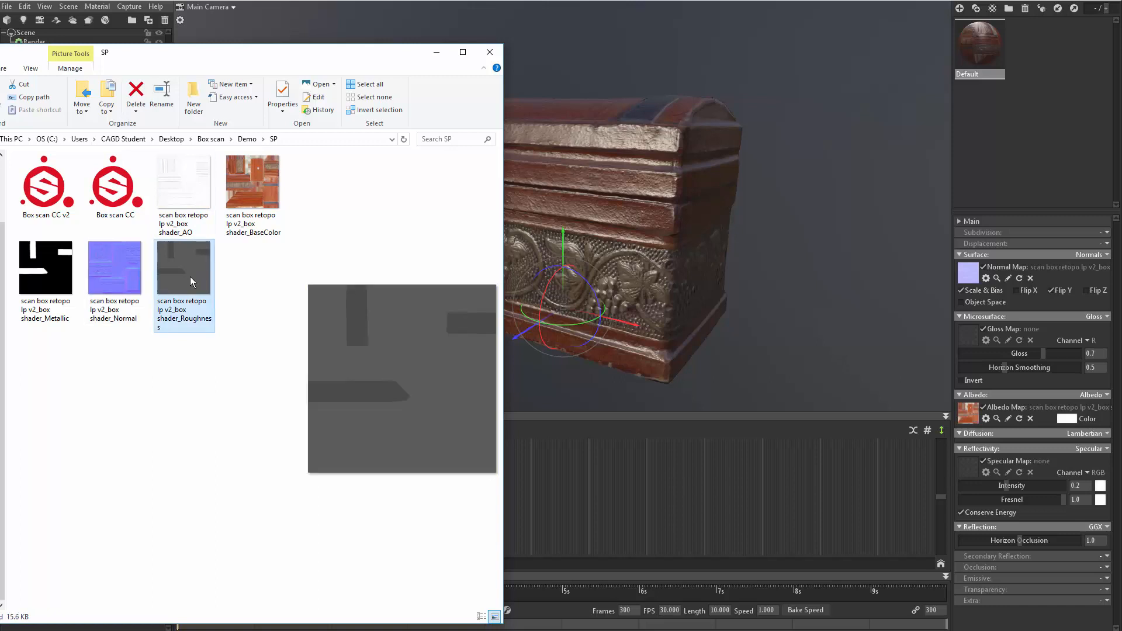
{"action": "mouse_move", "coordinate": [1077, 418]}
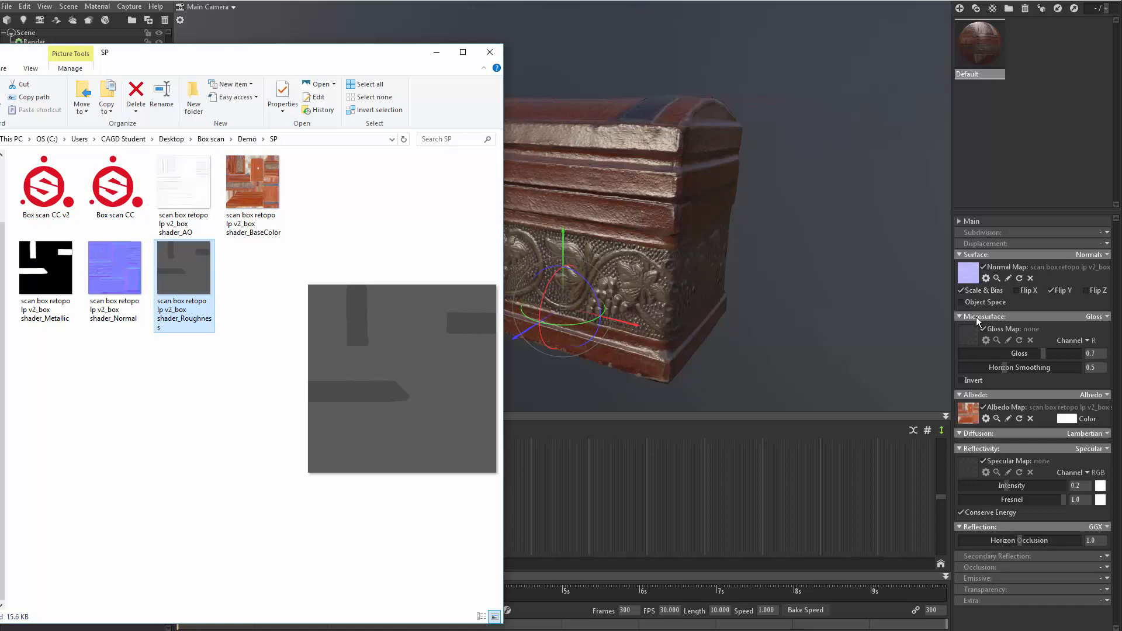
{"action": "mouse_move", "coordinate": [219, 265]}
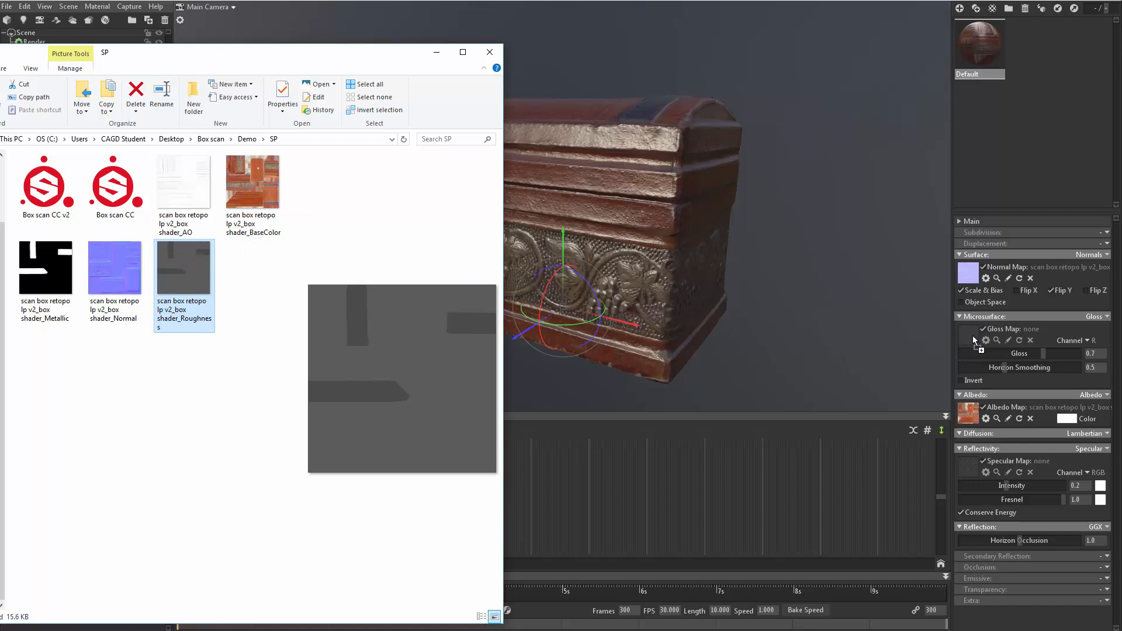
{"action": "left_click", "coordinate": [968, 336]}
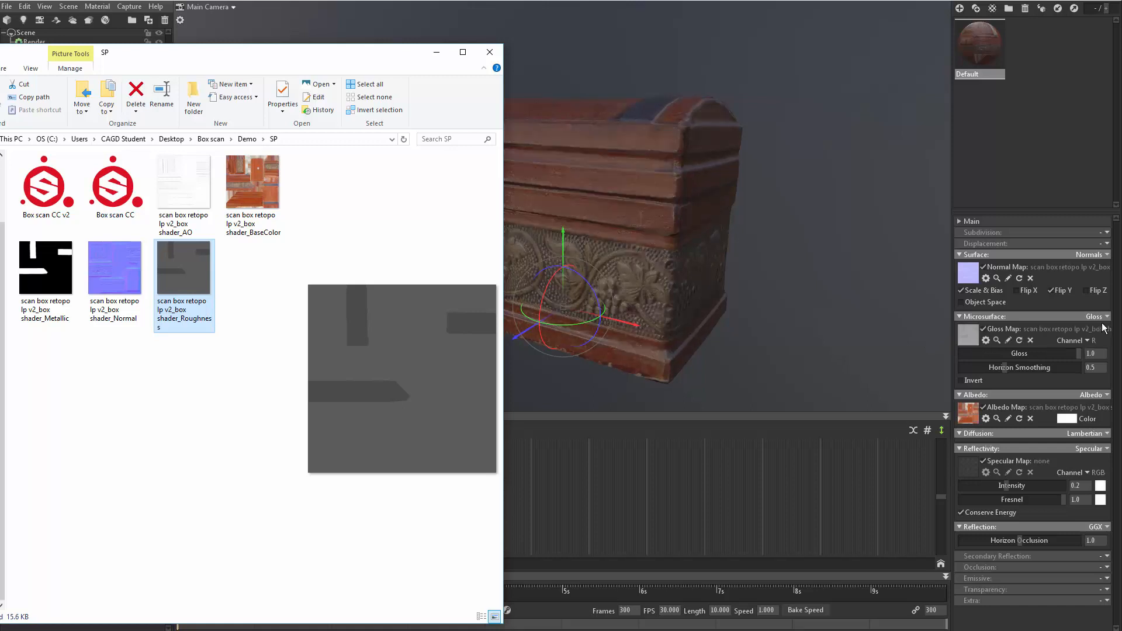
{"action": "left_click", "coordinate": [1095, 317]}
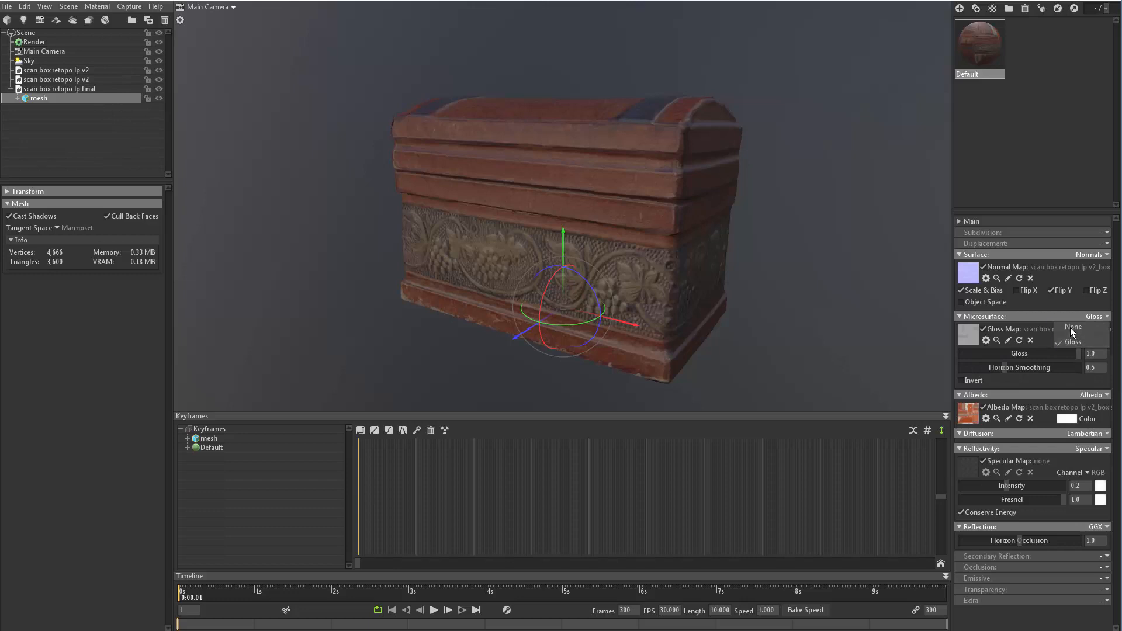
{"action": "left_click", "coordinate": [1073, 341]}
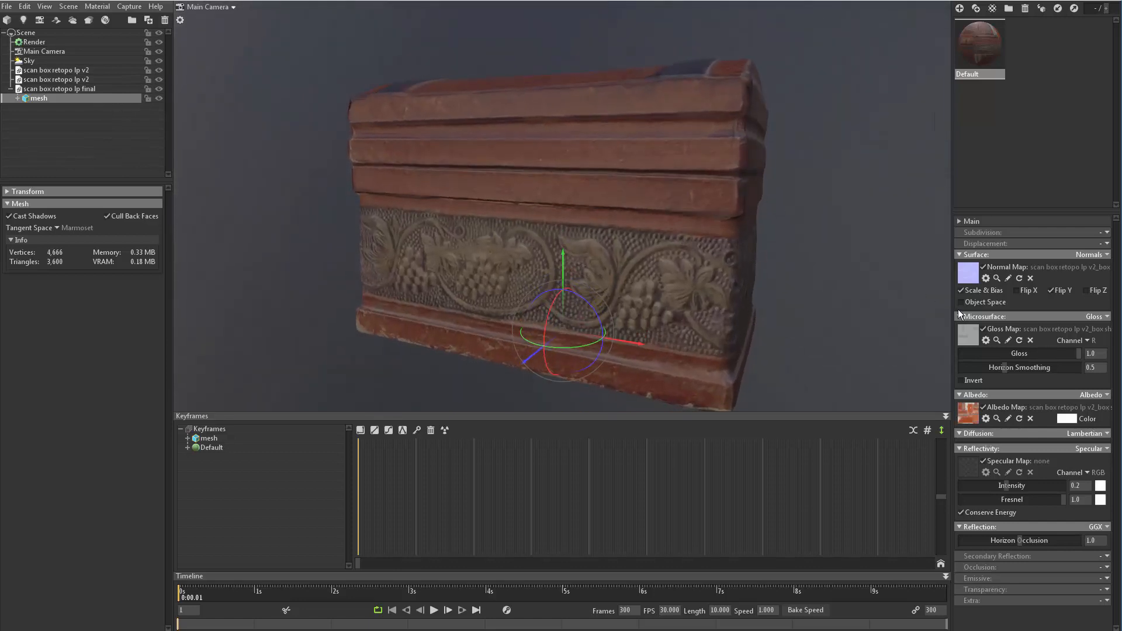
Step: Invert the gloss map and settle the Gloss slider back at 1.0
{"action": "left_click", "coordinate": [961, 380]}
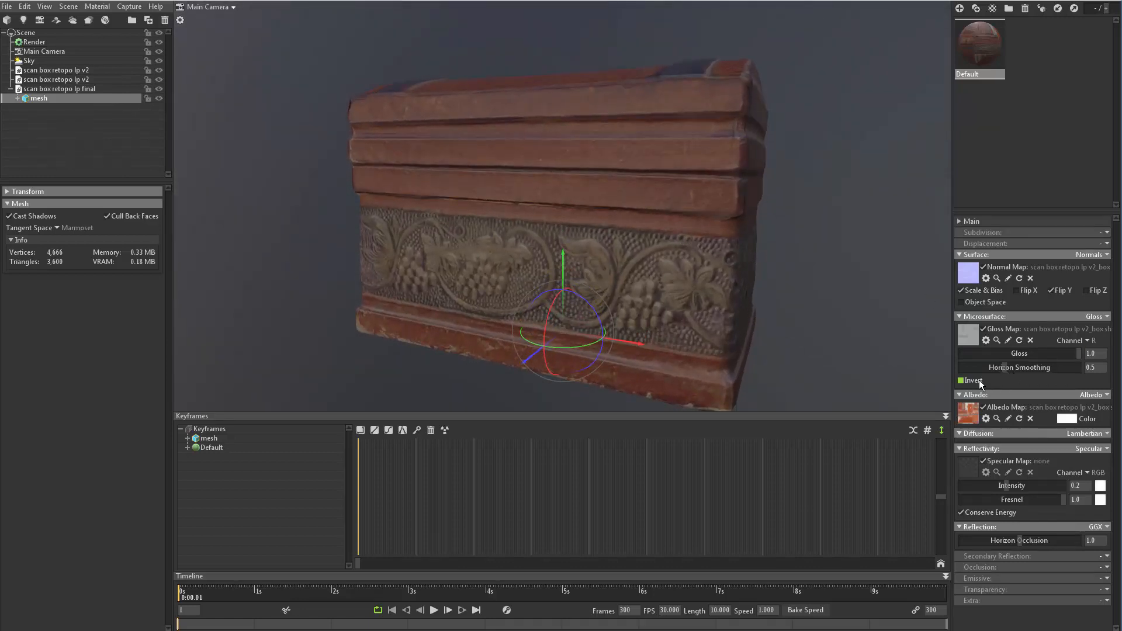
{"action": "mouse_move", "coordinate": [972, 380]}
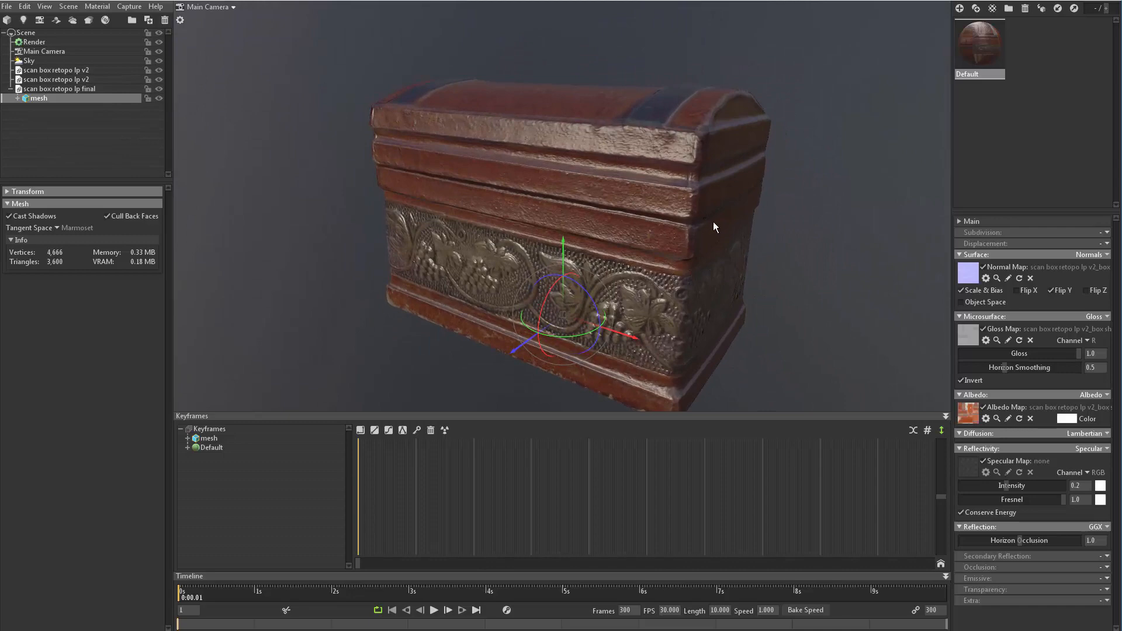
{"action": "left_click", "coordinate": [961, 380]}
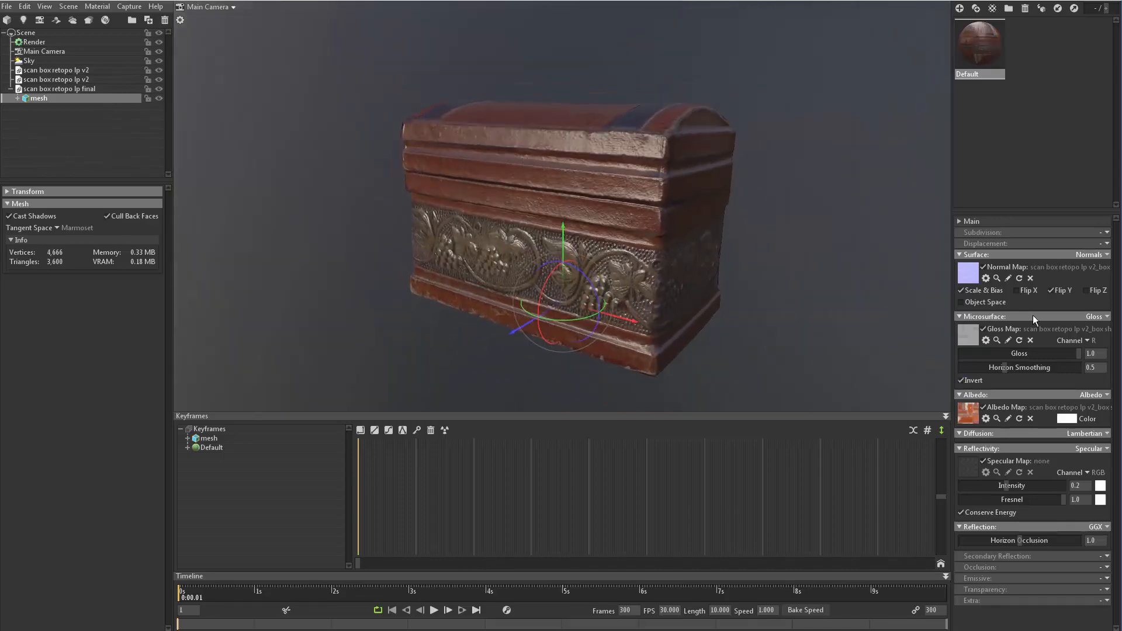
{"action": "left_click_drag", "start_coordinate": [1103, 353], "coordinate": [1079, 353]}
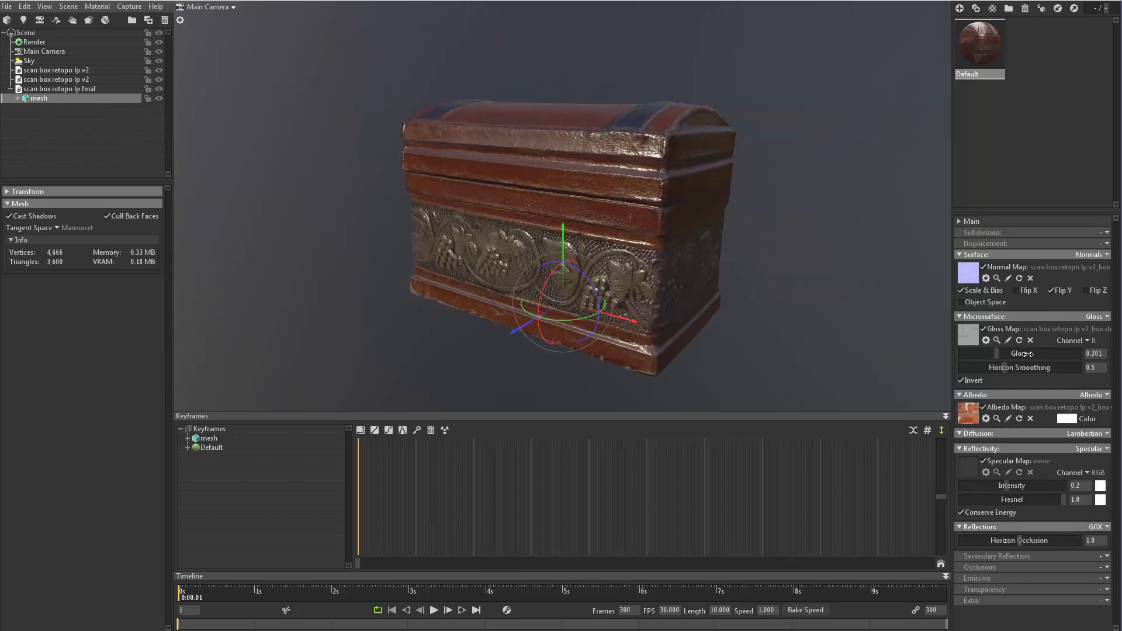
{"action": "left_click_drag", "start_coordinate": [1031, 353], "coordinate": [999, 353]}
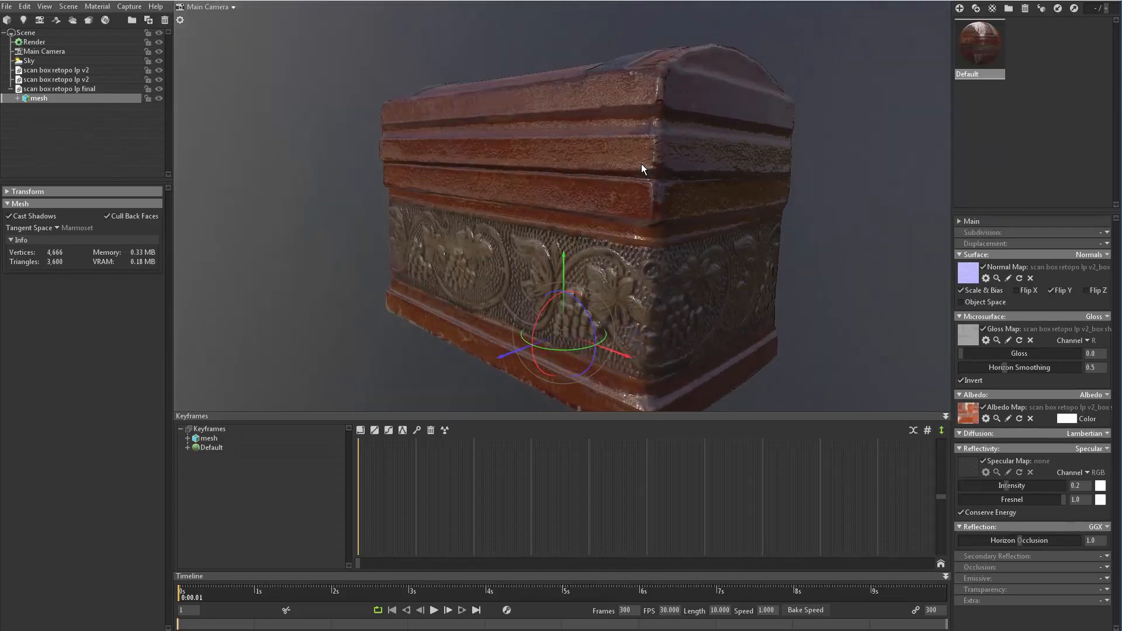
{"action": "left_click_drag", "start_coordinate": [988, 353], "coordinate": [995, 354]}
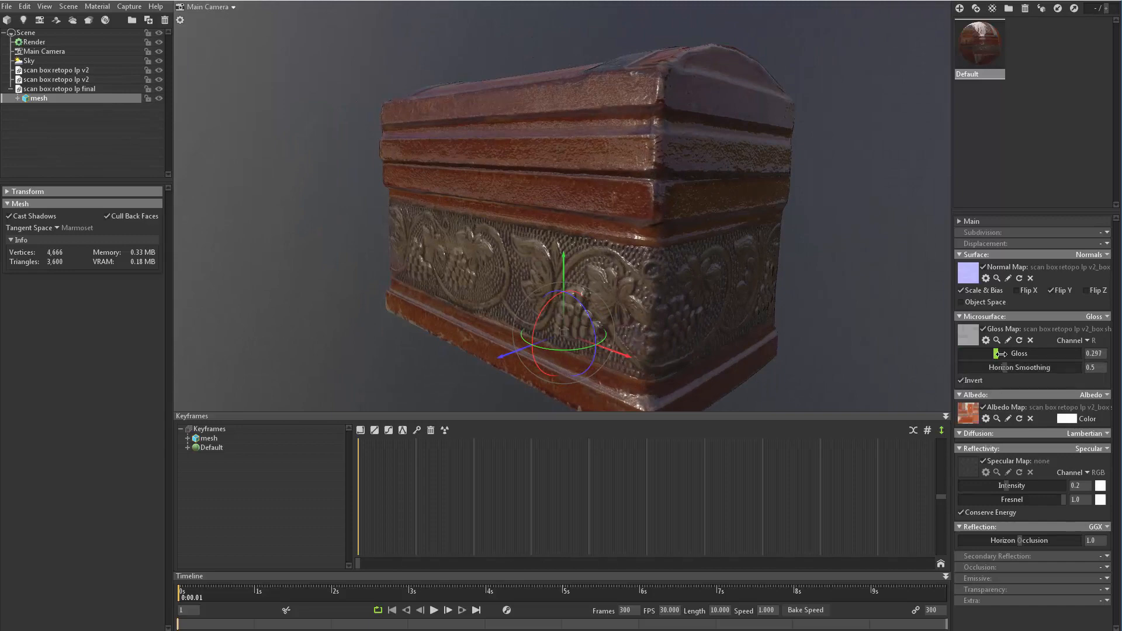
{"action": "left_click_drag", "start_coordinate": [996, 353], "coordinate": [1086, 353]}
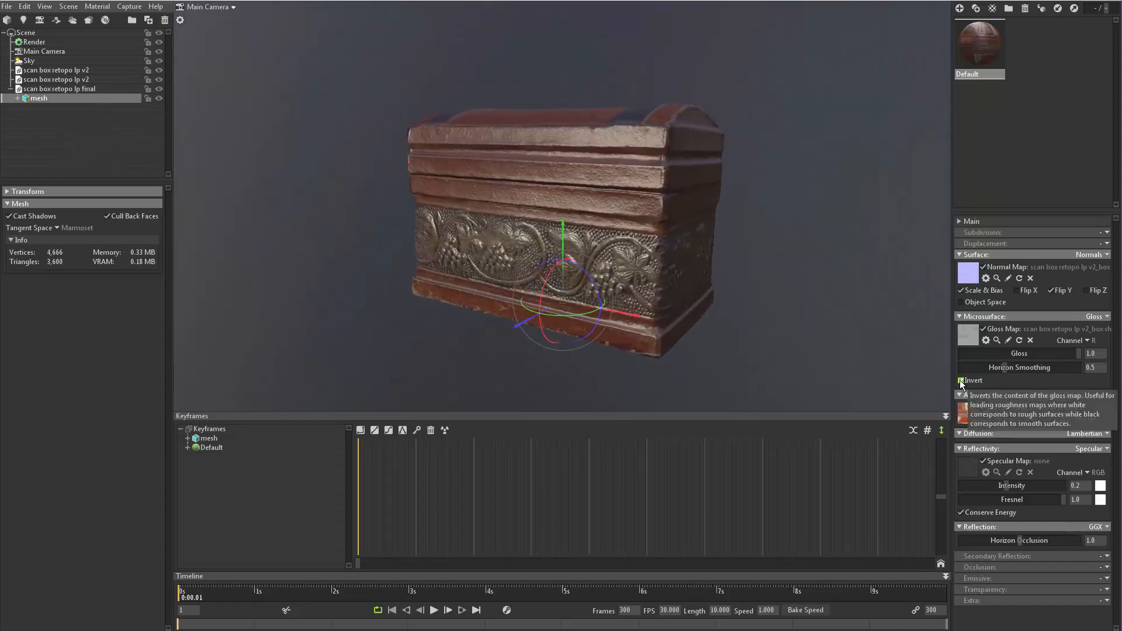
{"action": "left_click", "coordinate": [962, 380]}
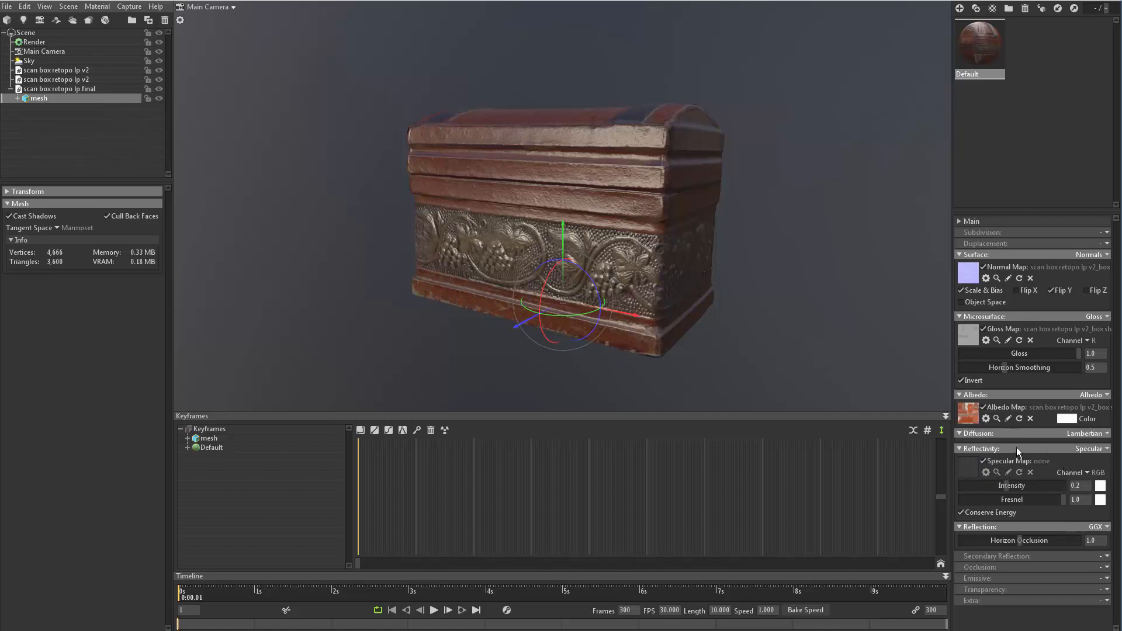
{"action": "mouse_move", "coordinate": [1085, 454]}
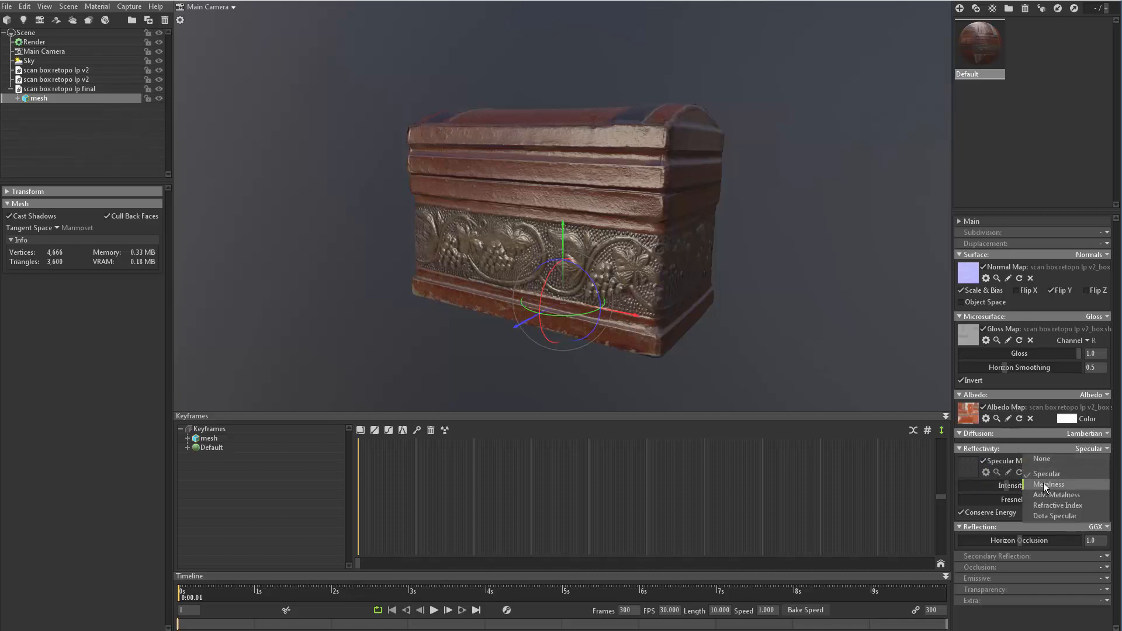
Step: Switch Reflectivity to Metalness and load the Metallic texture as the metalness map
{"action": "left_click", "coordinate": [1049, 484]}
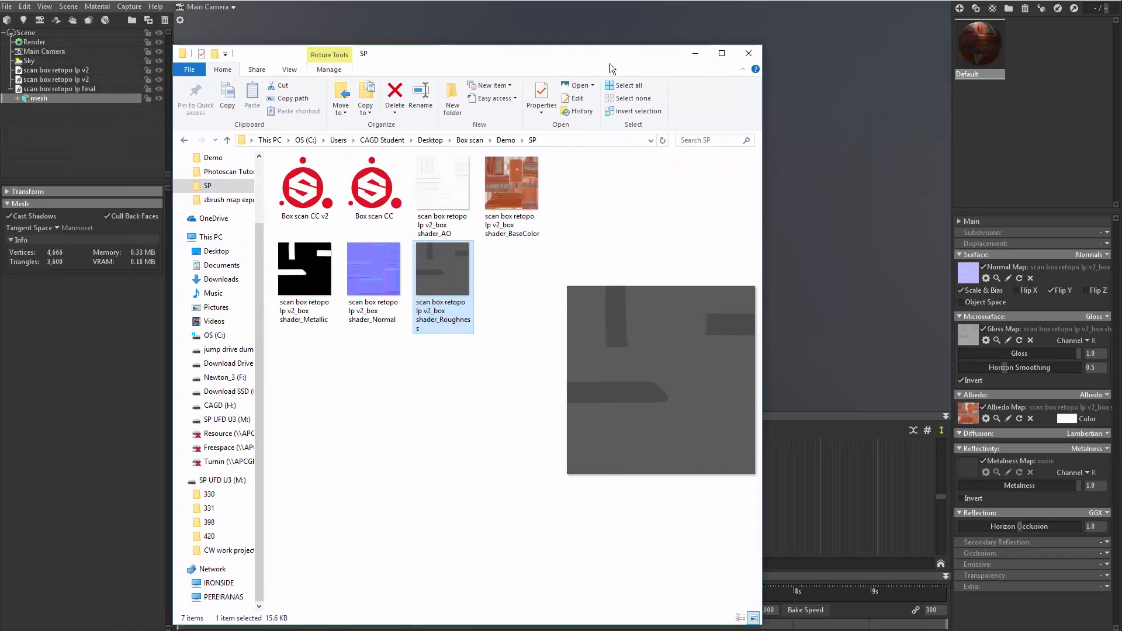
{"action": "left_click", "coordinate": [304, 269]}
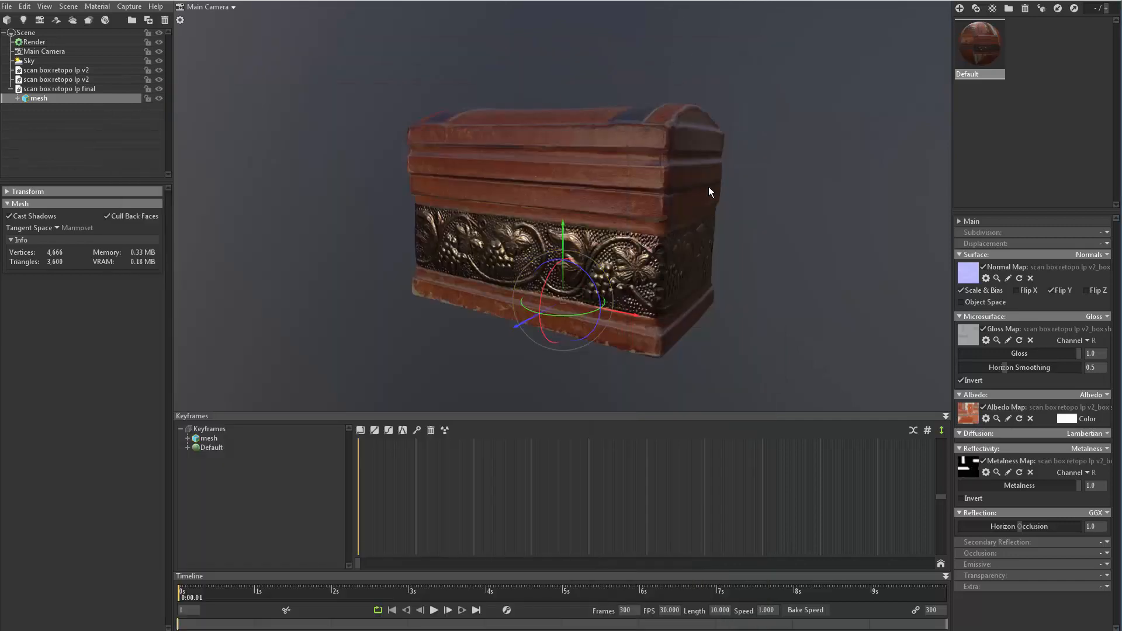
{"action": "left_click_drag", "start_coordinate": [710, 191], "coordinate": [664, 176]}
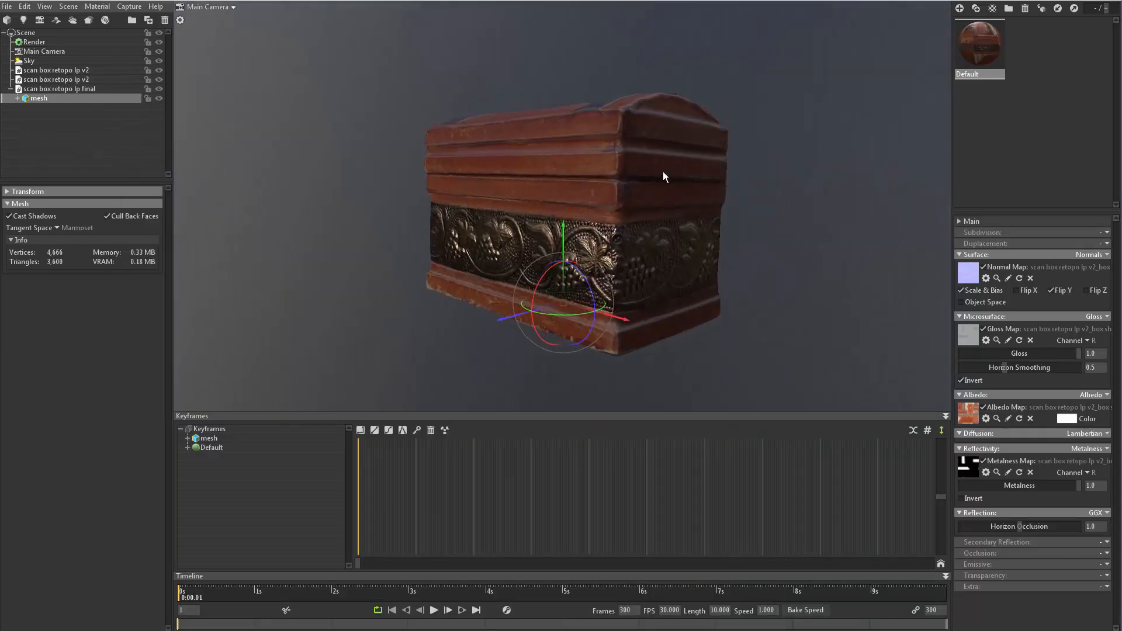
Step: Set the Metalness slider to 0.600 so the ornate band reads as metal
{"action": "left_click_drag", "start_coordinate": [1088, 485], "coordinate": [1073, 486]}
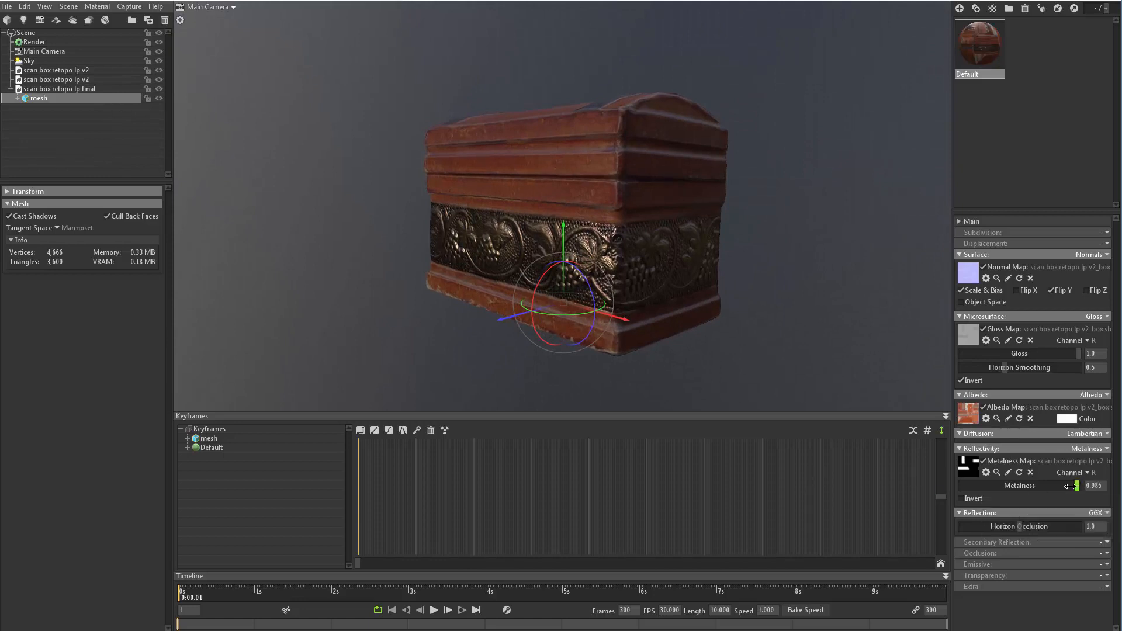
{"action": "left_click_drag", "start_coordinate": [1075, 485], "coordinate": [1035, 486]}
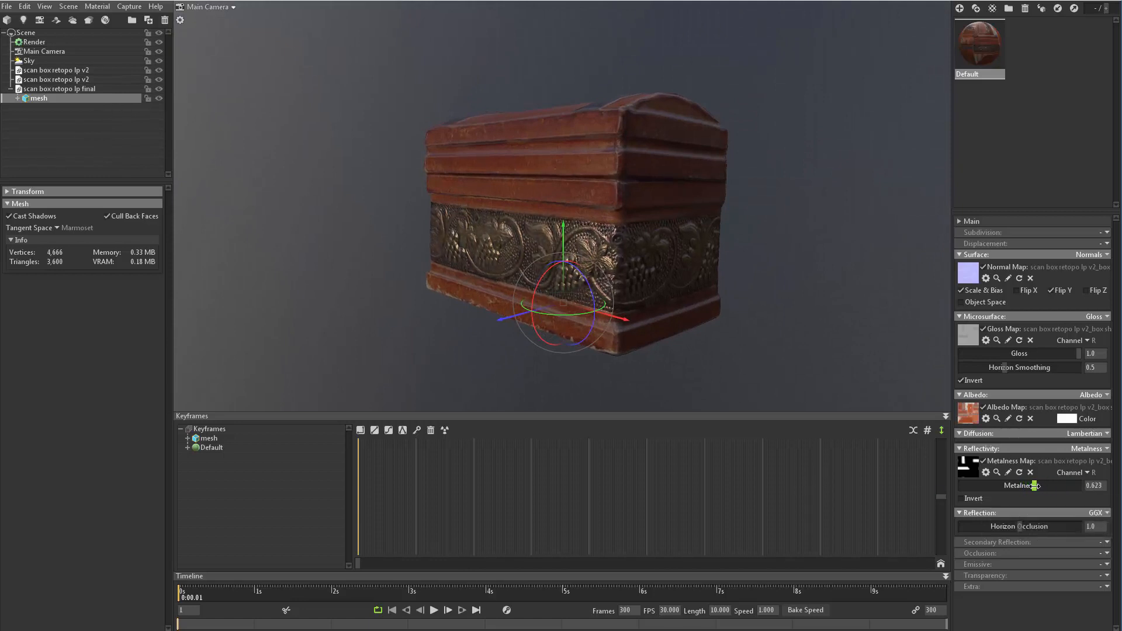
{"action": "left_click_drag", "start_coordinate": [1038, 485], "coordinate": [1028, 485]}
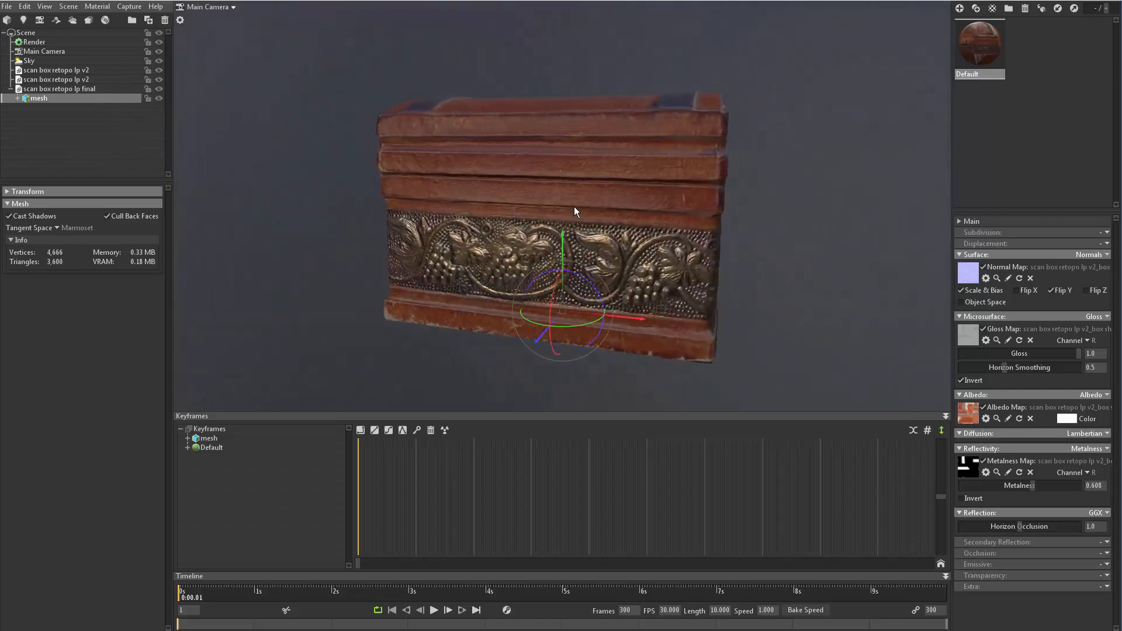
{"action": "left_click_drag", "start_coordinate": [573, 211], "coordinate": [585, 208]}
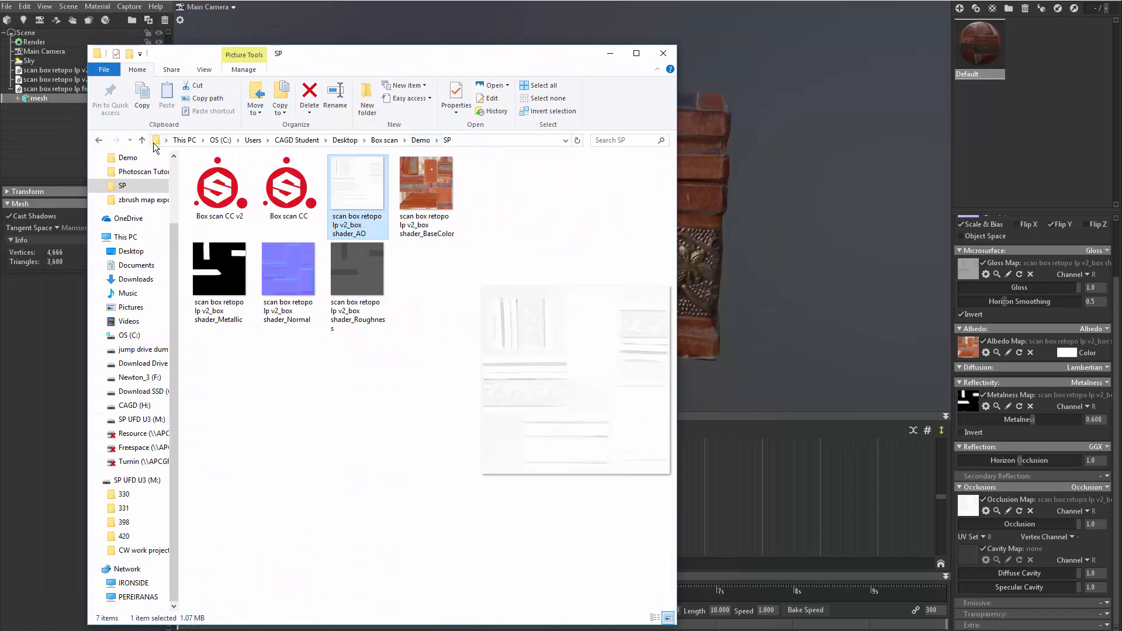
Step: Load Scan box XN_cavity from the xnormal folder as the enabled cavity map
{"action": "left_click", "coordinate": [141, 139]}
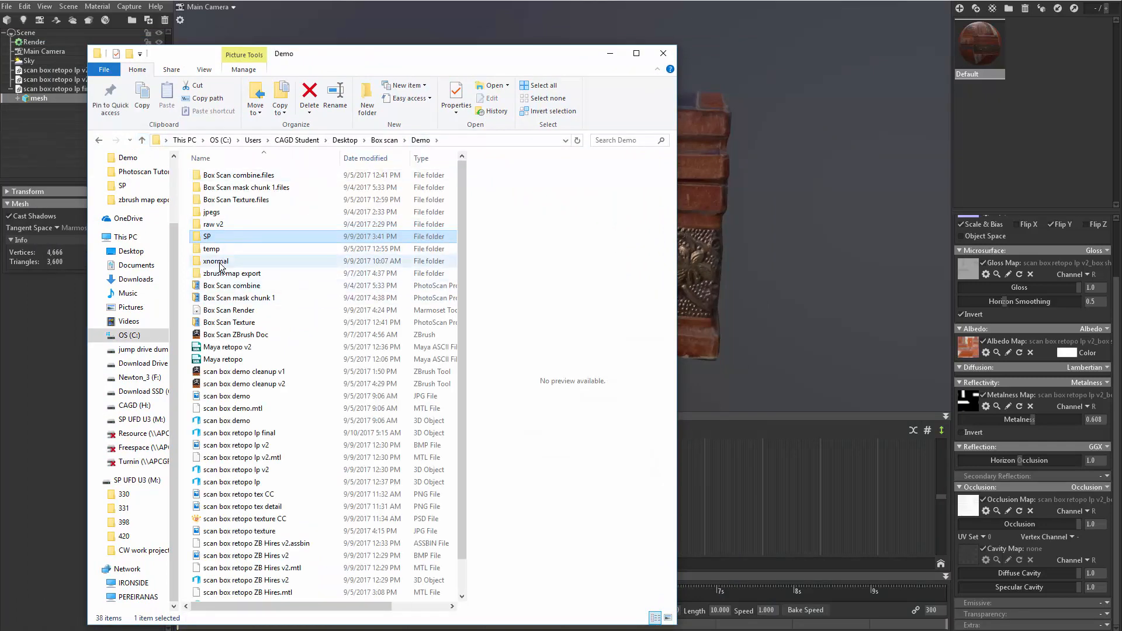
{"action": "double_click", "coordinate": [215, 260]}
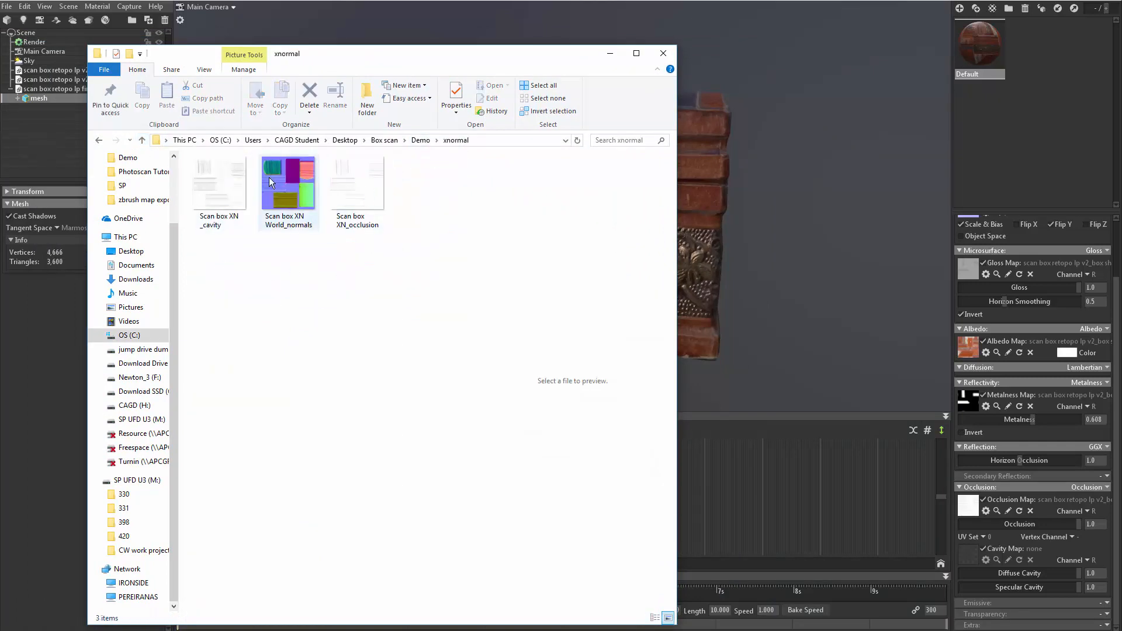
{"action": "left_click", "coordinate": [357, 182]}
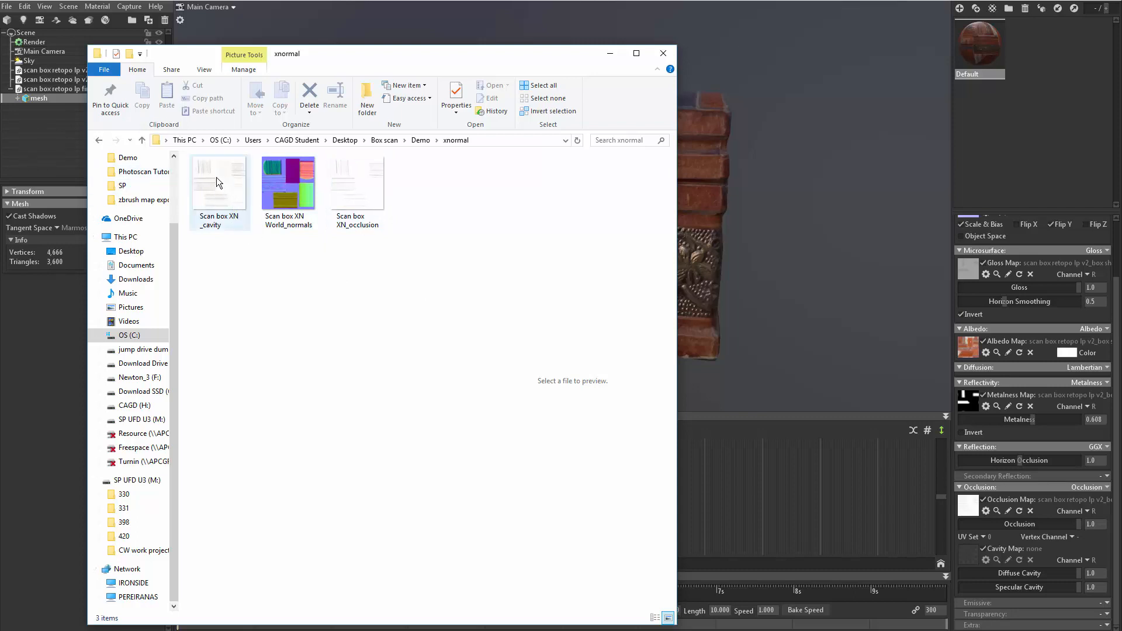
{"action": "left_click", "coordinate": [218, 182]}
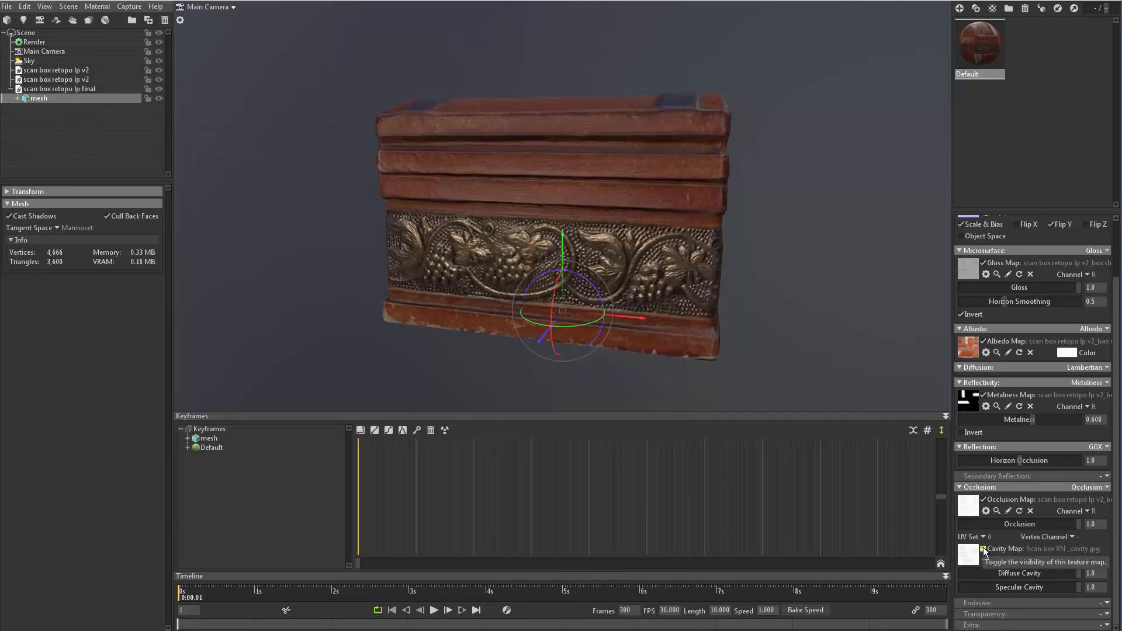
{"action": "left_click", "coordinate": [985, 511]}
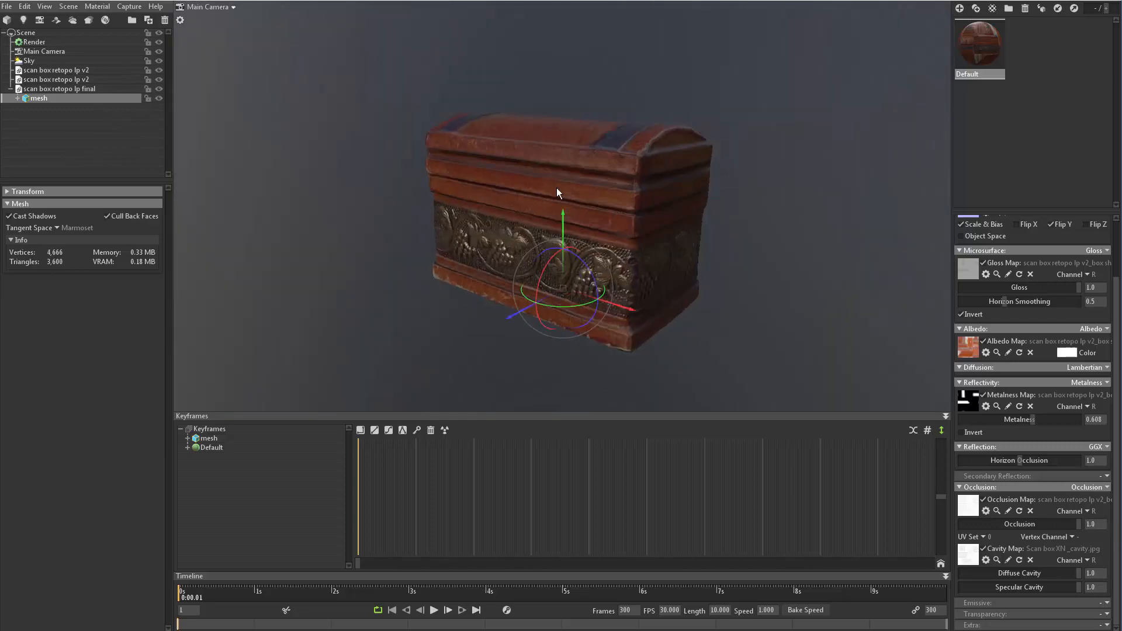
{"action": "left_click_drag", "start_coordinate": [559, 193], "coordinate": [542, 152]}
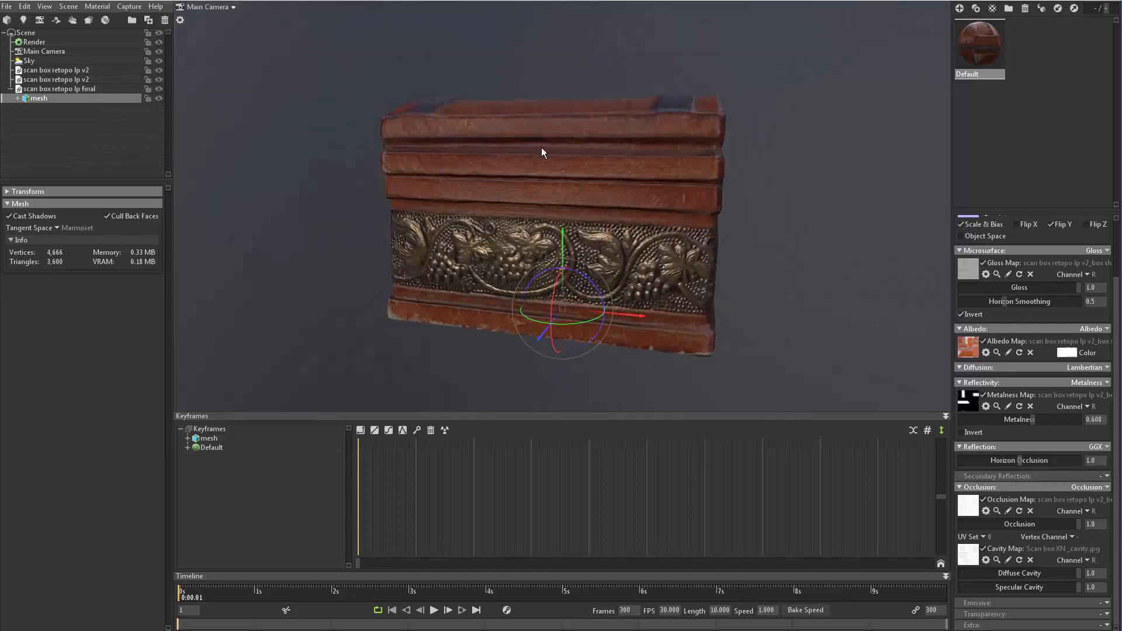
{"action": "left_click_drag", "start_coordinate": [542, 152], "coordinate": [650, 159]}
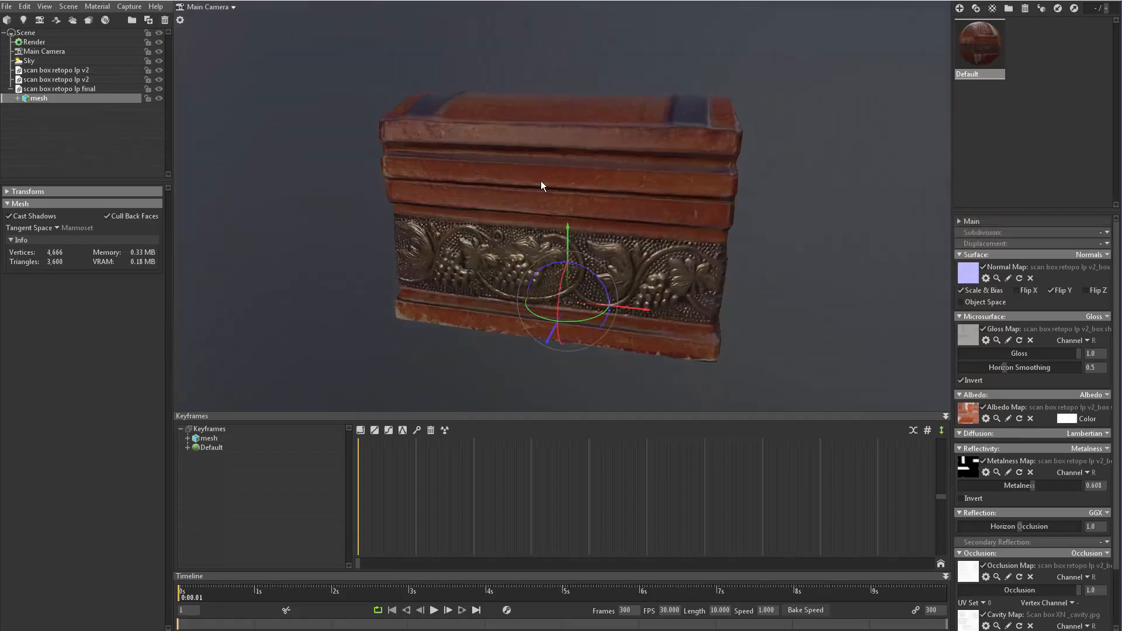
{"action": "left_click_drag", "start_coordinate": [540, 185], "coordinate": [566, 138]}
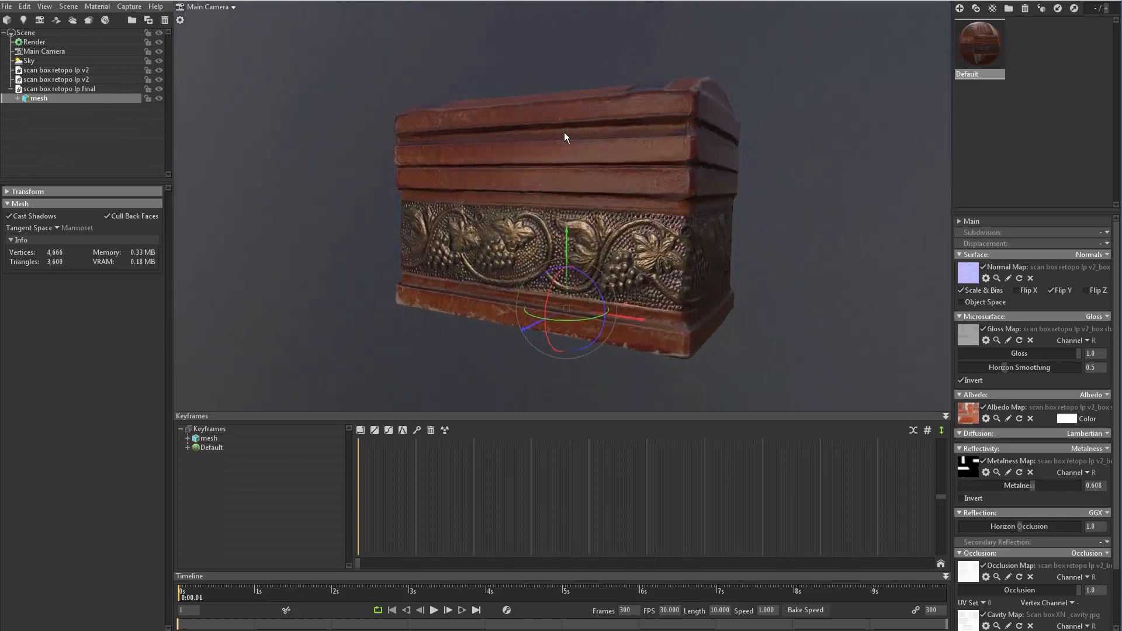